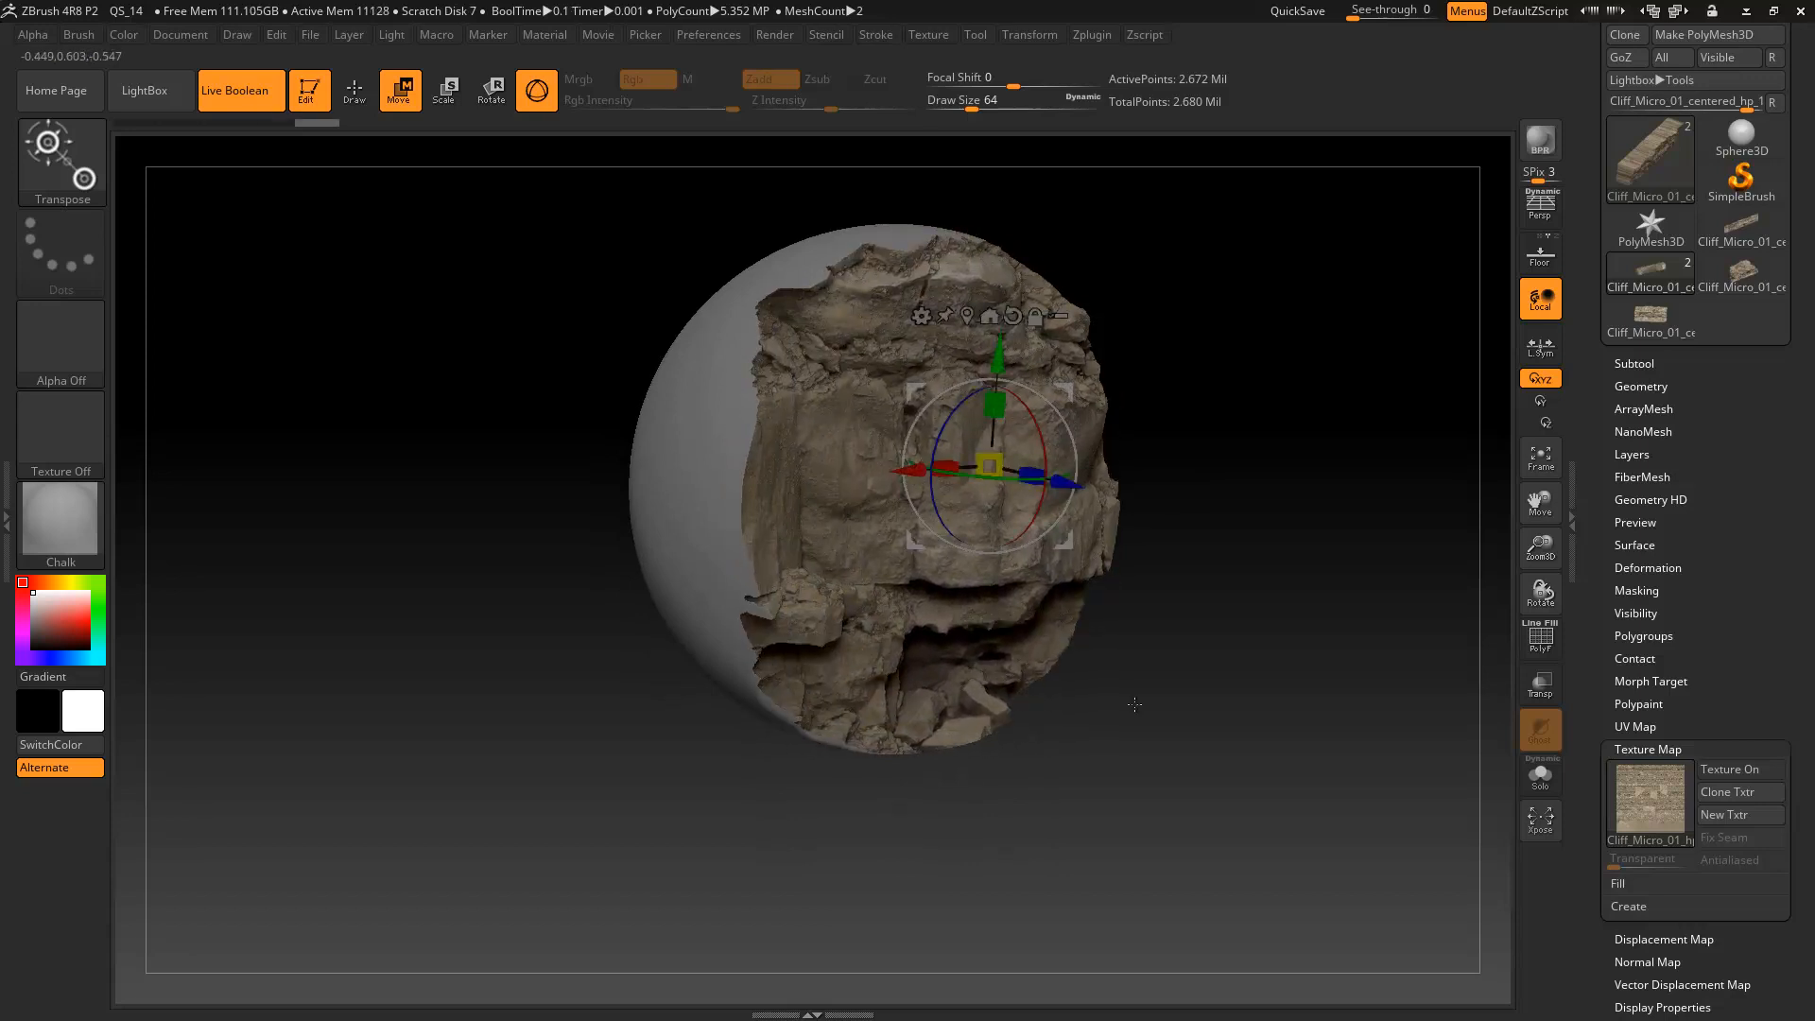
- Load the Cliff_Micro high-poly scan as the active tool, replacing the sphere scene
left_click_drag(1001, 469, 1065, 480)
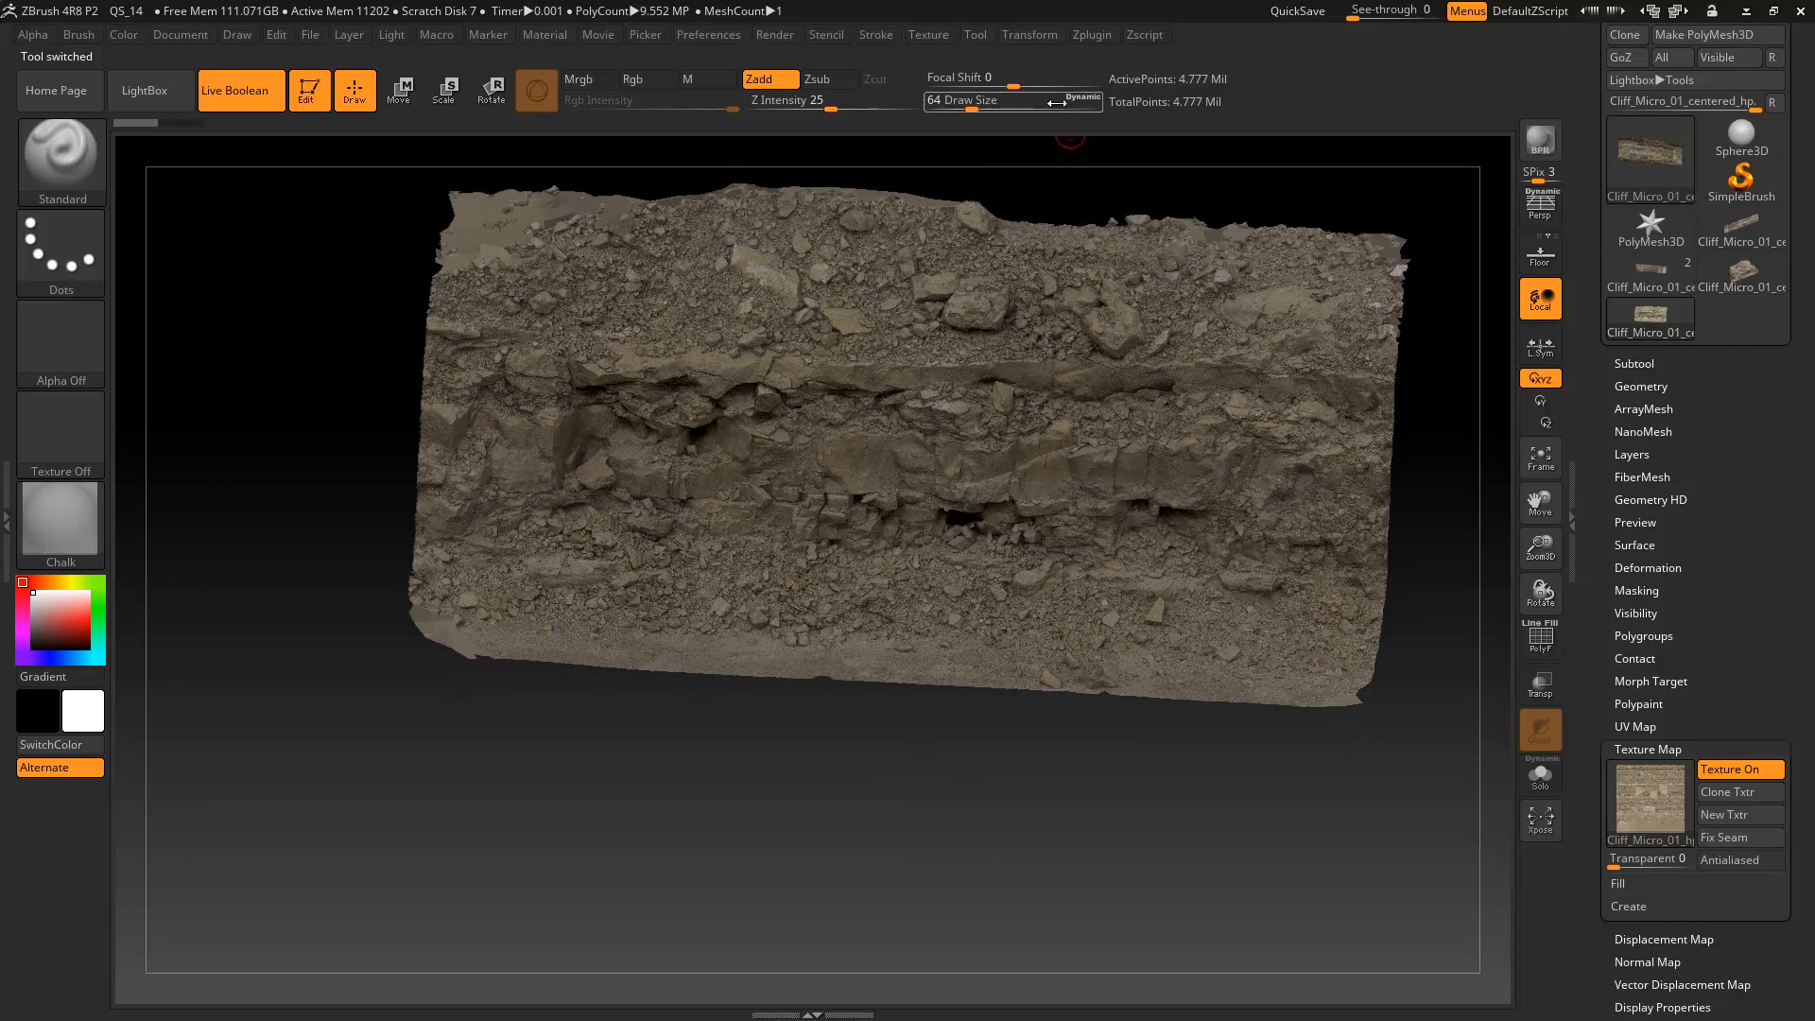
- Check the cliff scan's 8192 by 8192 texture map in the Texture palette
left_click(929, 35)
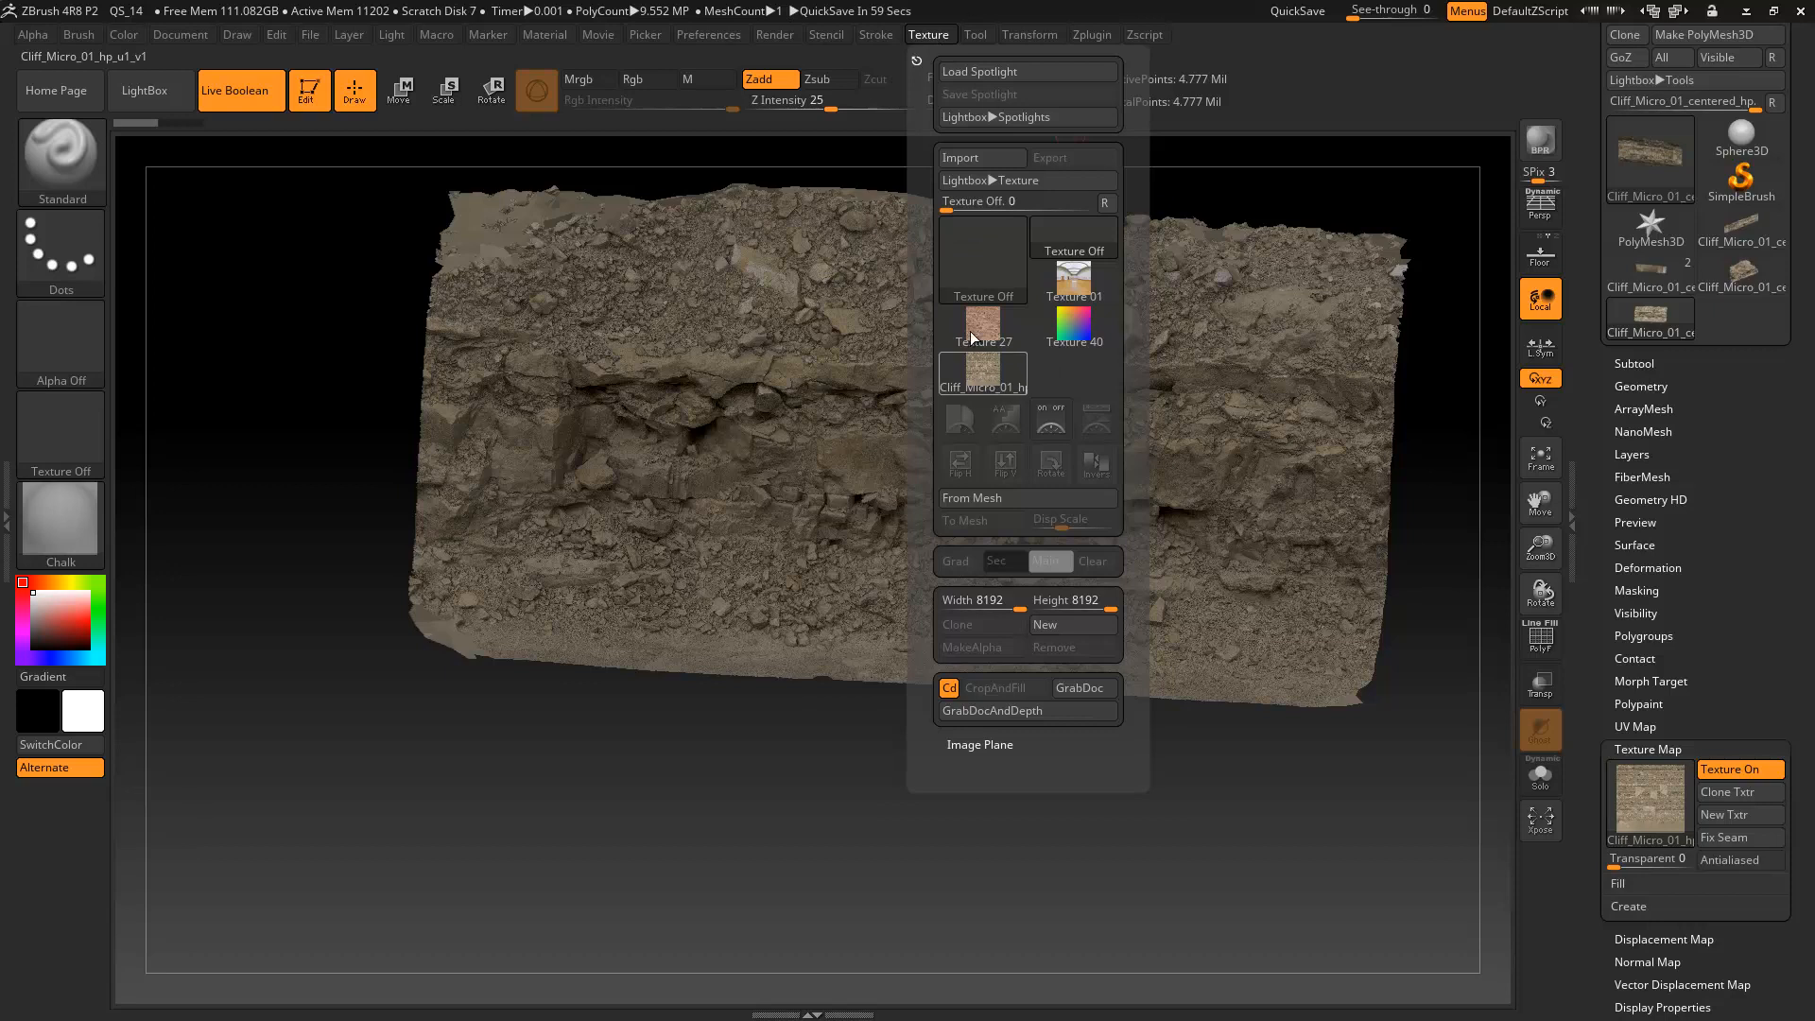
mouse_move(997, 470)
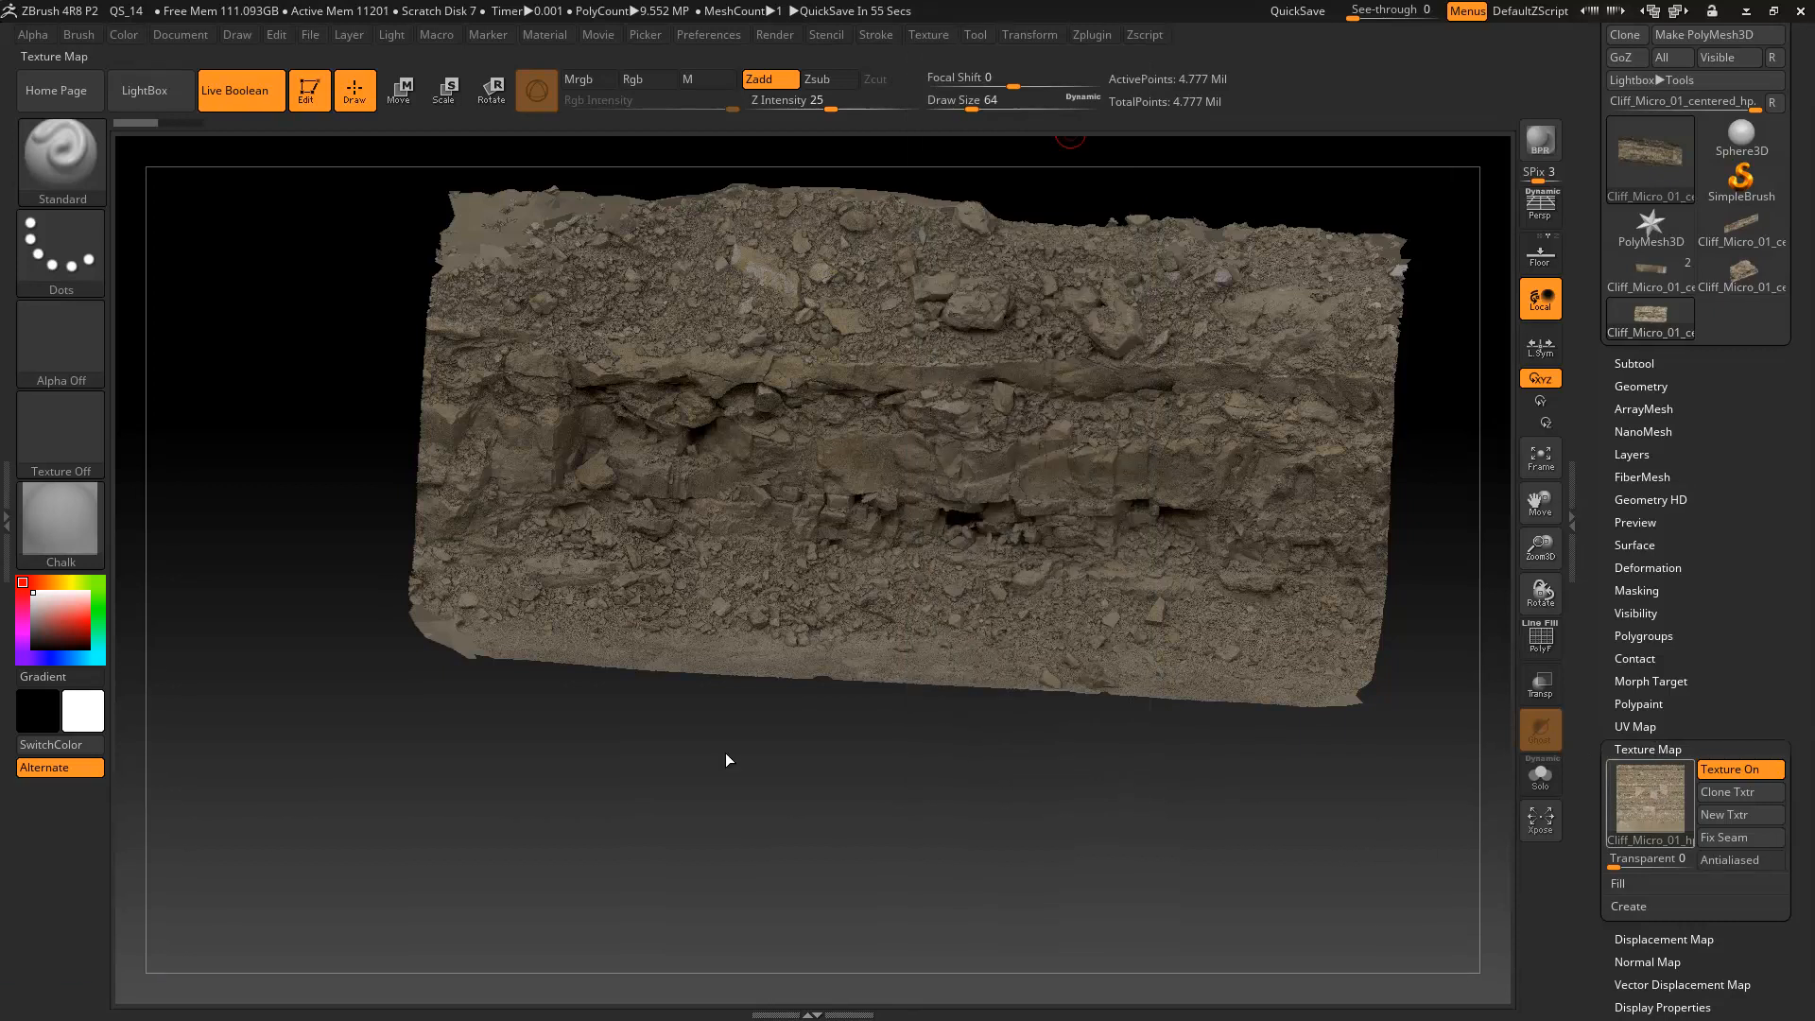
mouse_move(729, 818)
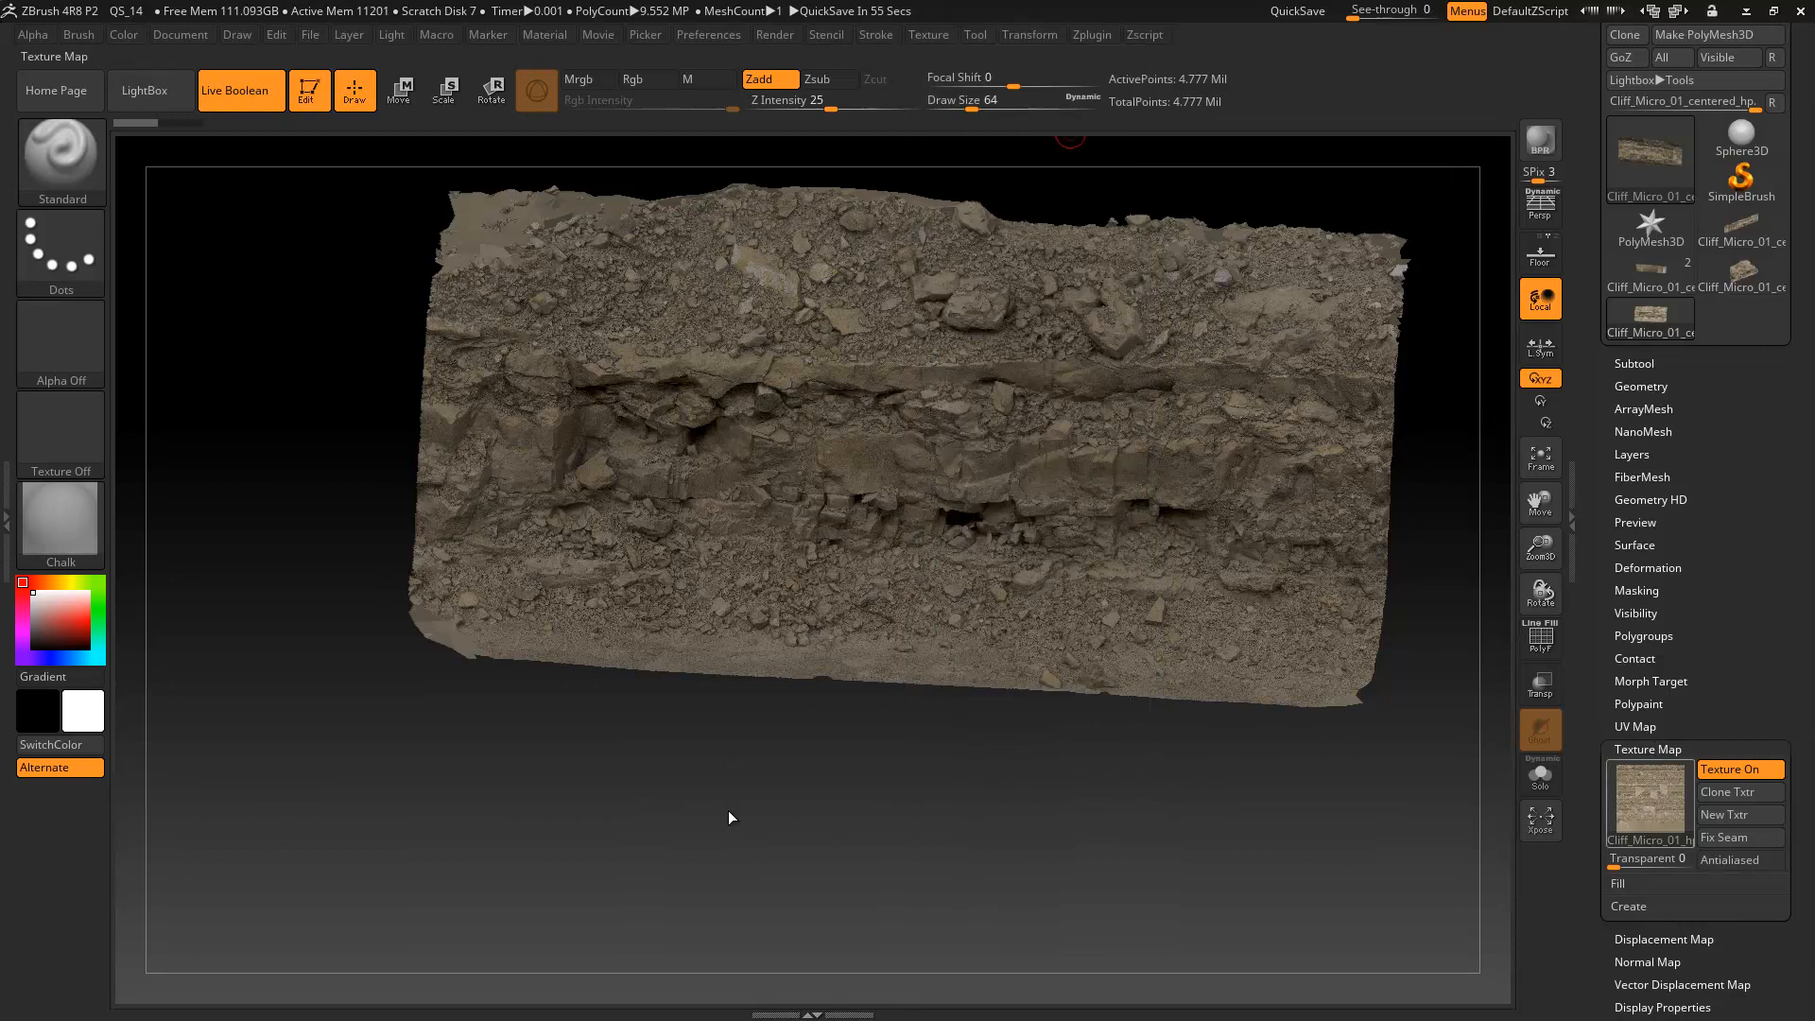
mouse_move(1649, 797)
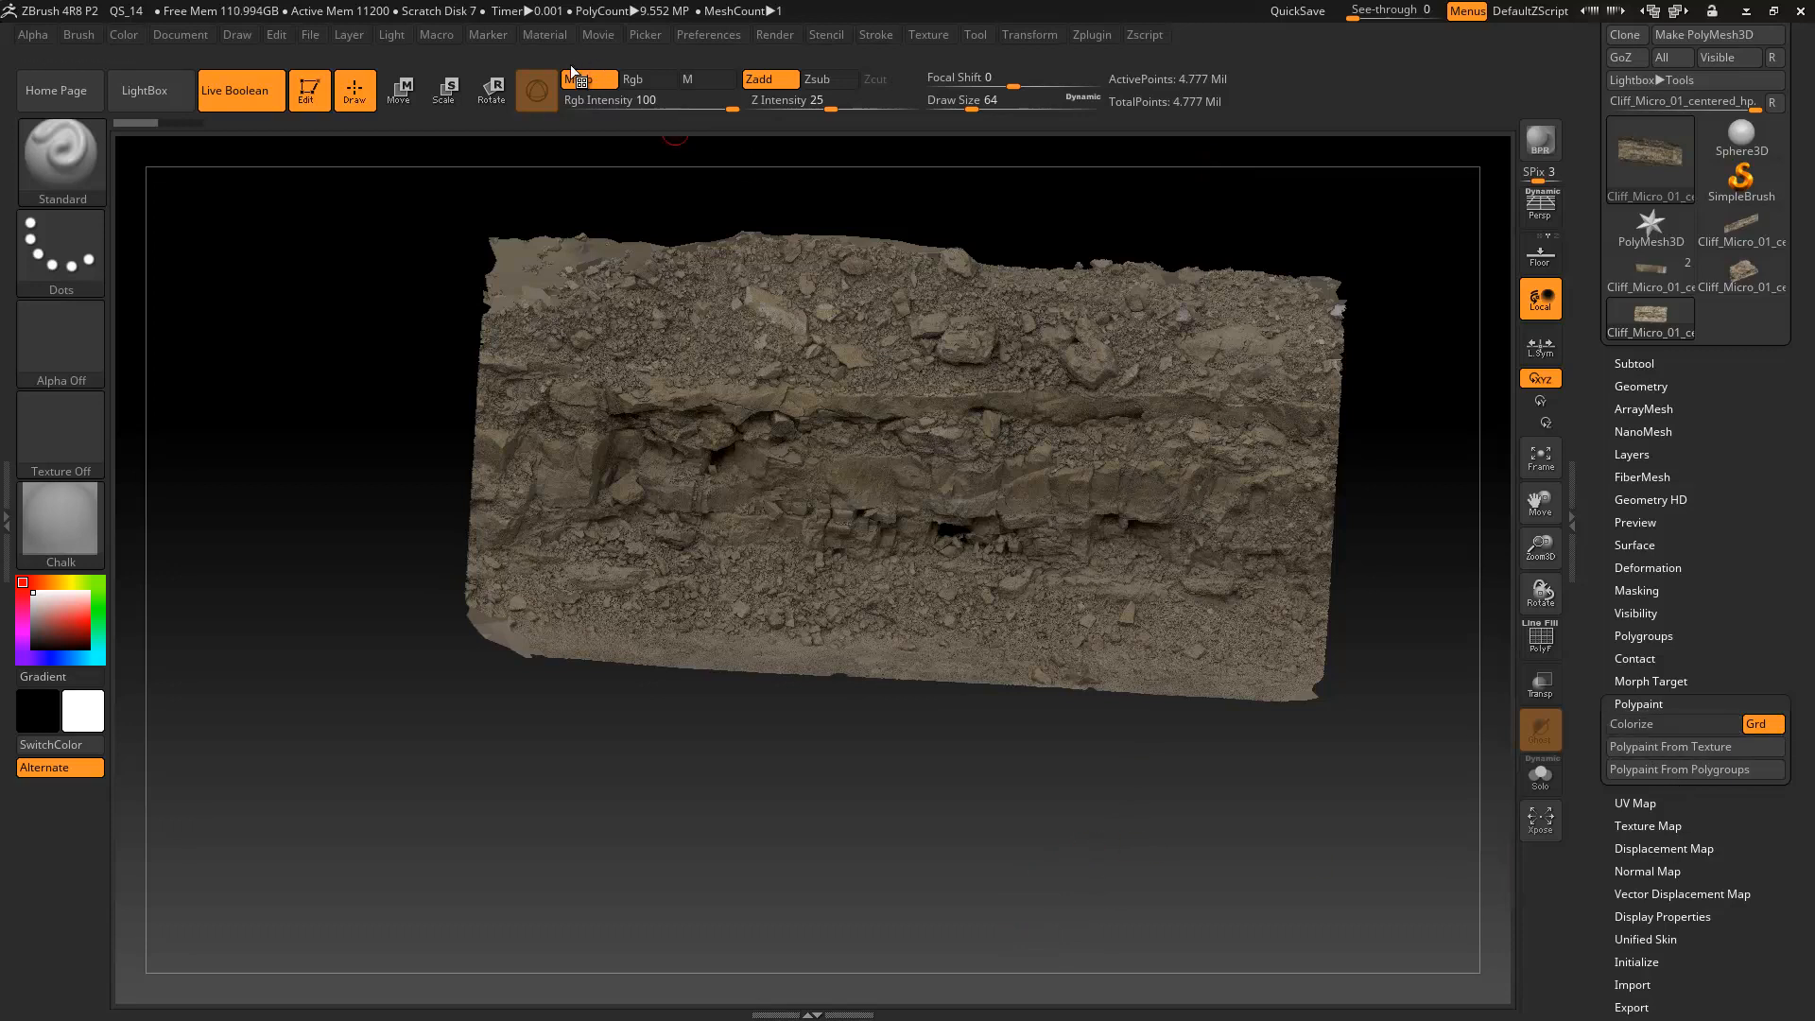
- Enable Mrgb, convert the cliff texture into polypaint, and turn on Colorize
left_click(587, 80)
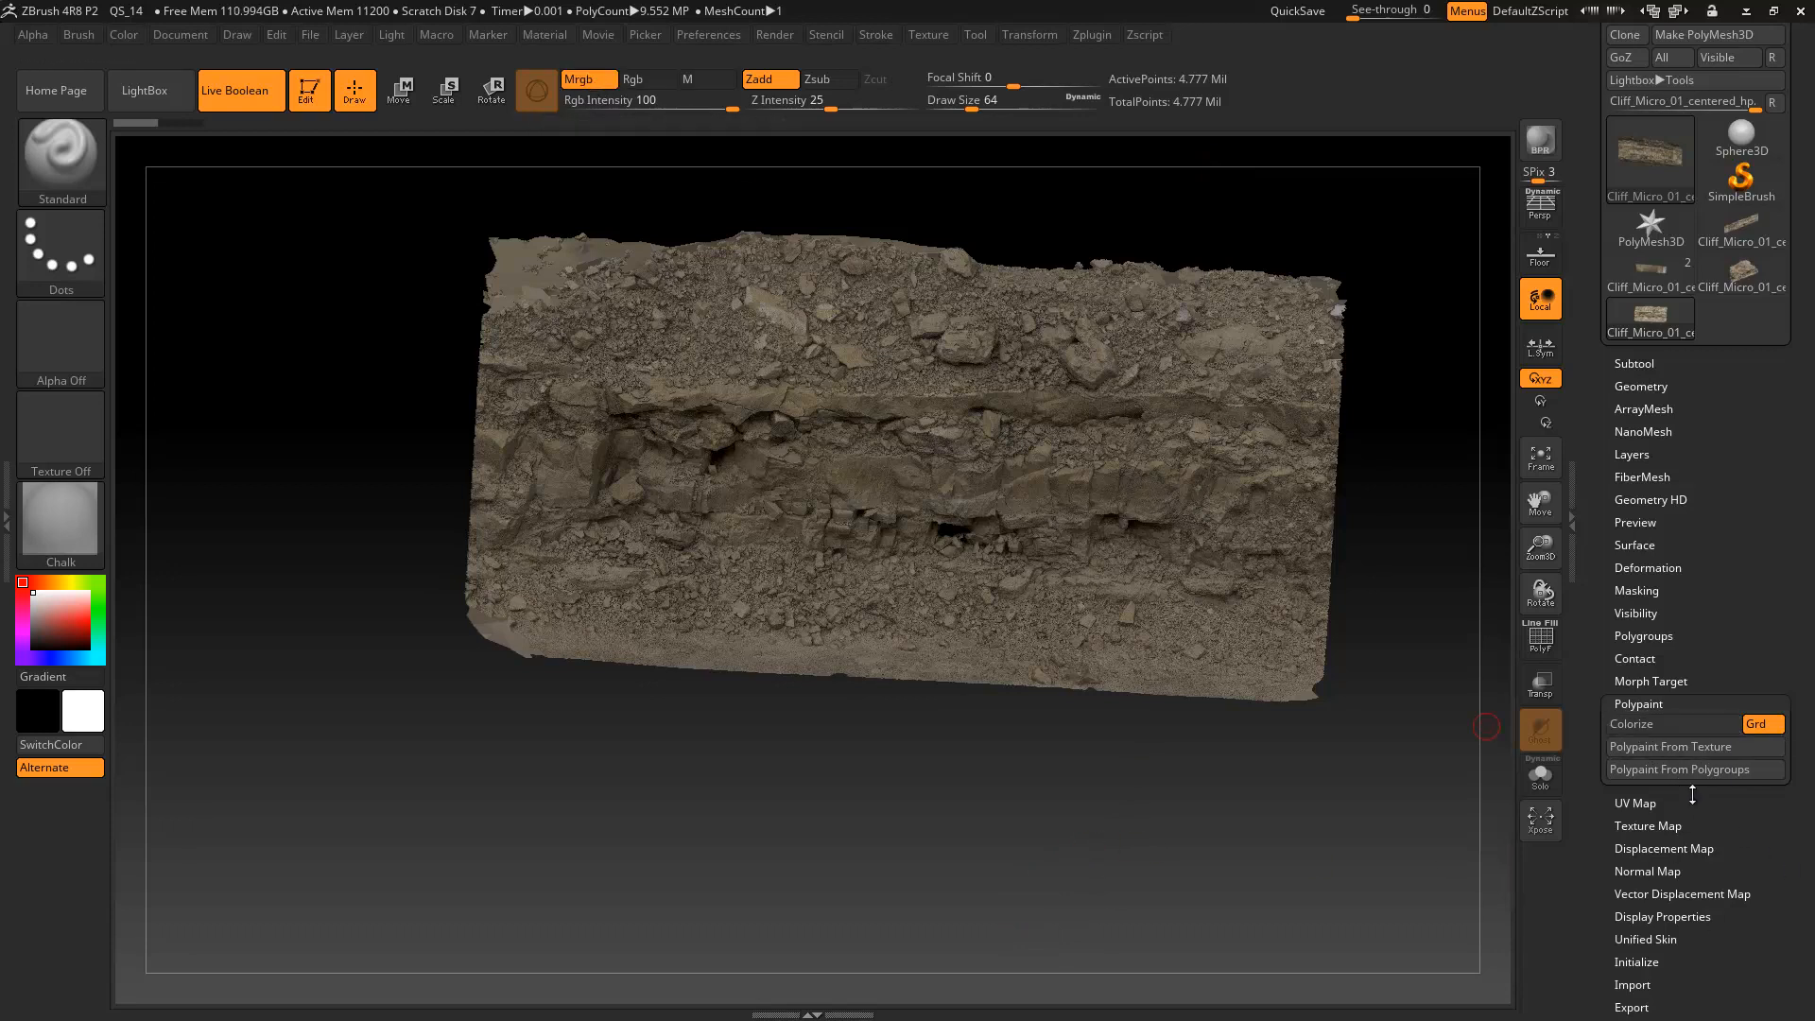
left_click(1670, 746)
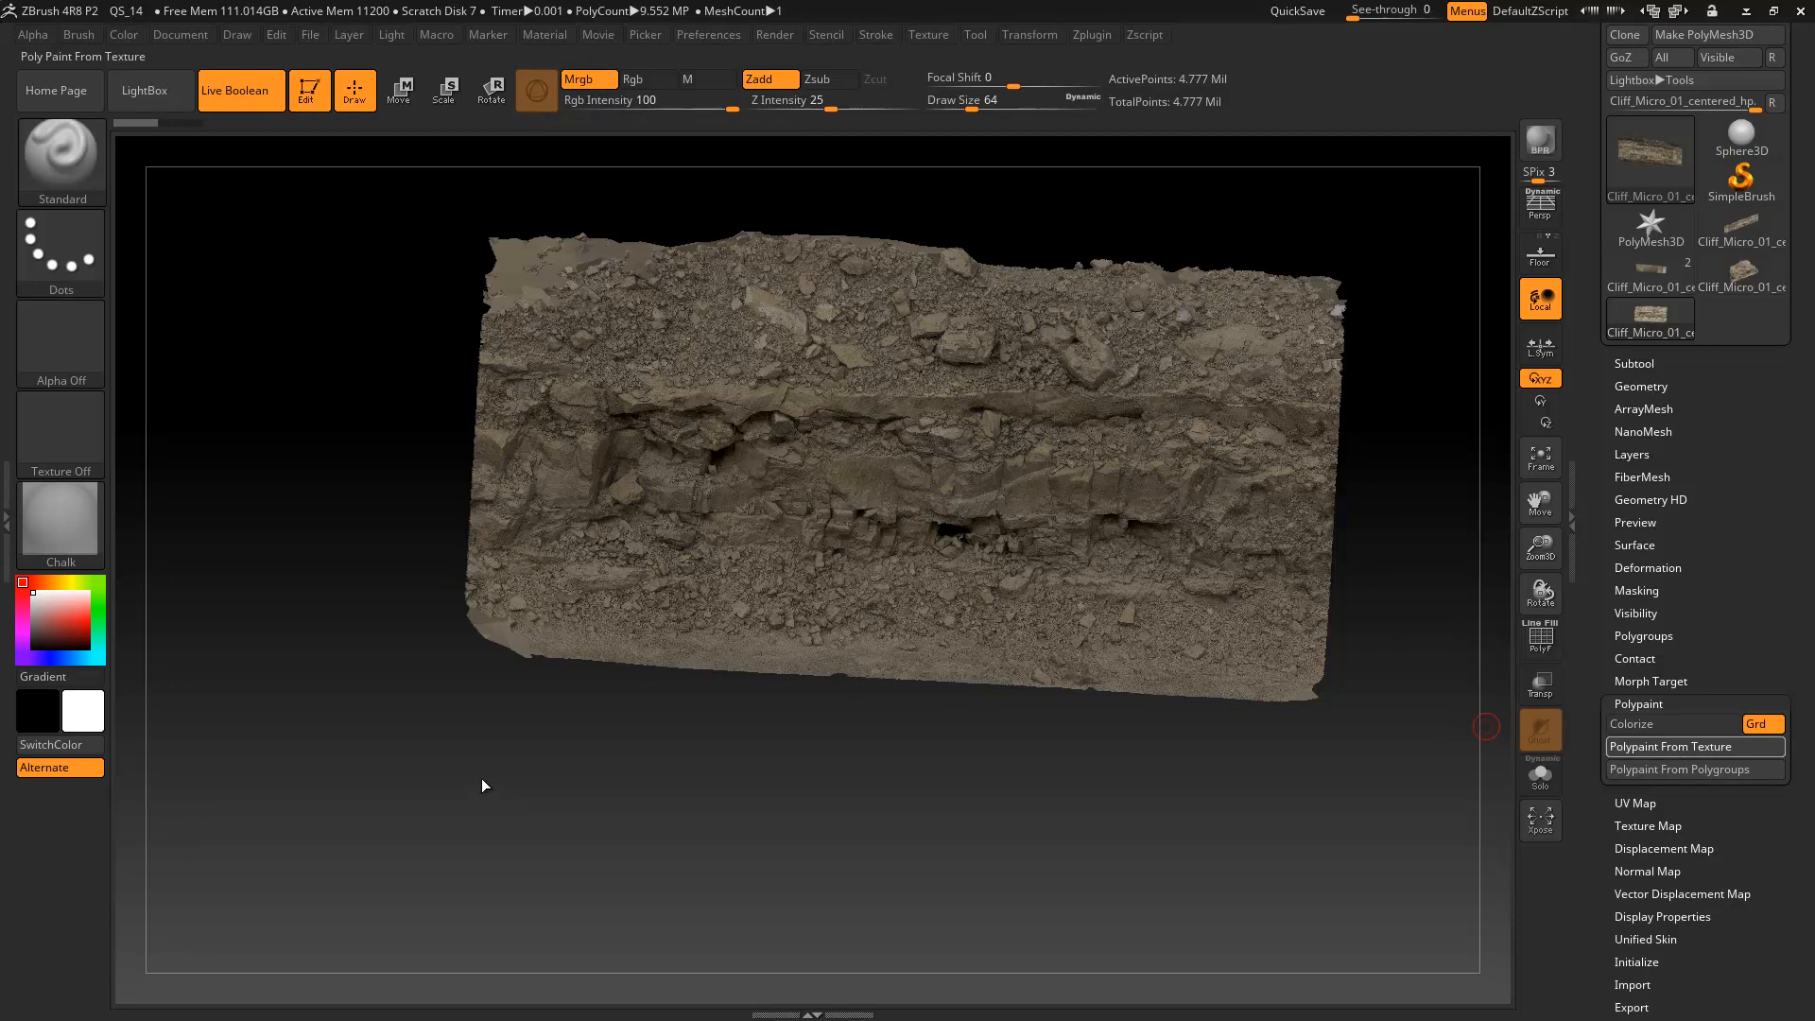
left_click(1670, 745)
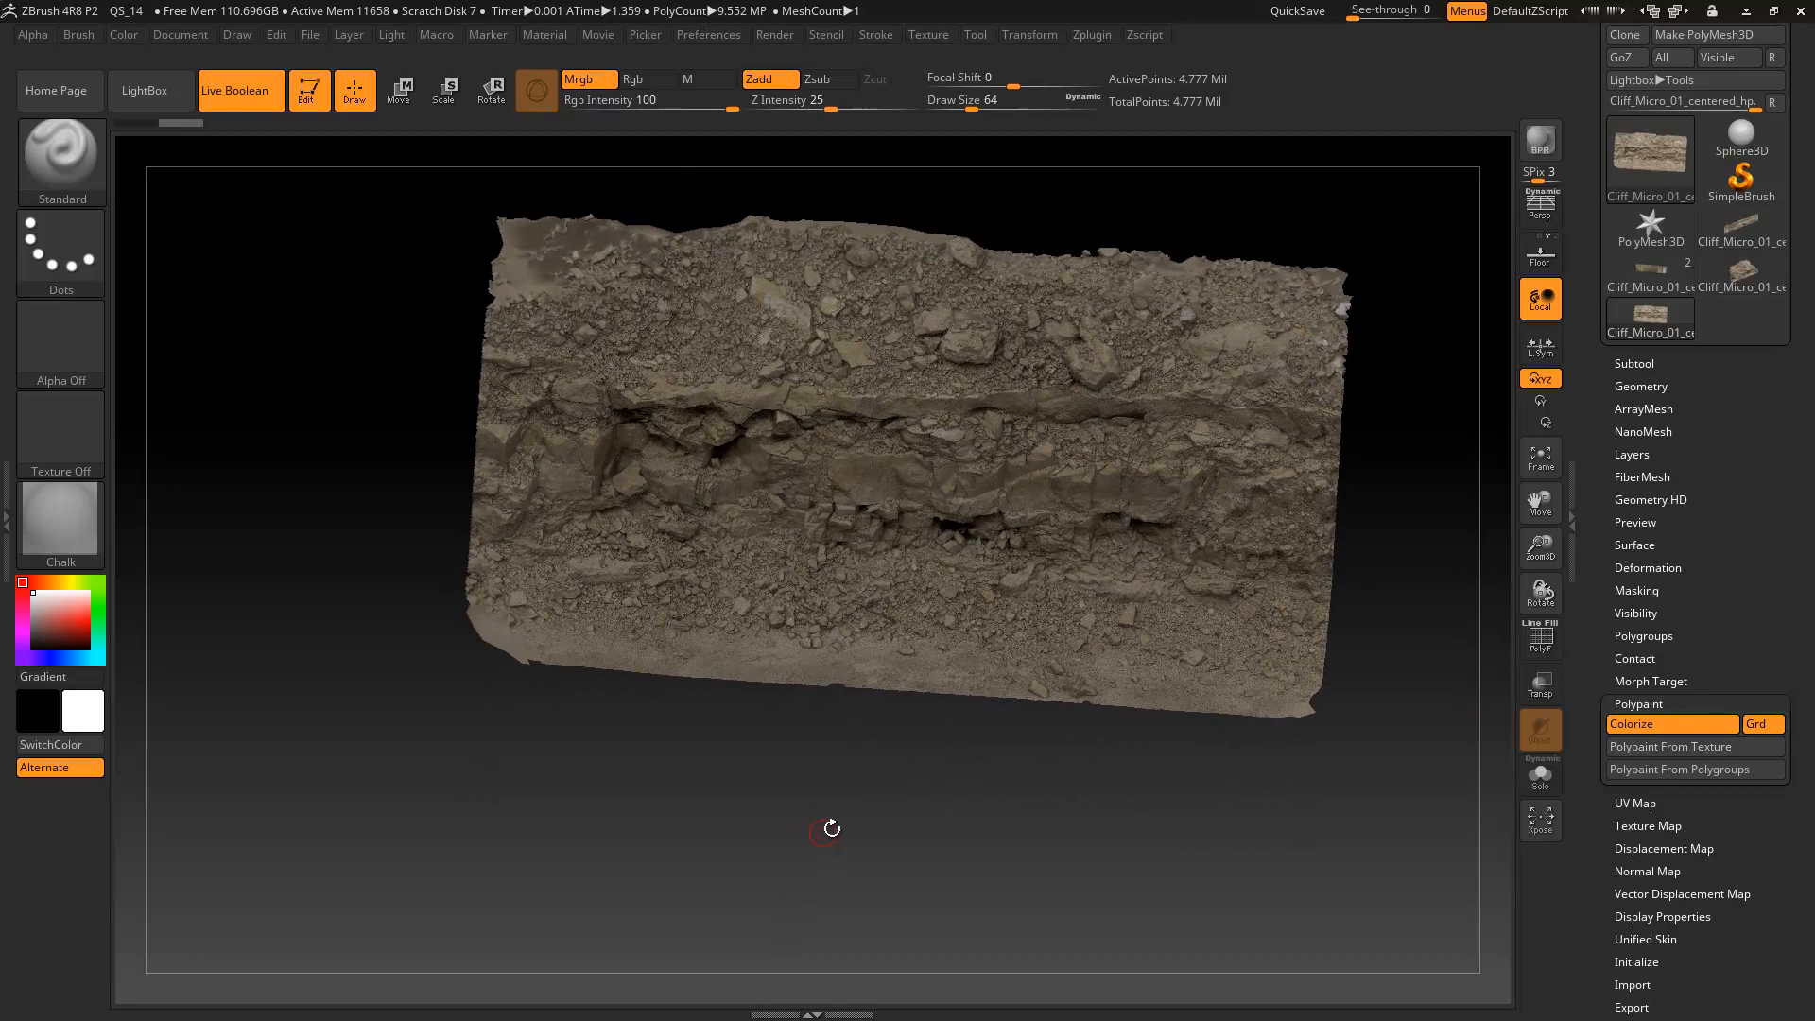
- From a front view, hide and delete the top rubble polygons, then select another region
left_click_drag(825, 829, 900, 877)
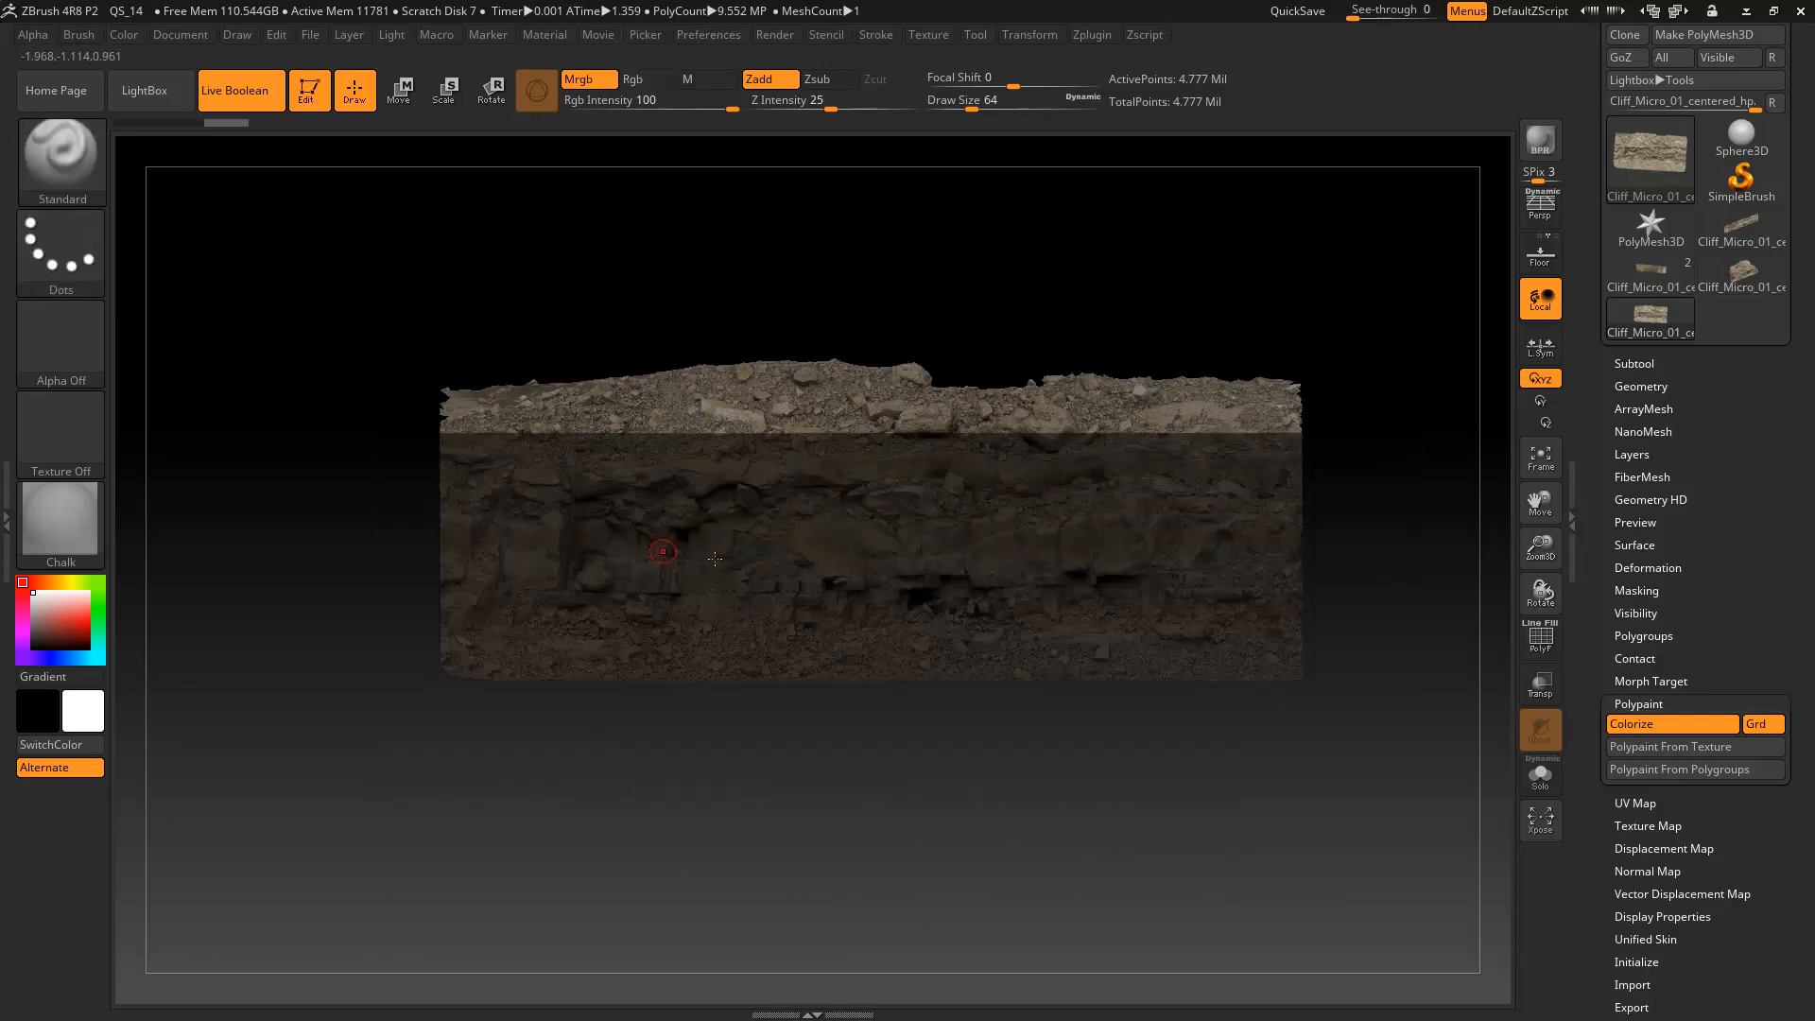
left_click_drag(715, 558, 695, 788)
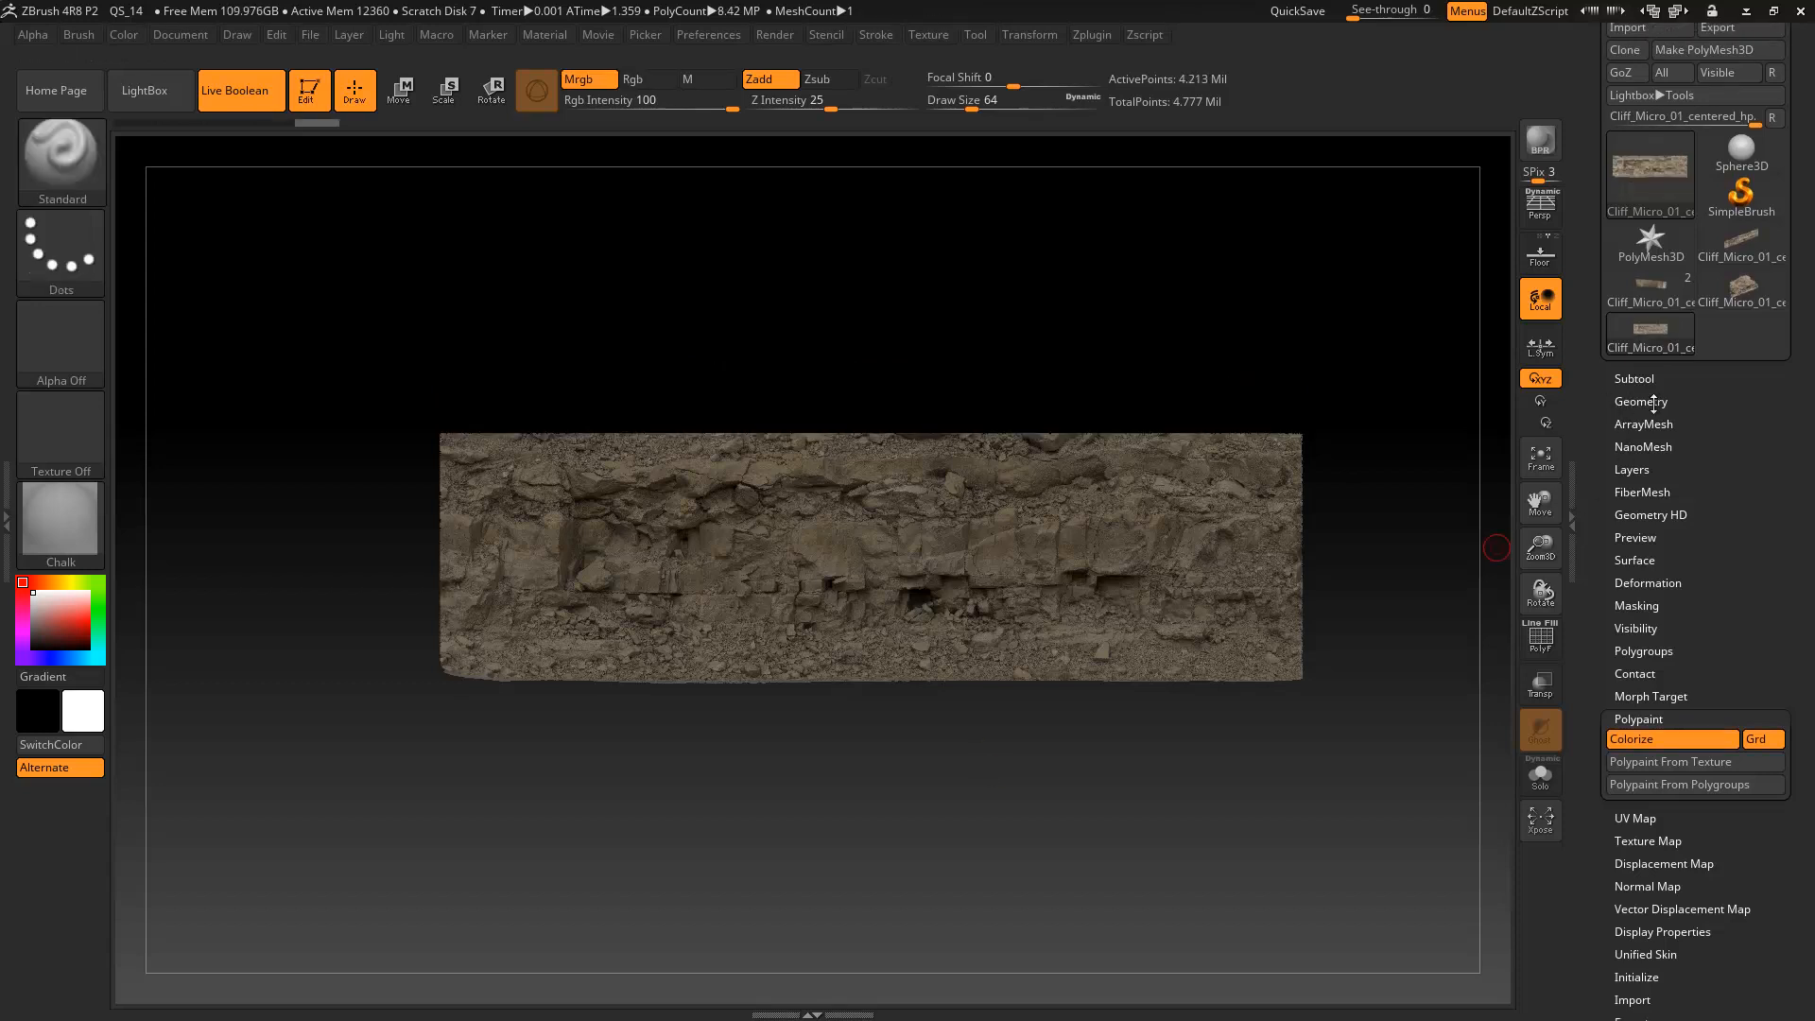
left_click(1641, 402)
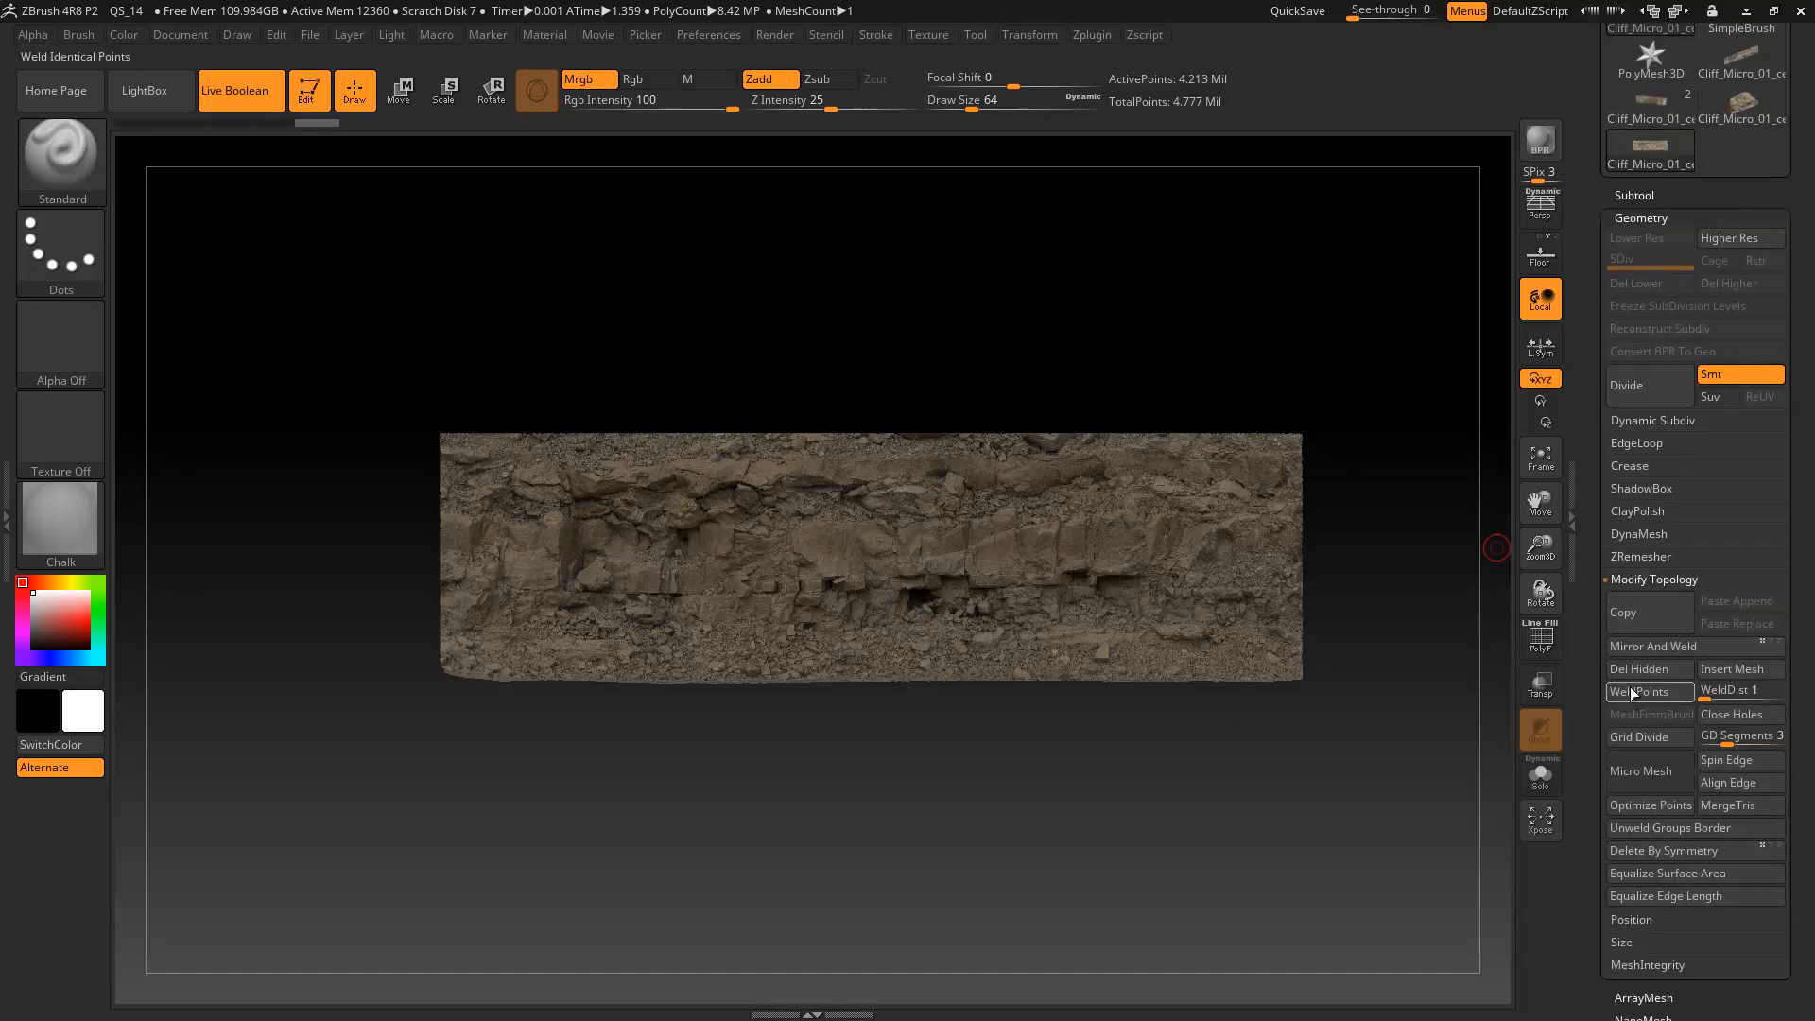
left_click(1649, 691)
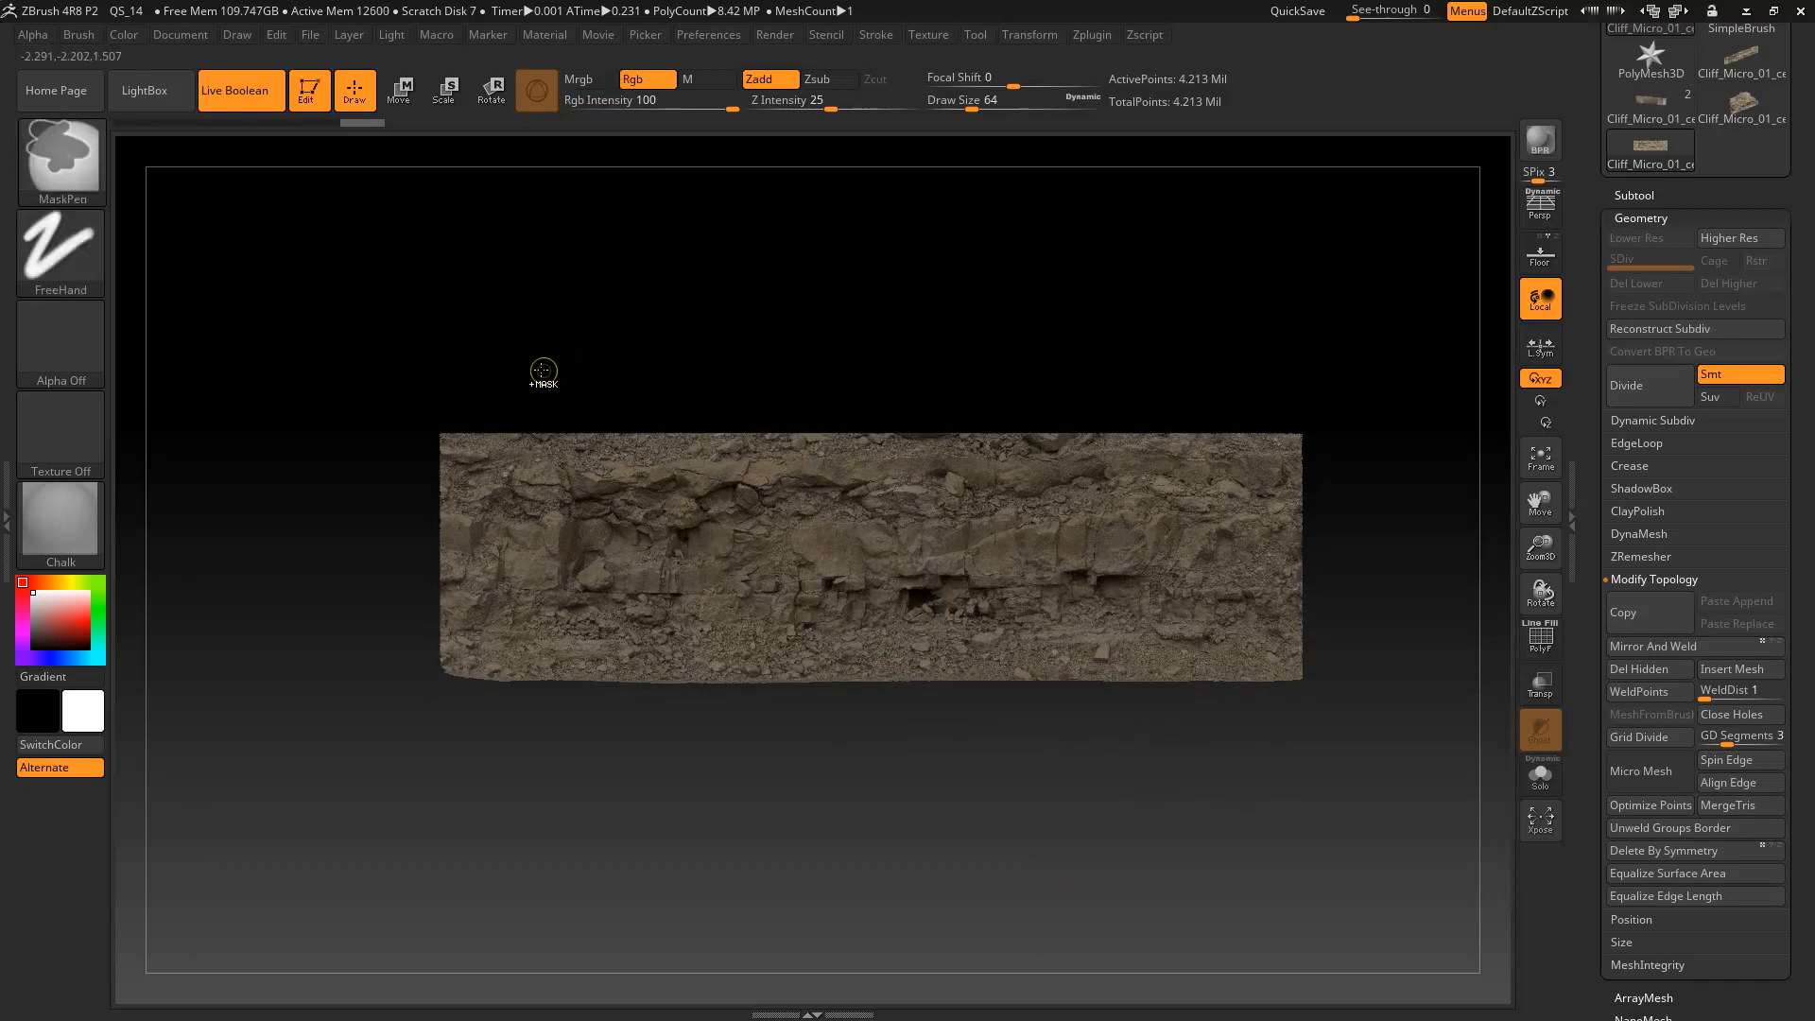
left_click_drag(539, 368, 1188, 752)
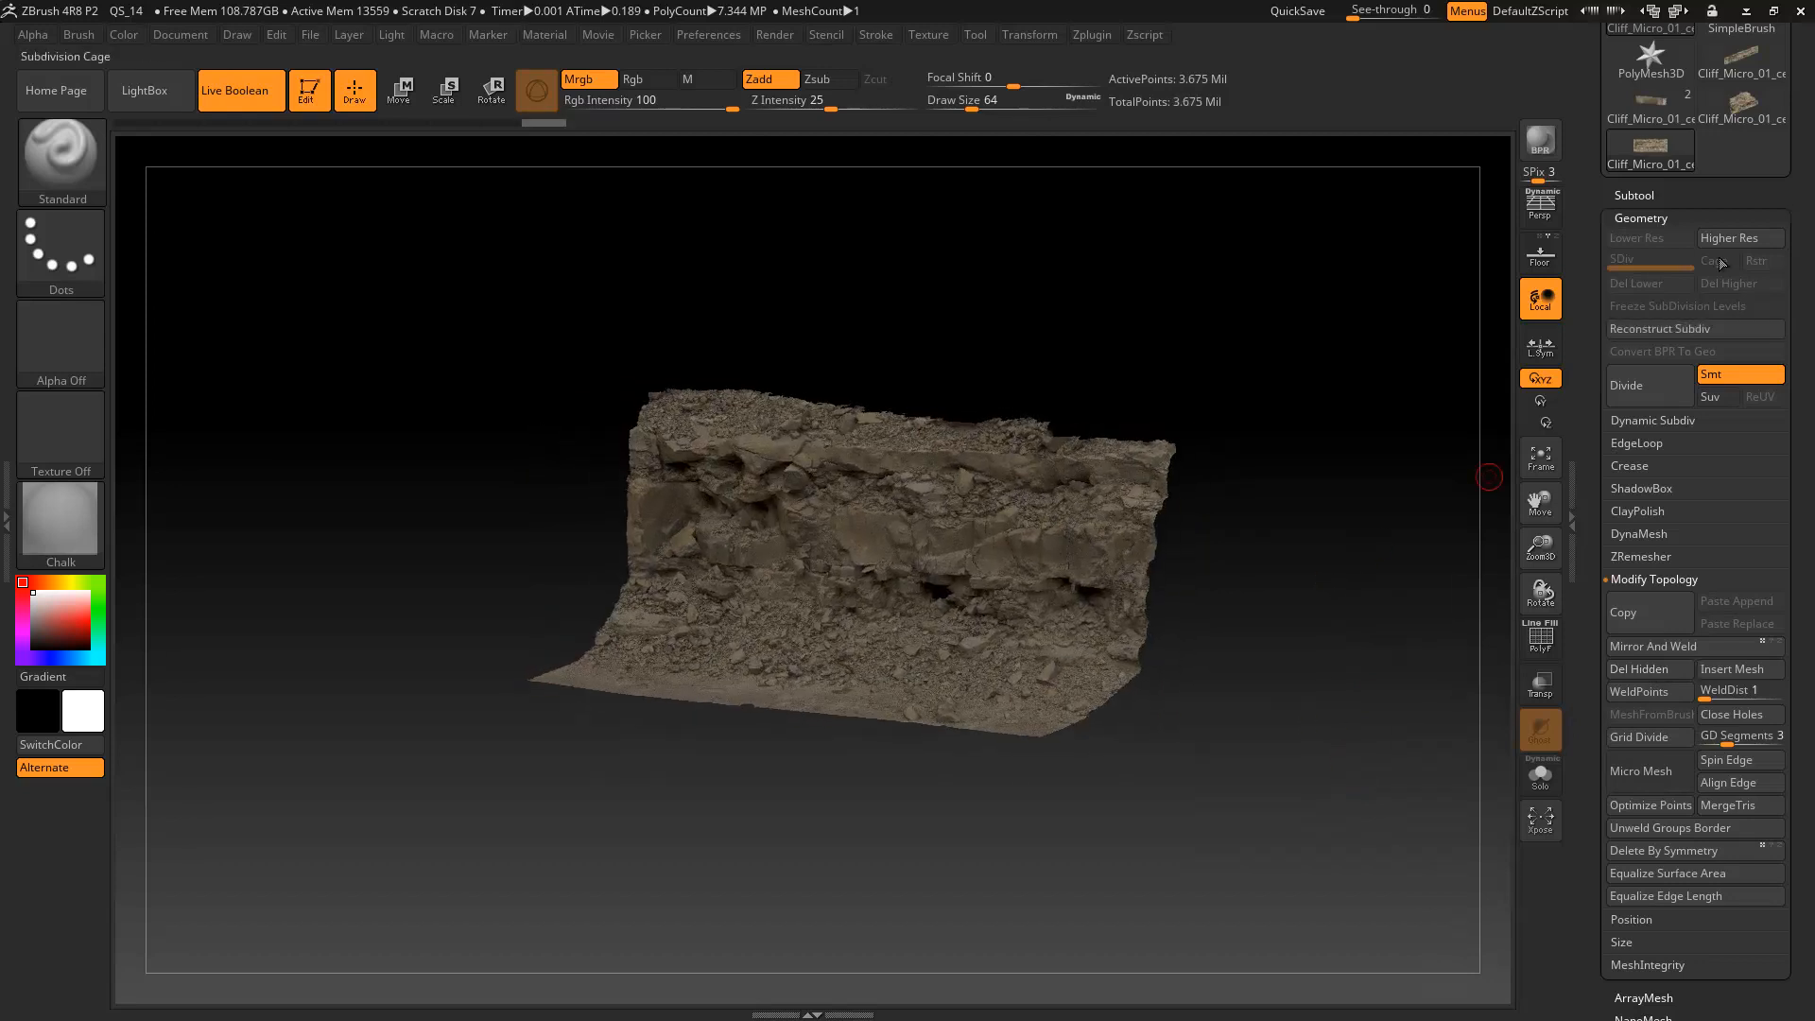
left_click(1640, 218)
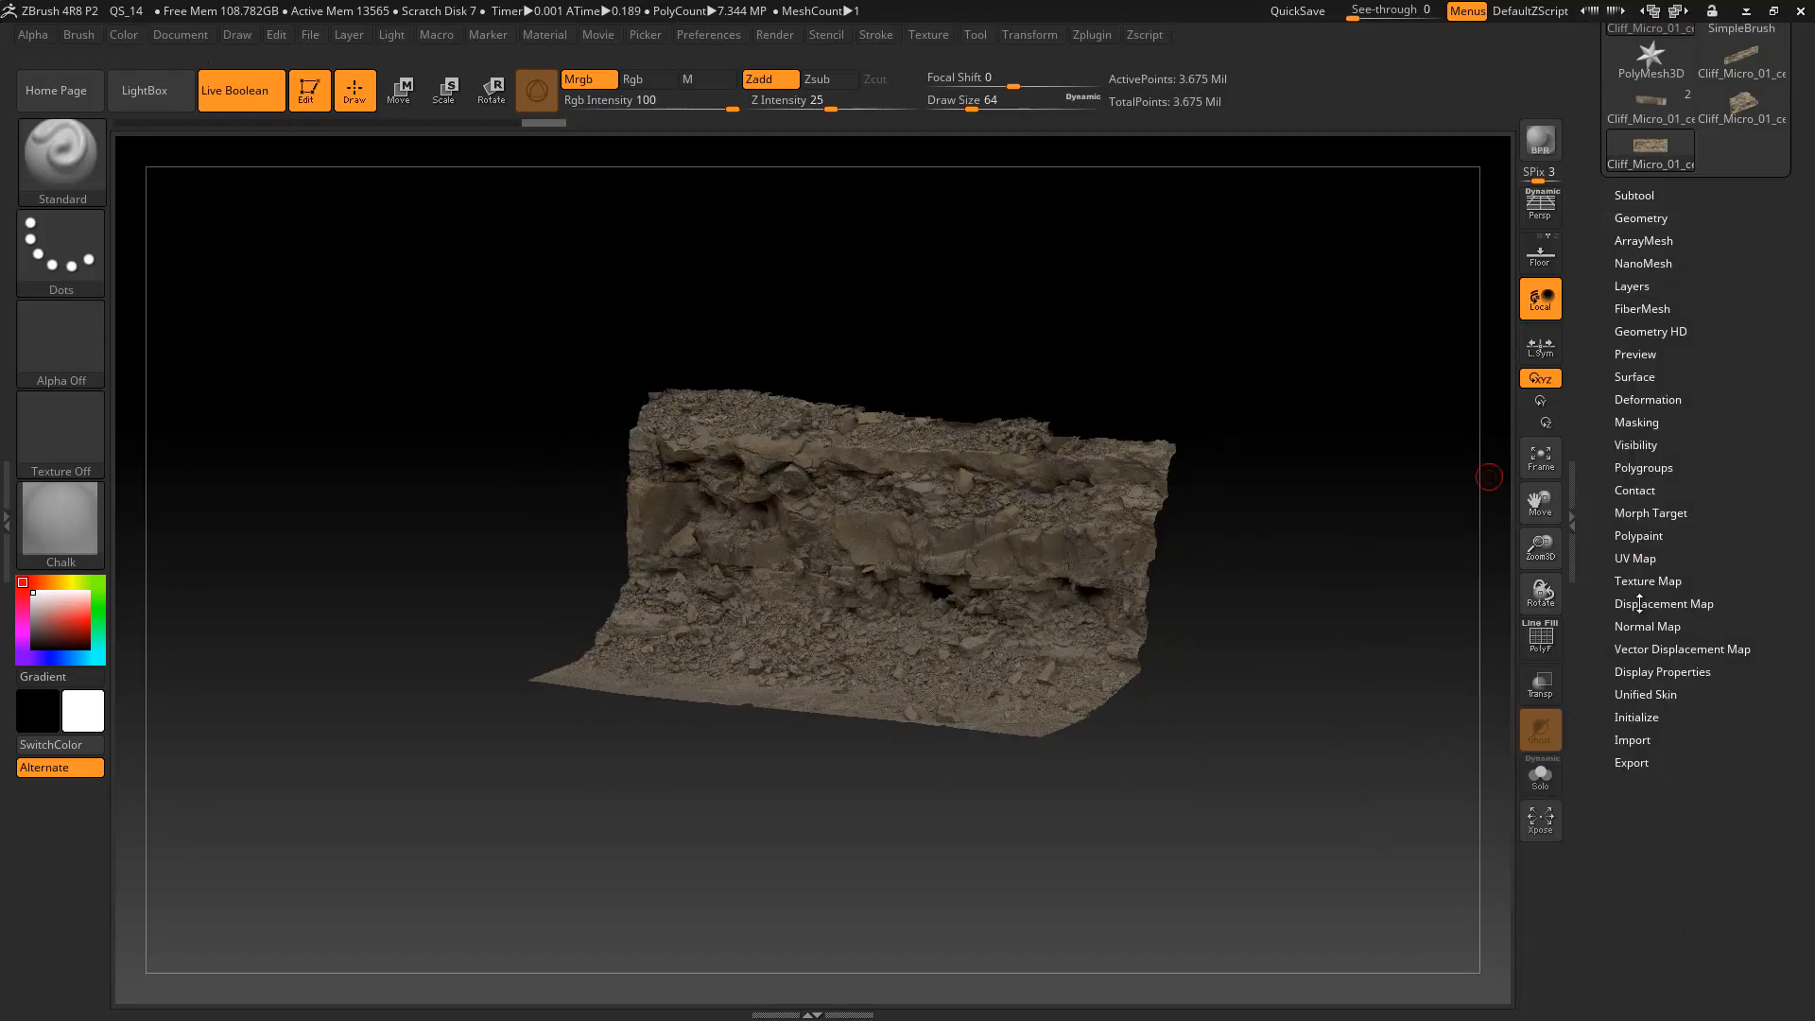
left_click(1661, 671)
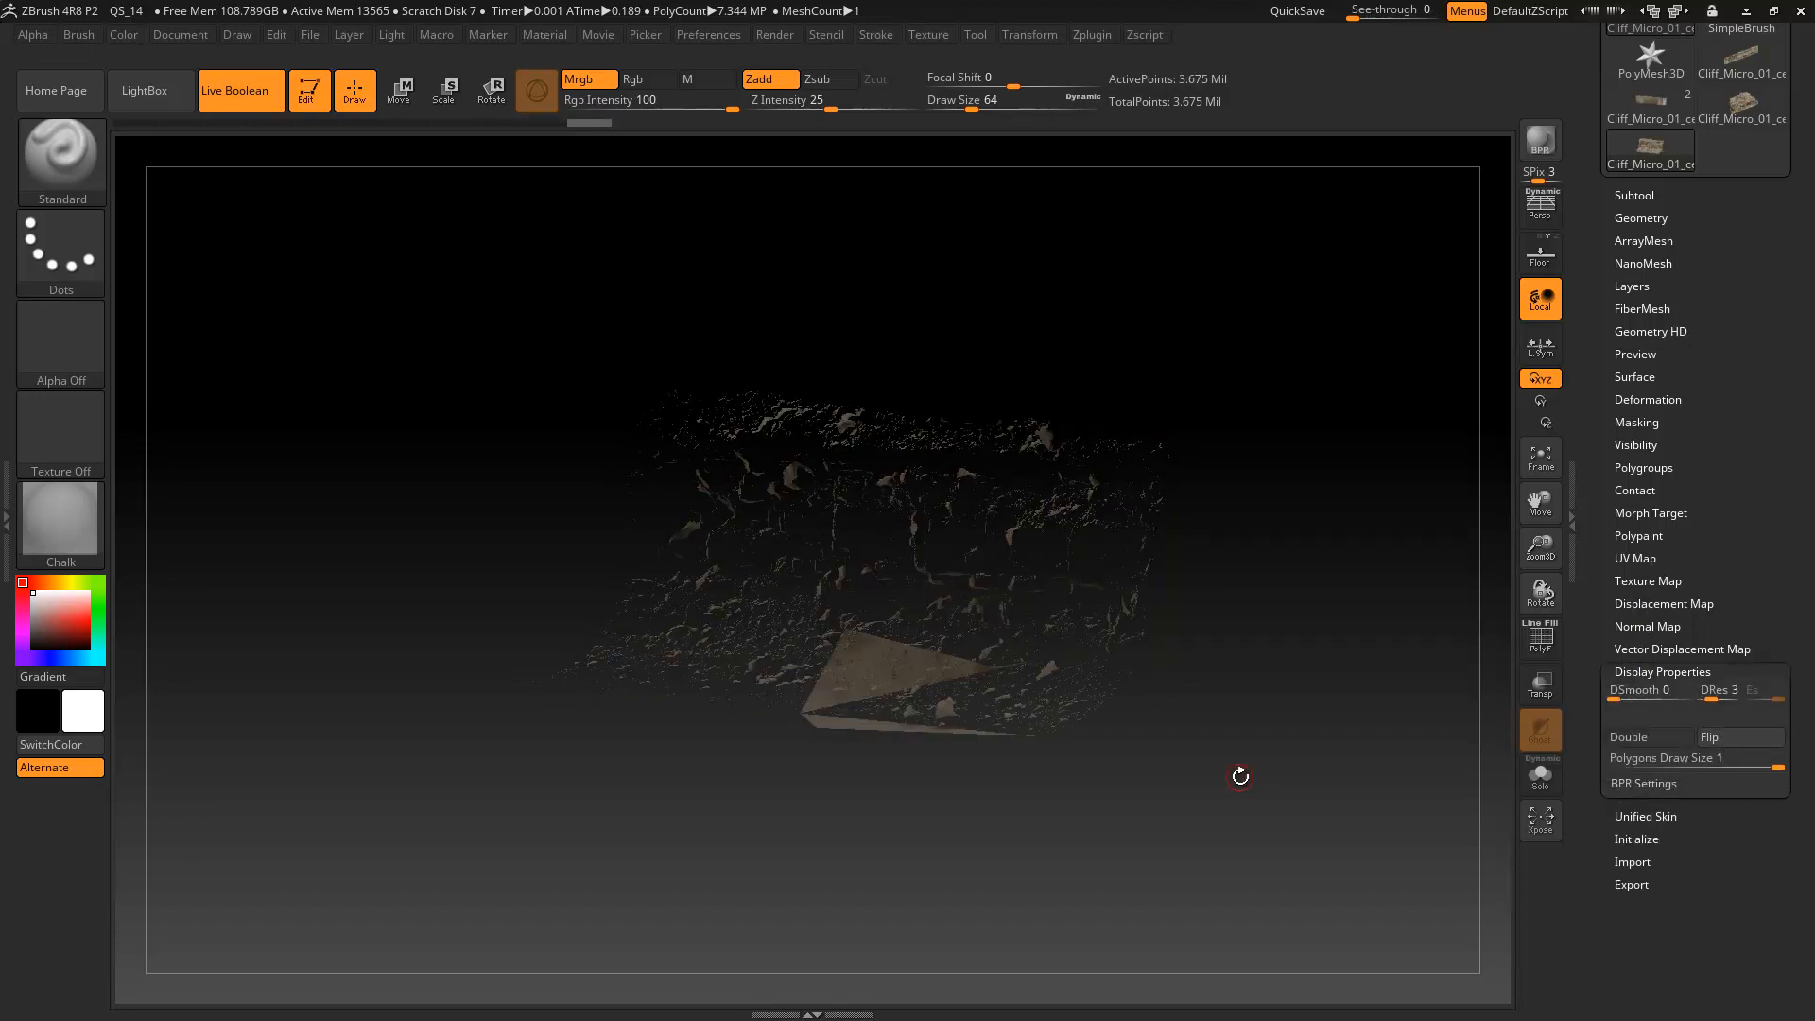
left_click_drag(1238, 775, 1212, 674)
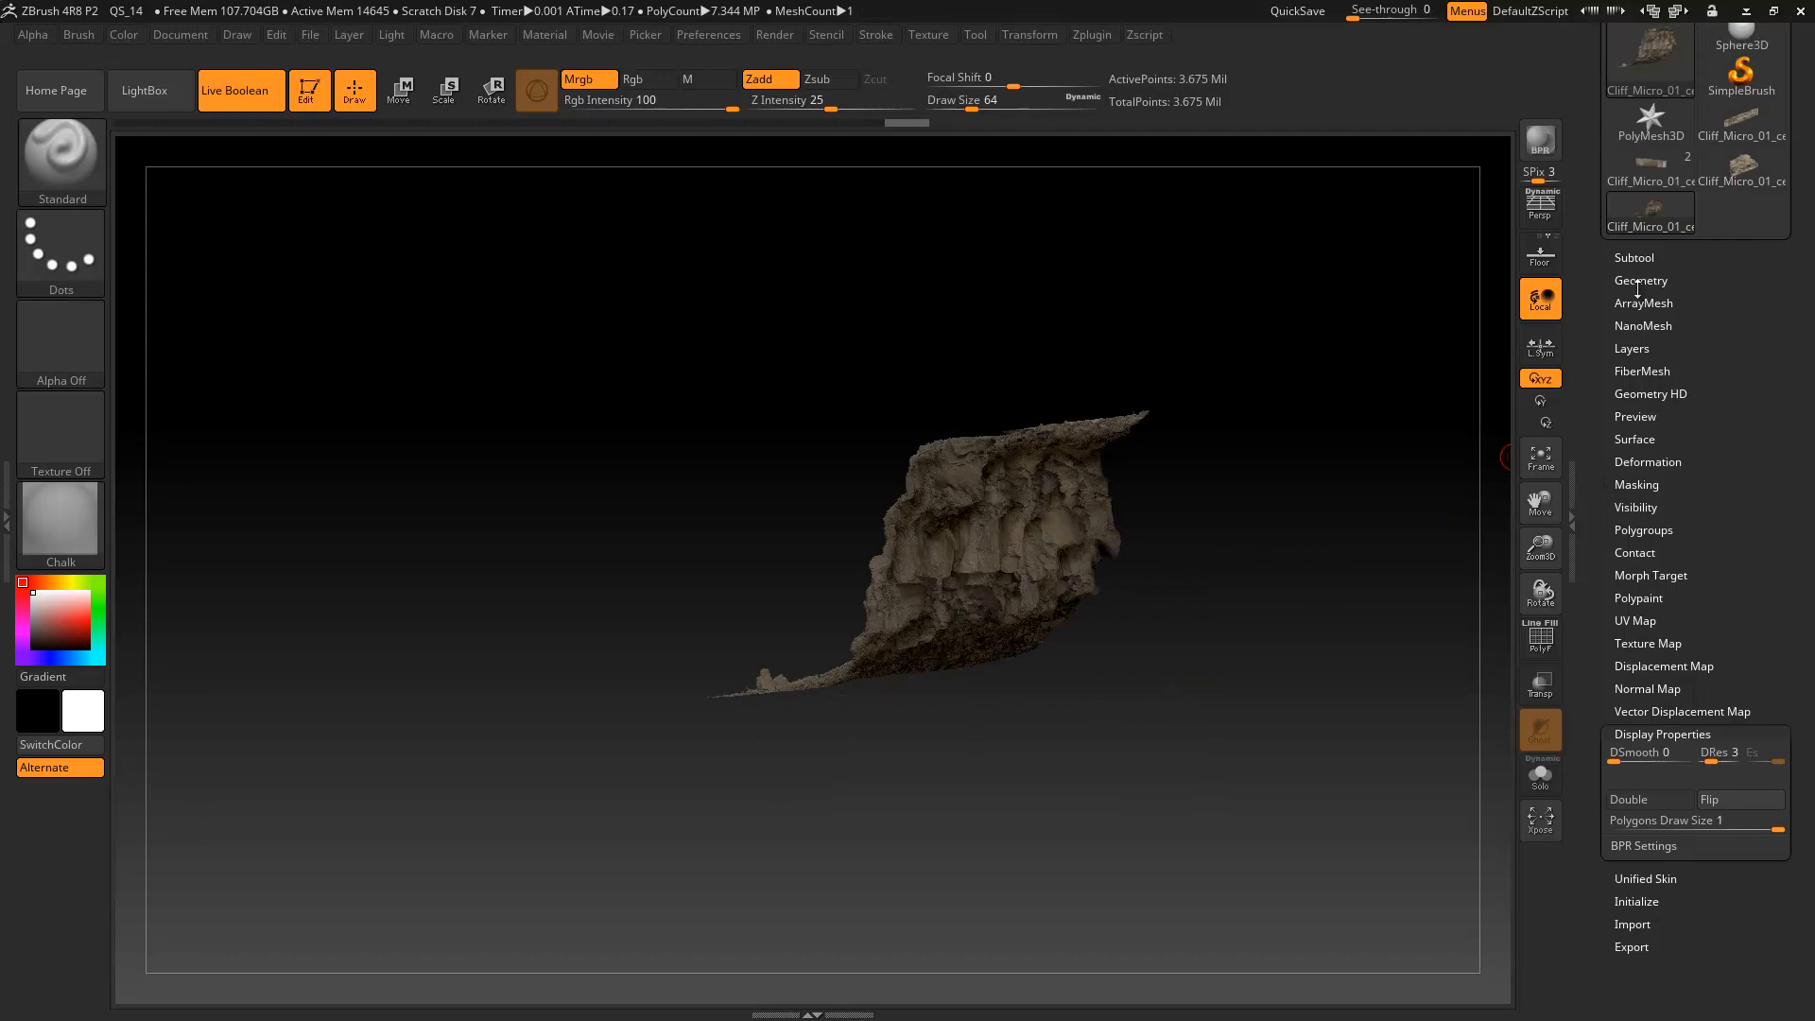
left_click(1640, 280)
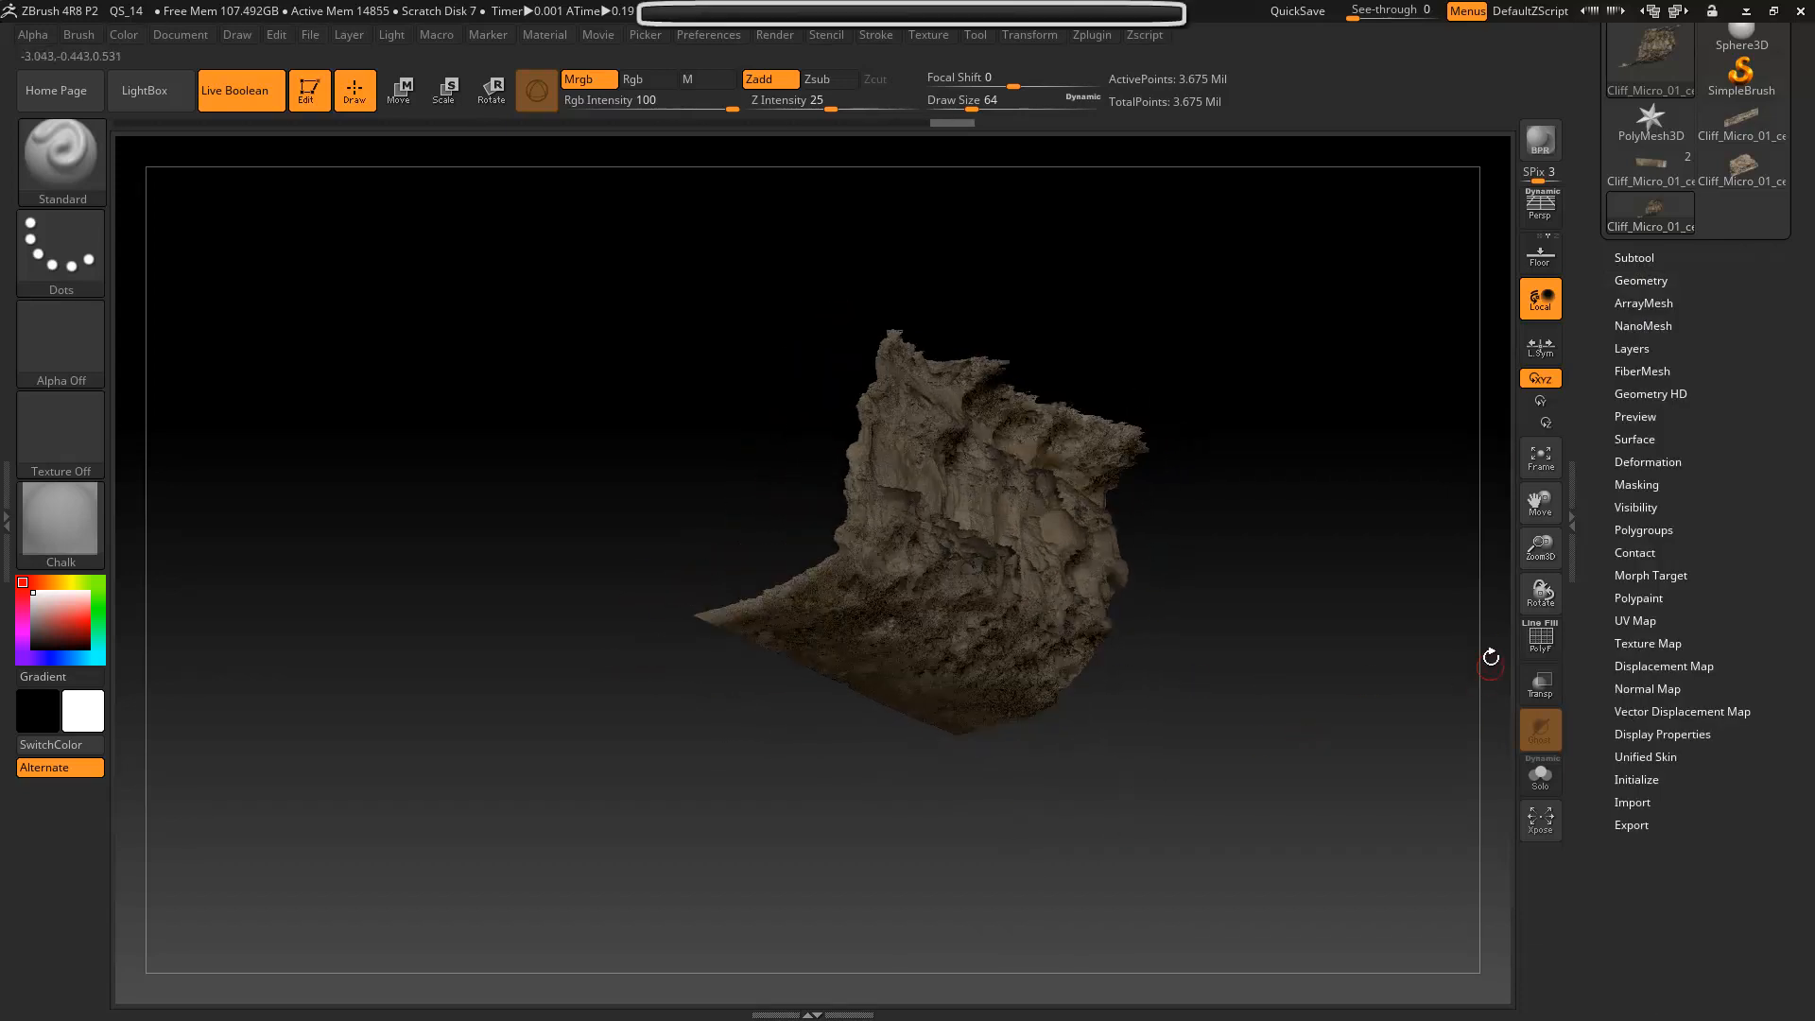
- Drag the cliff's masked border edges far outward with Transpose Move, then return to Draw
left_click(1636, 484)
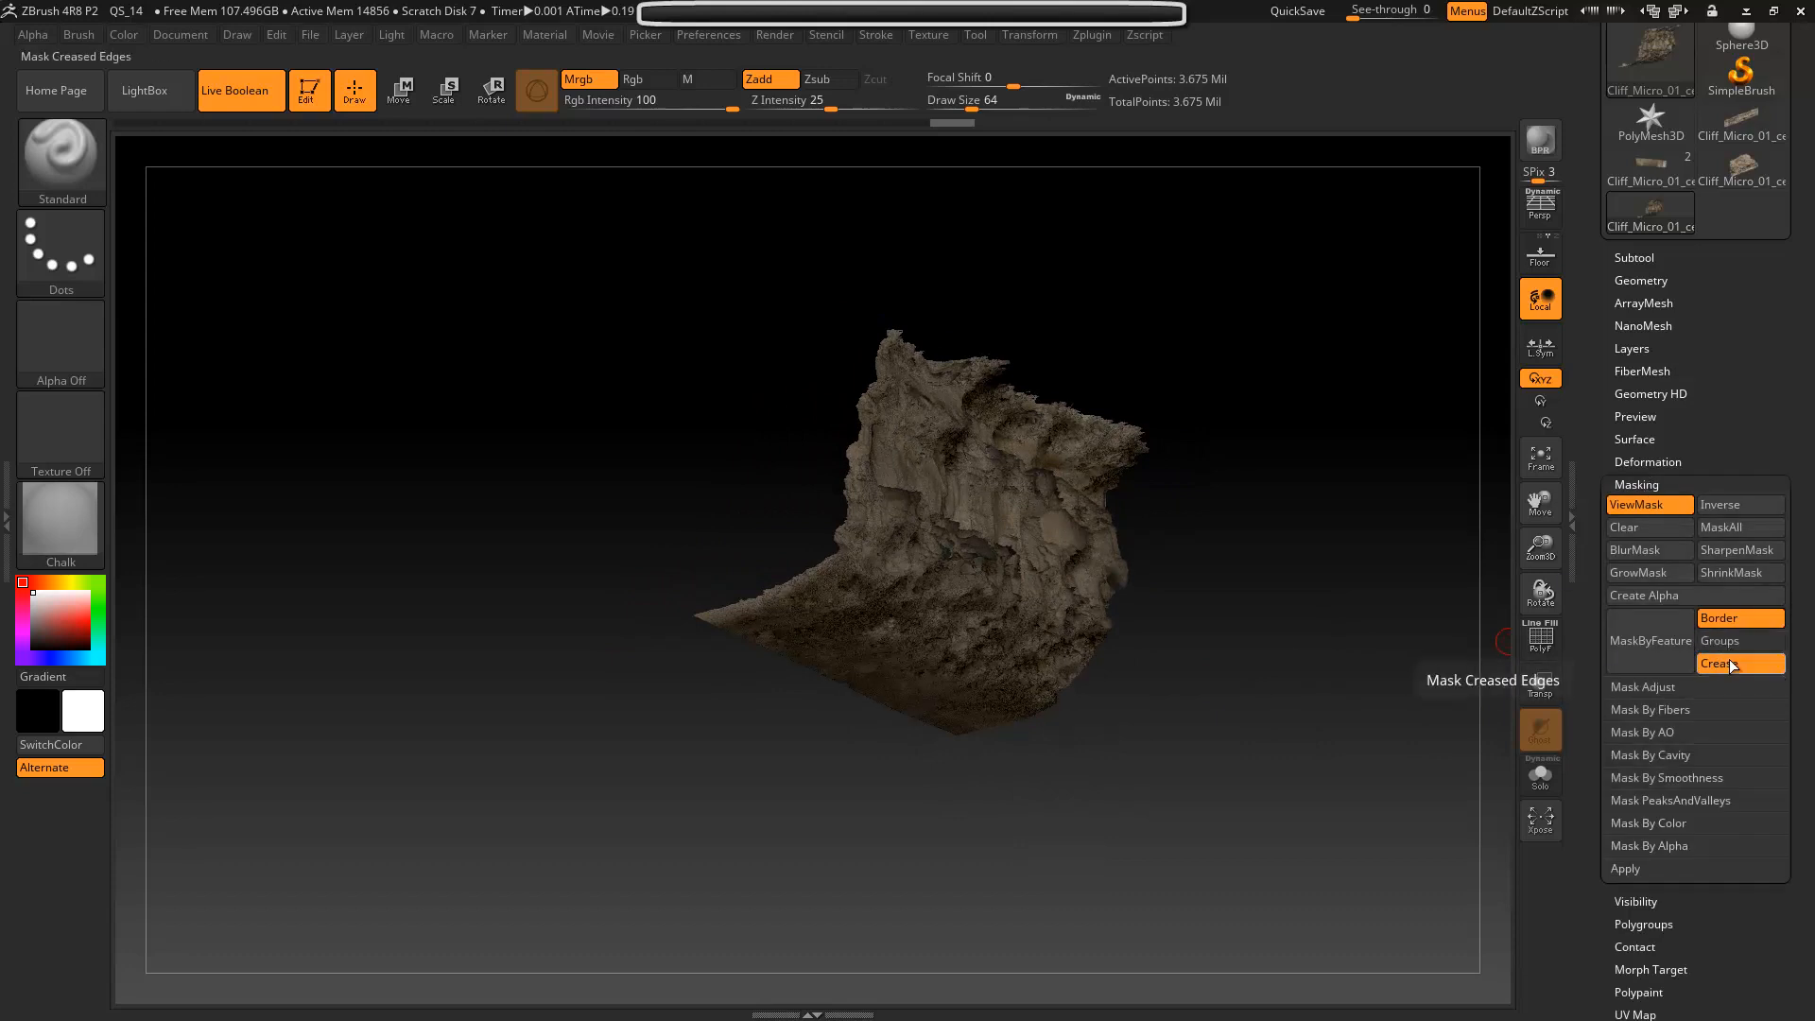
mouse_move(1670, 653)
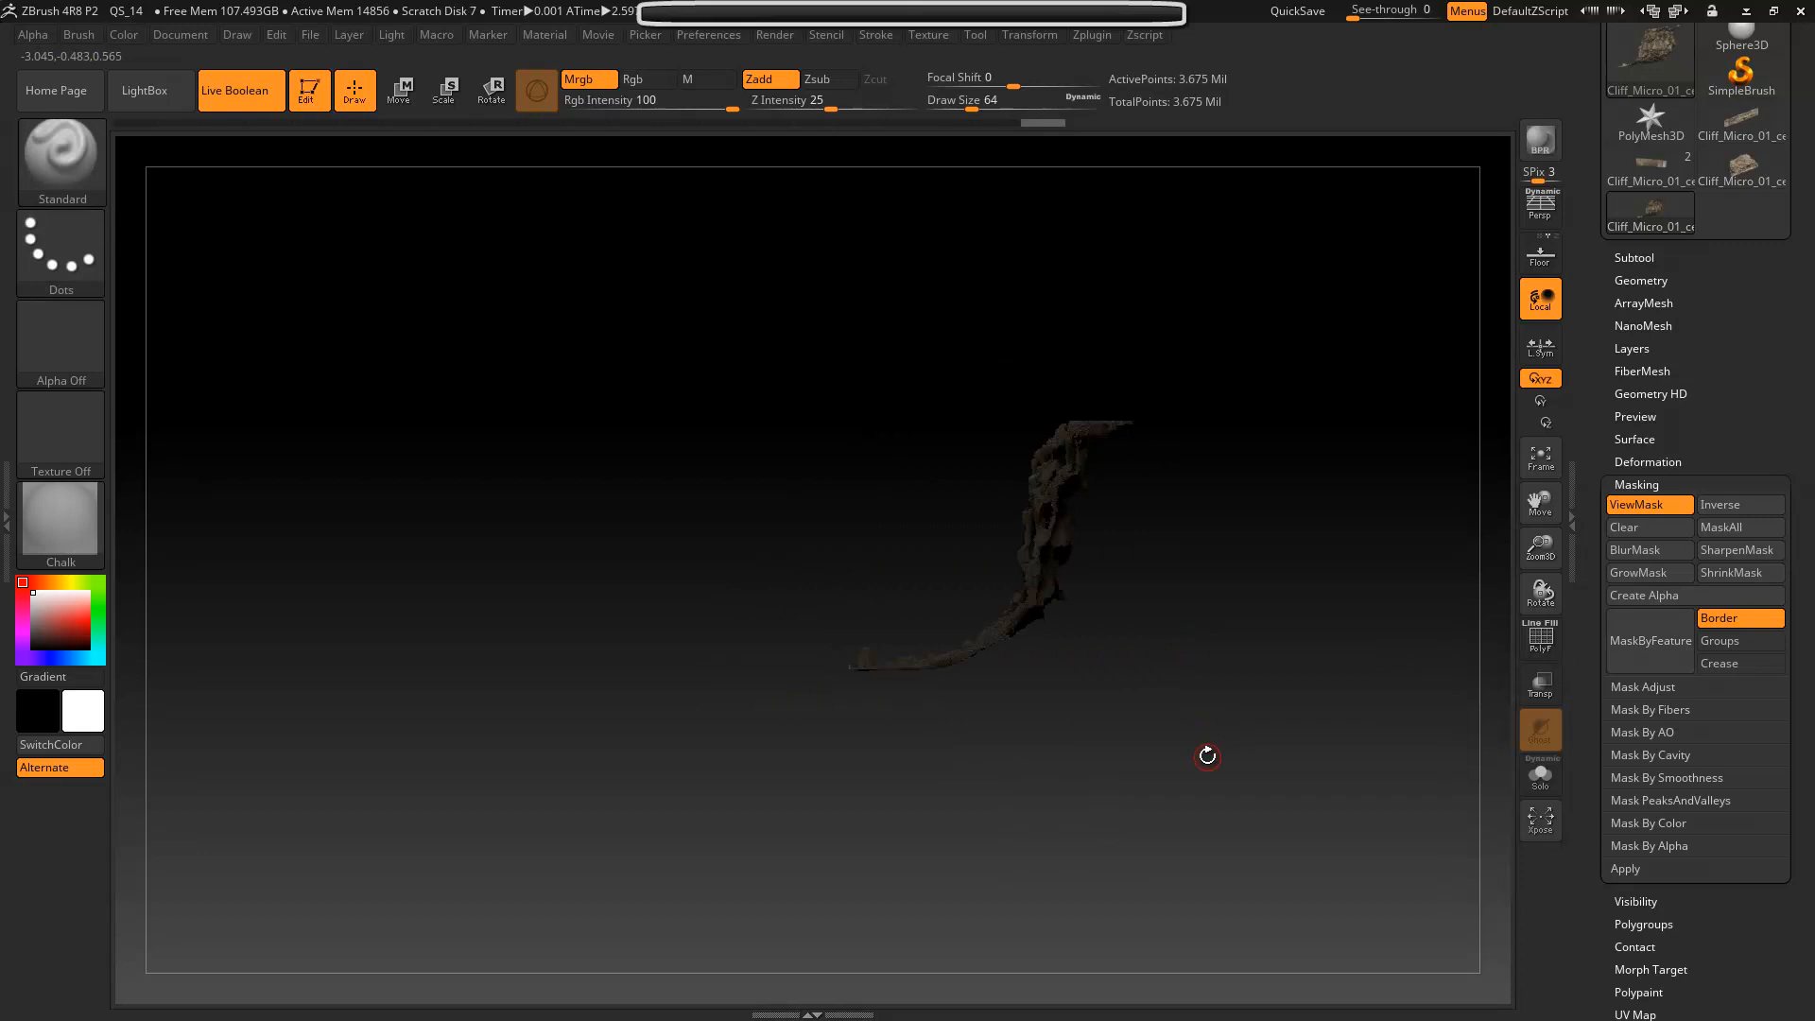
left_click(400, 90)
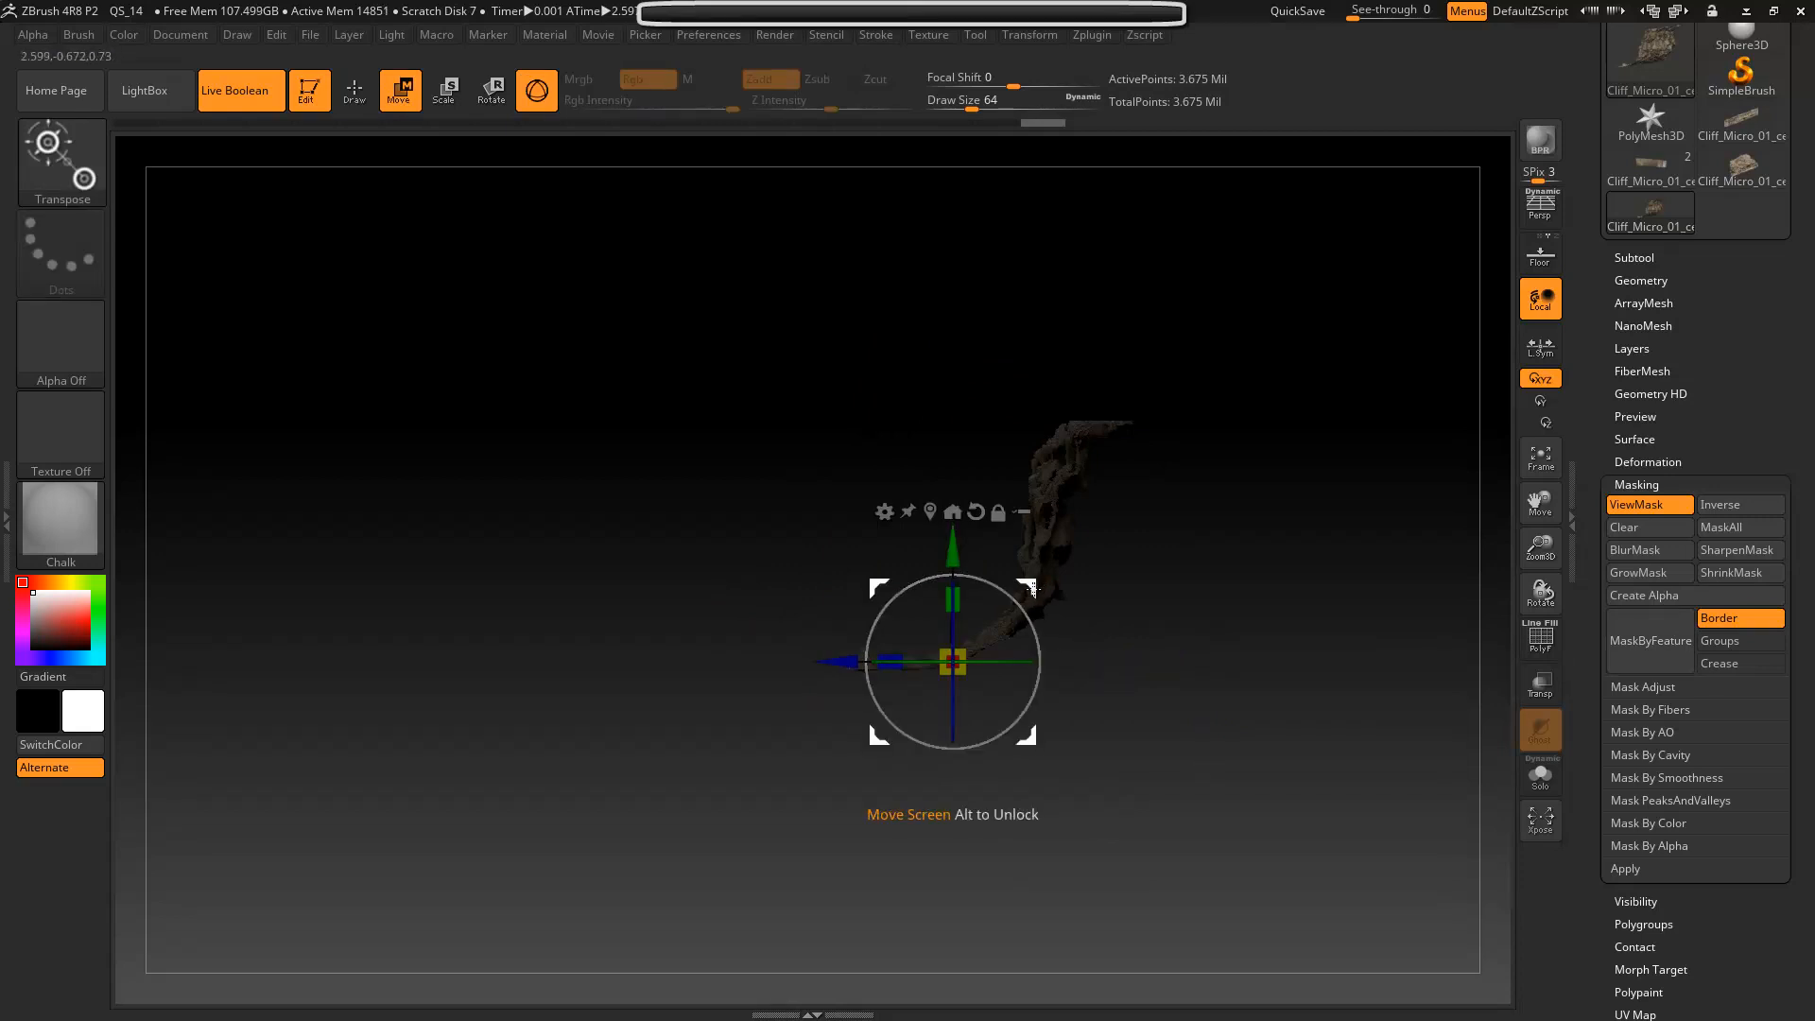
left_click_drag(952, 660, 741, 475)
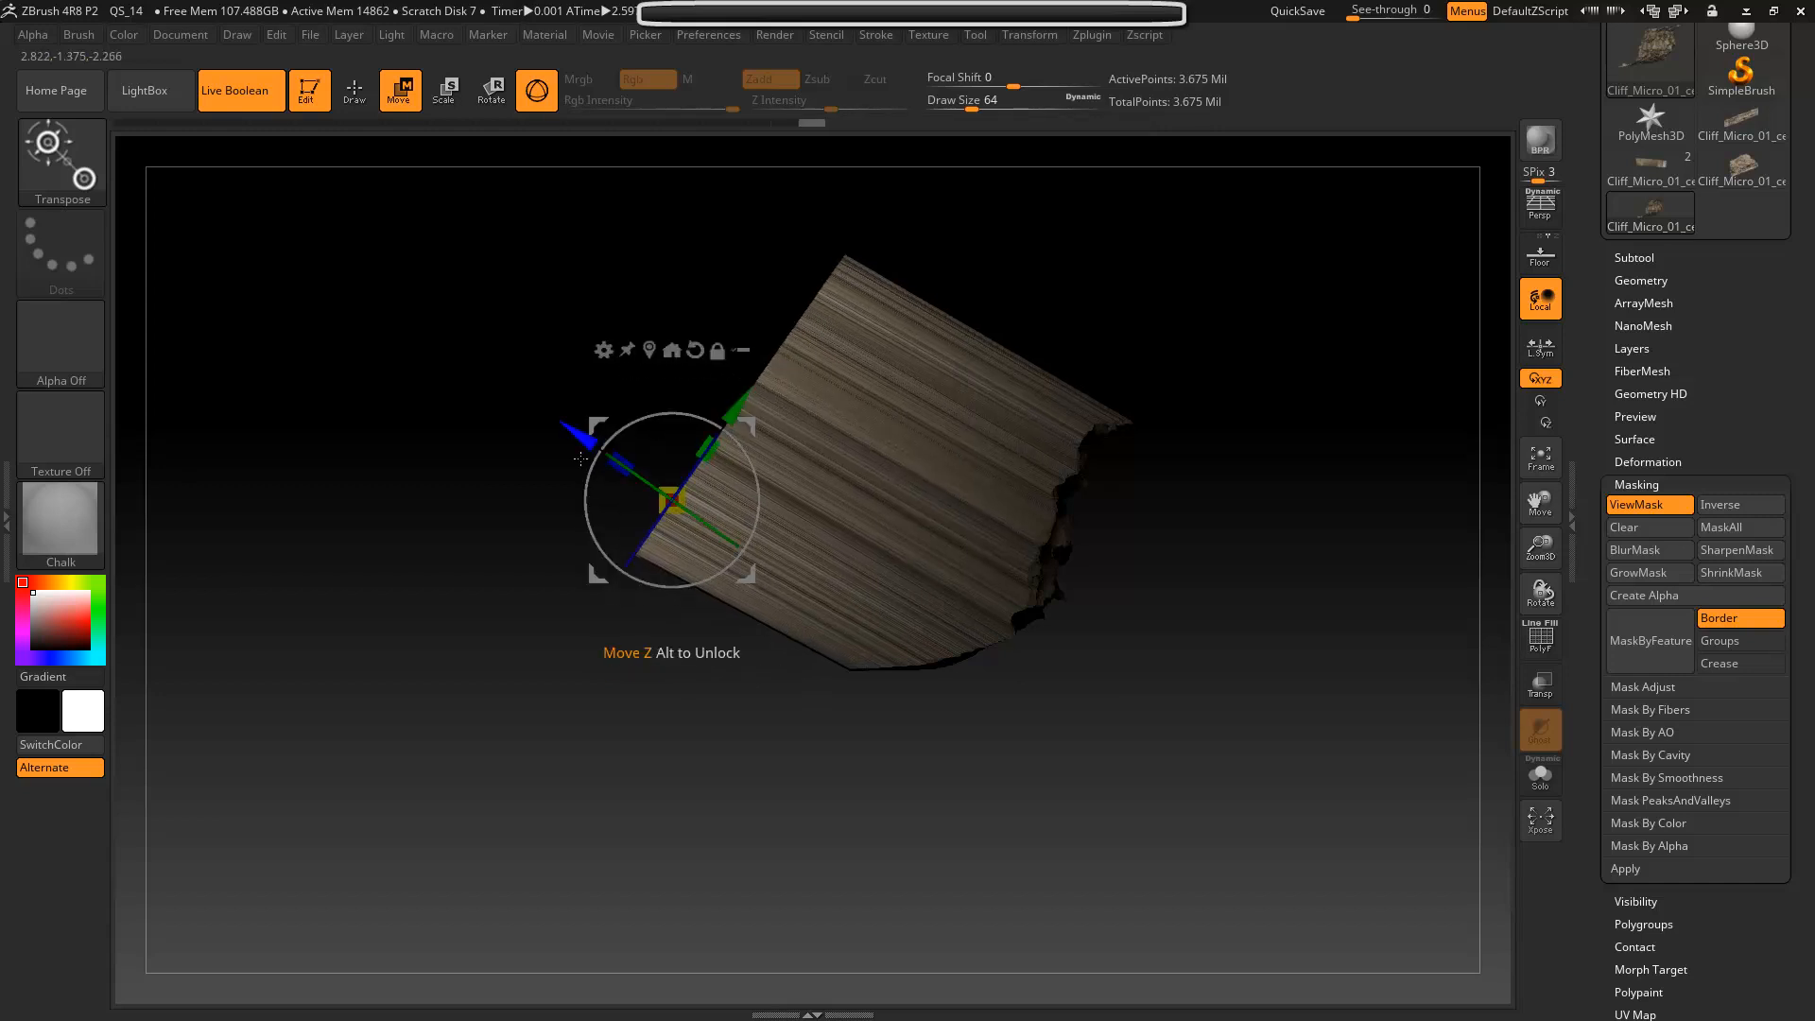
left_click(354, 90)
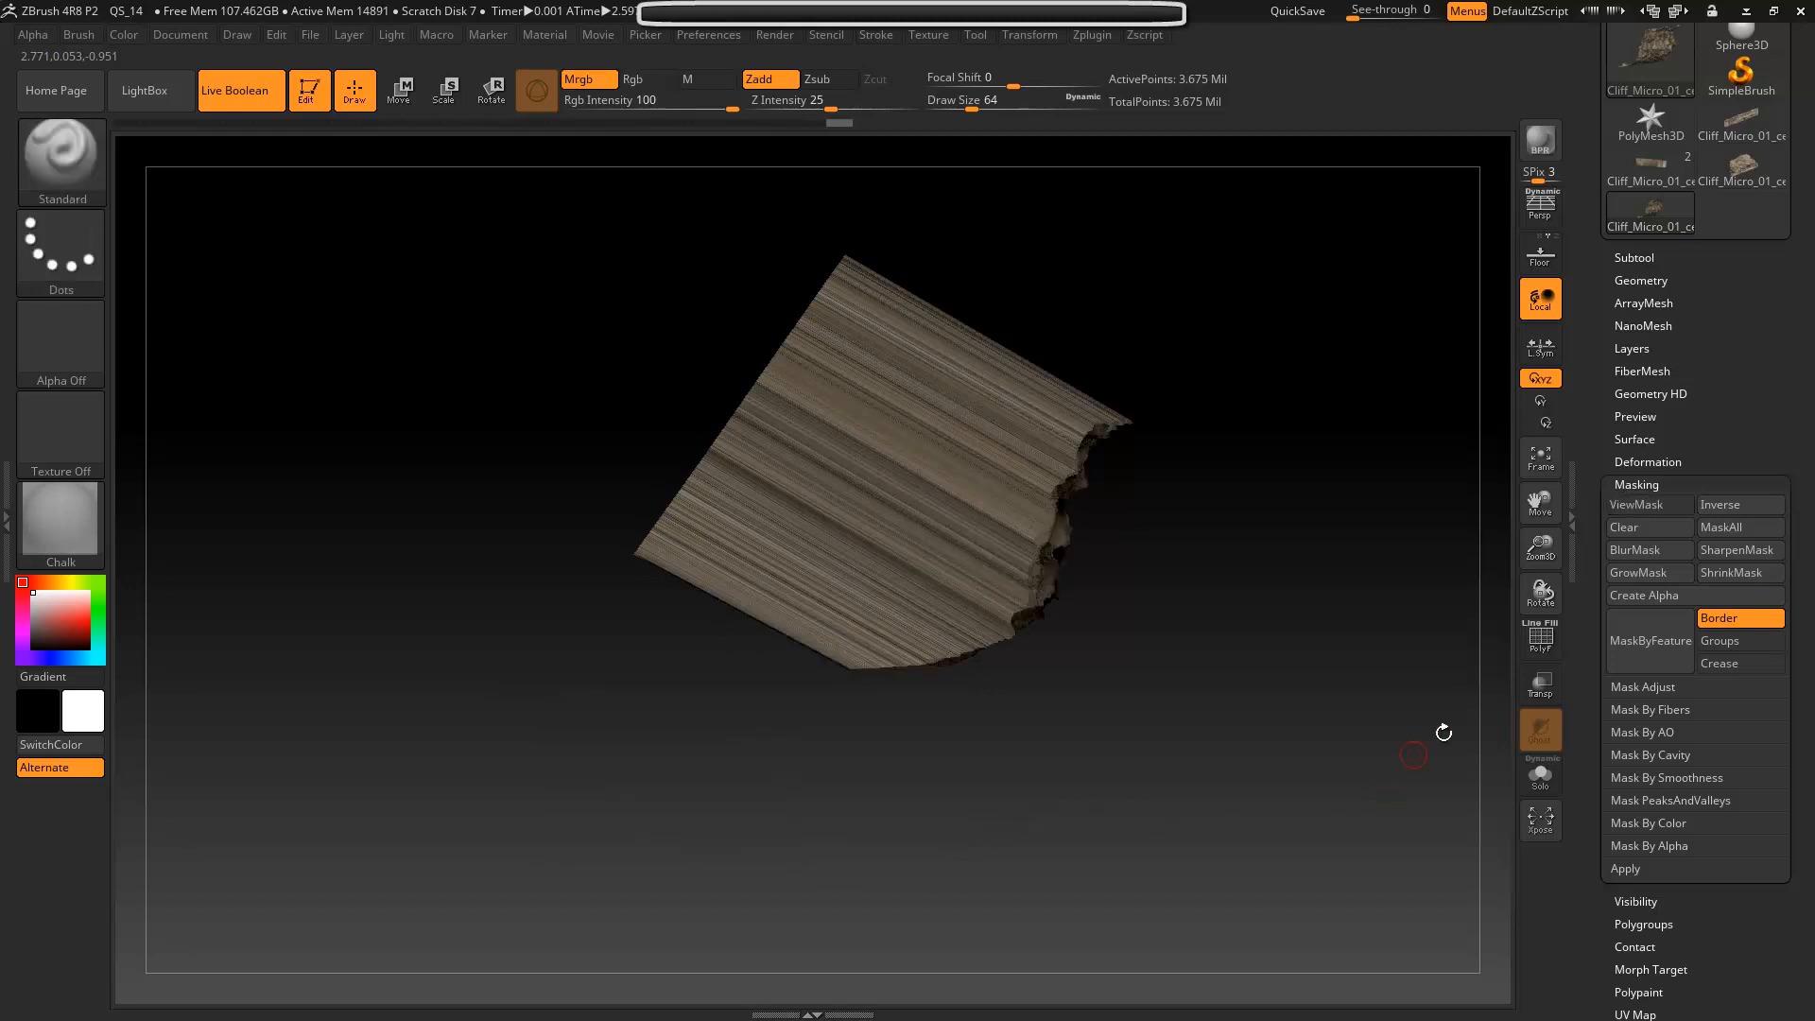
mouse_move(1632, 476)
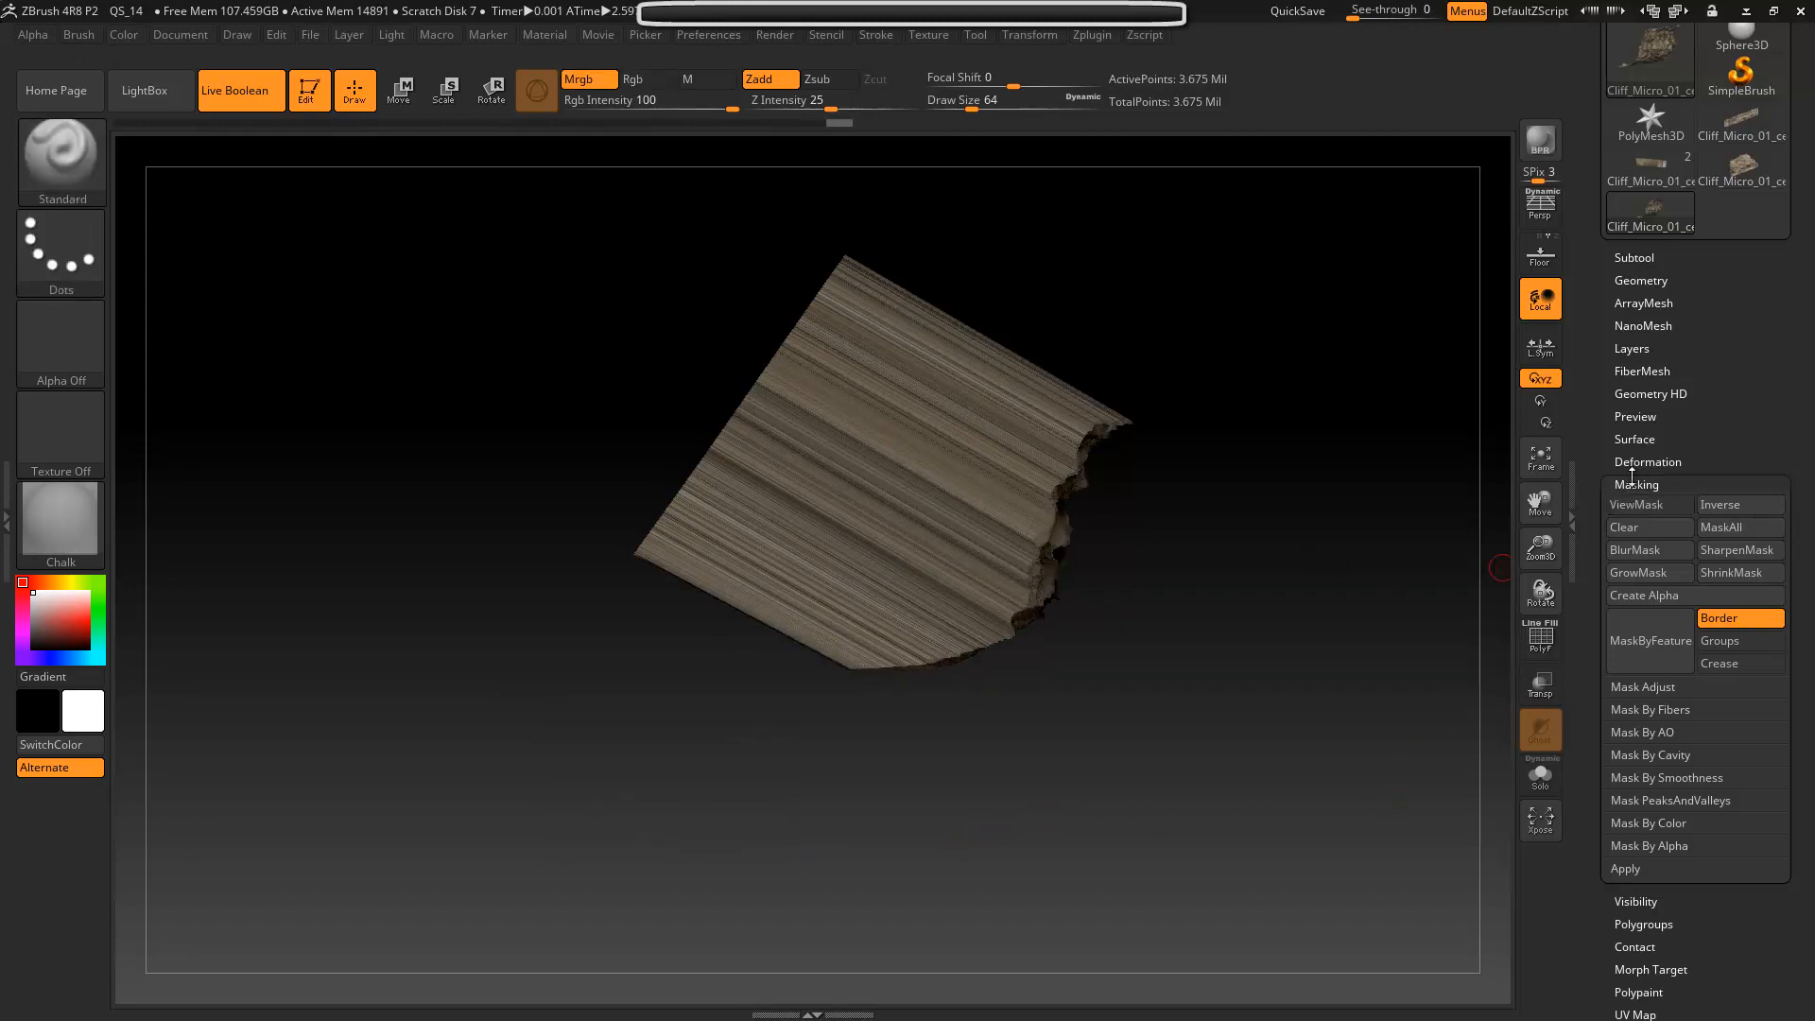
- Run Close Holes from Geometry > Modify Topology to cap the cliff mesh
left_click(1636, 484)
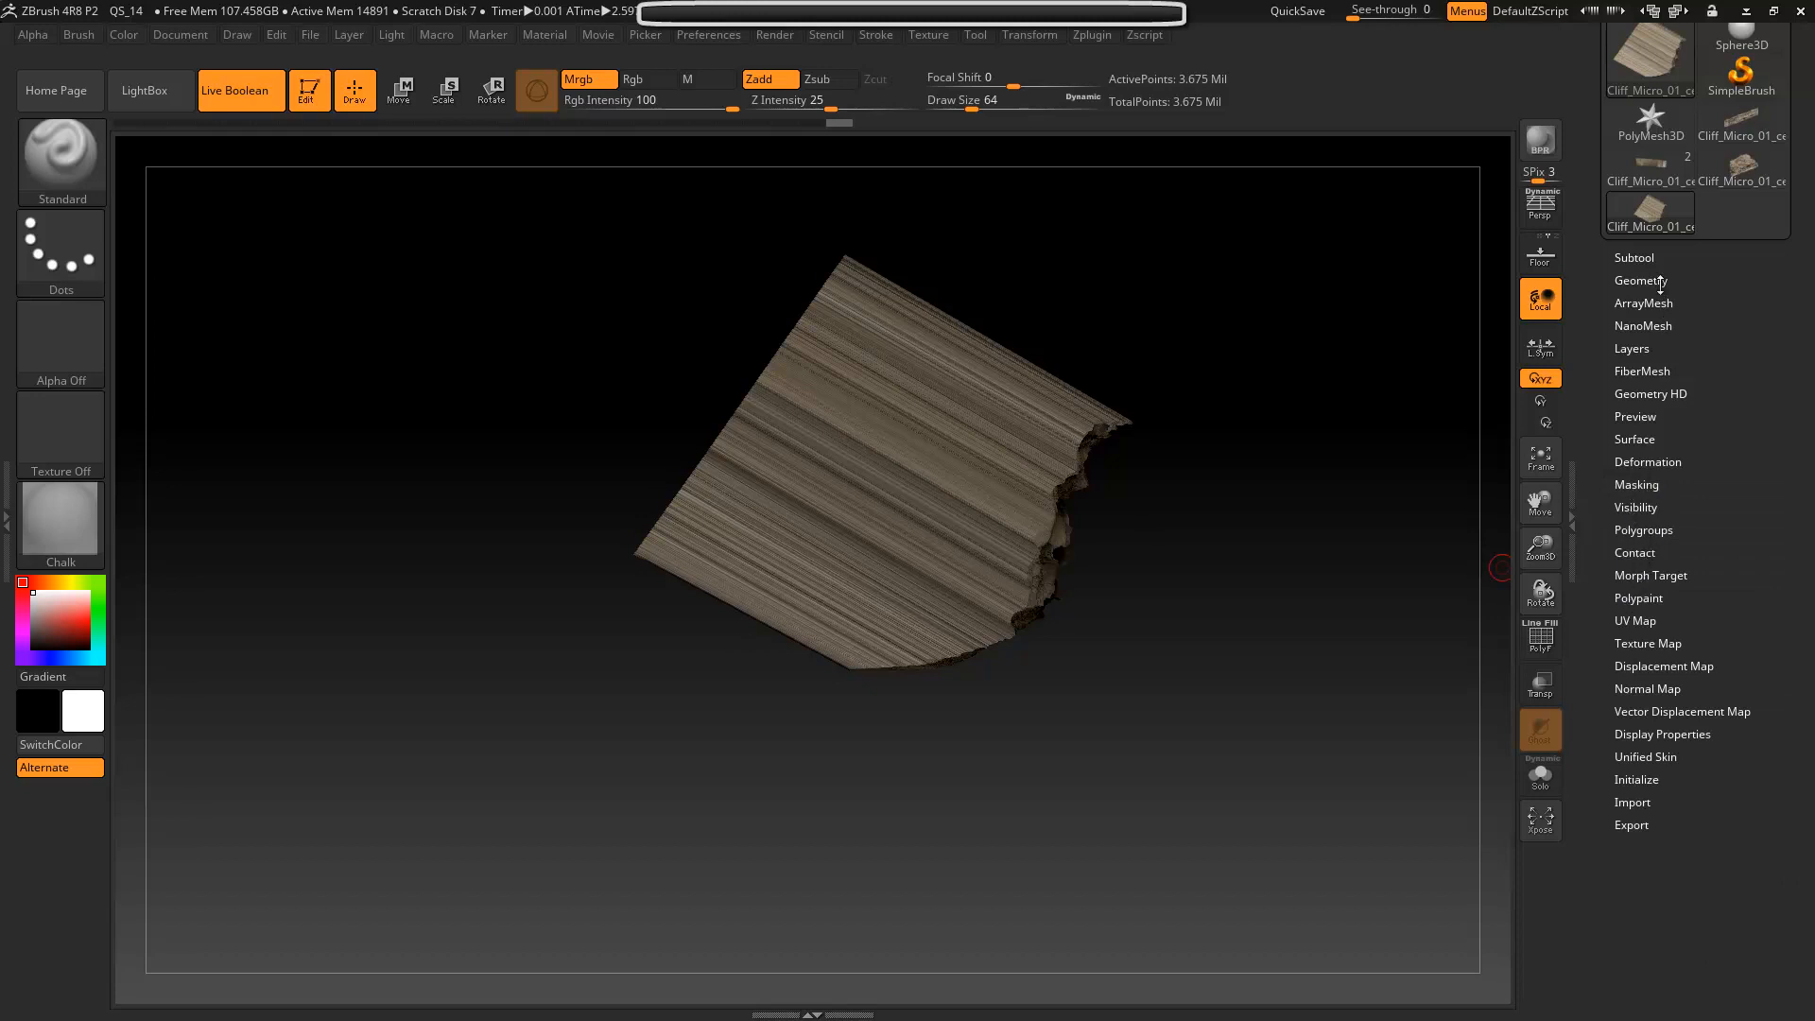
left_click(1640, 281)
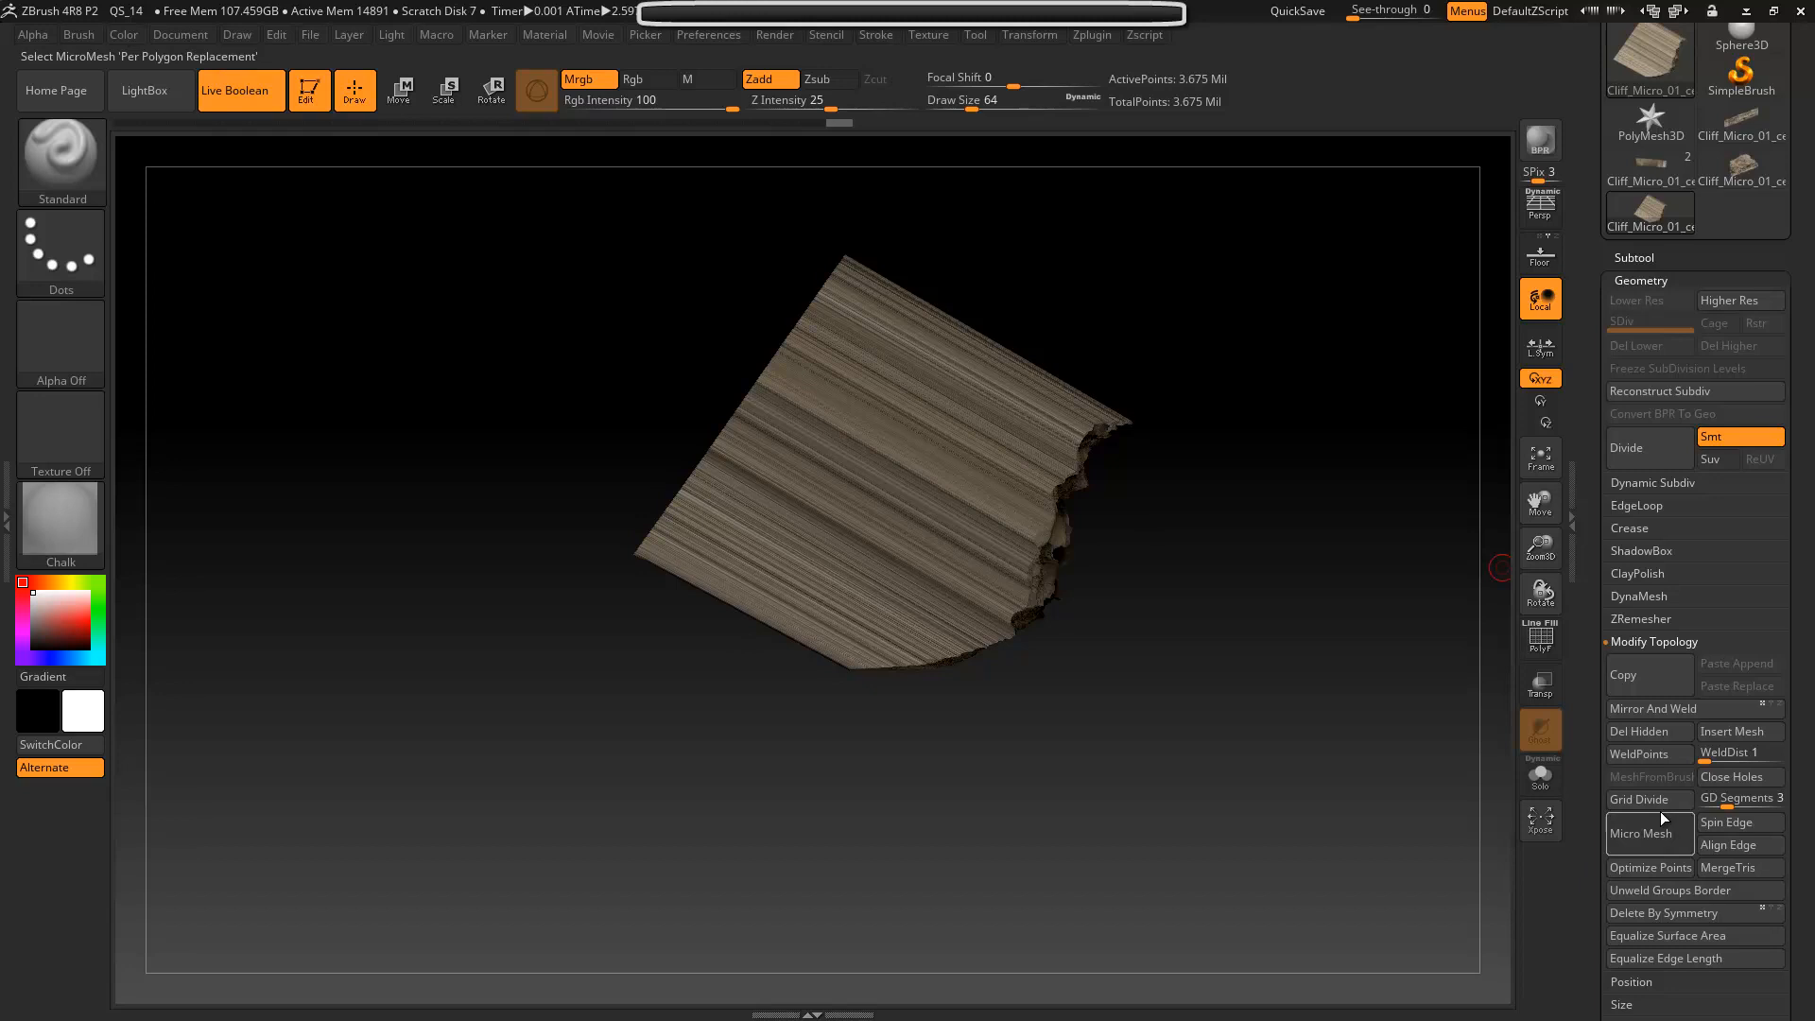
left_click(1740, 776)
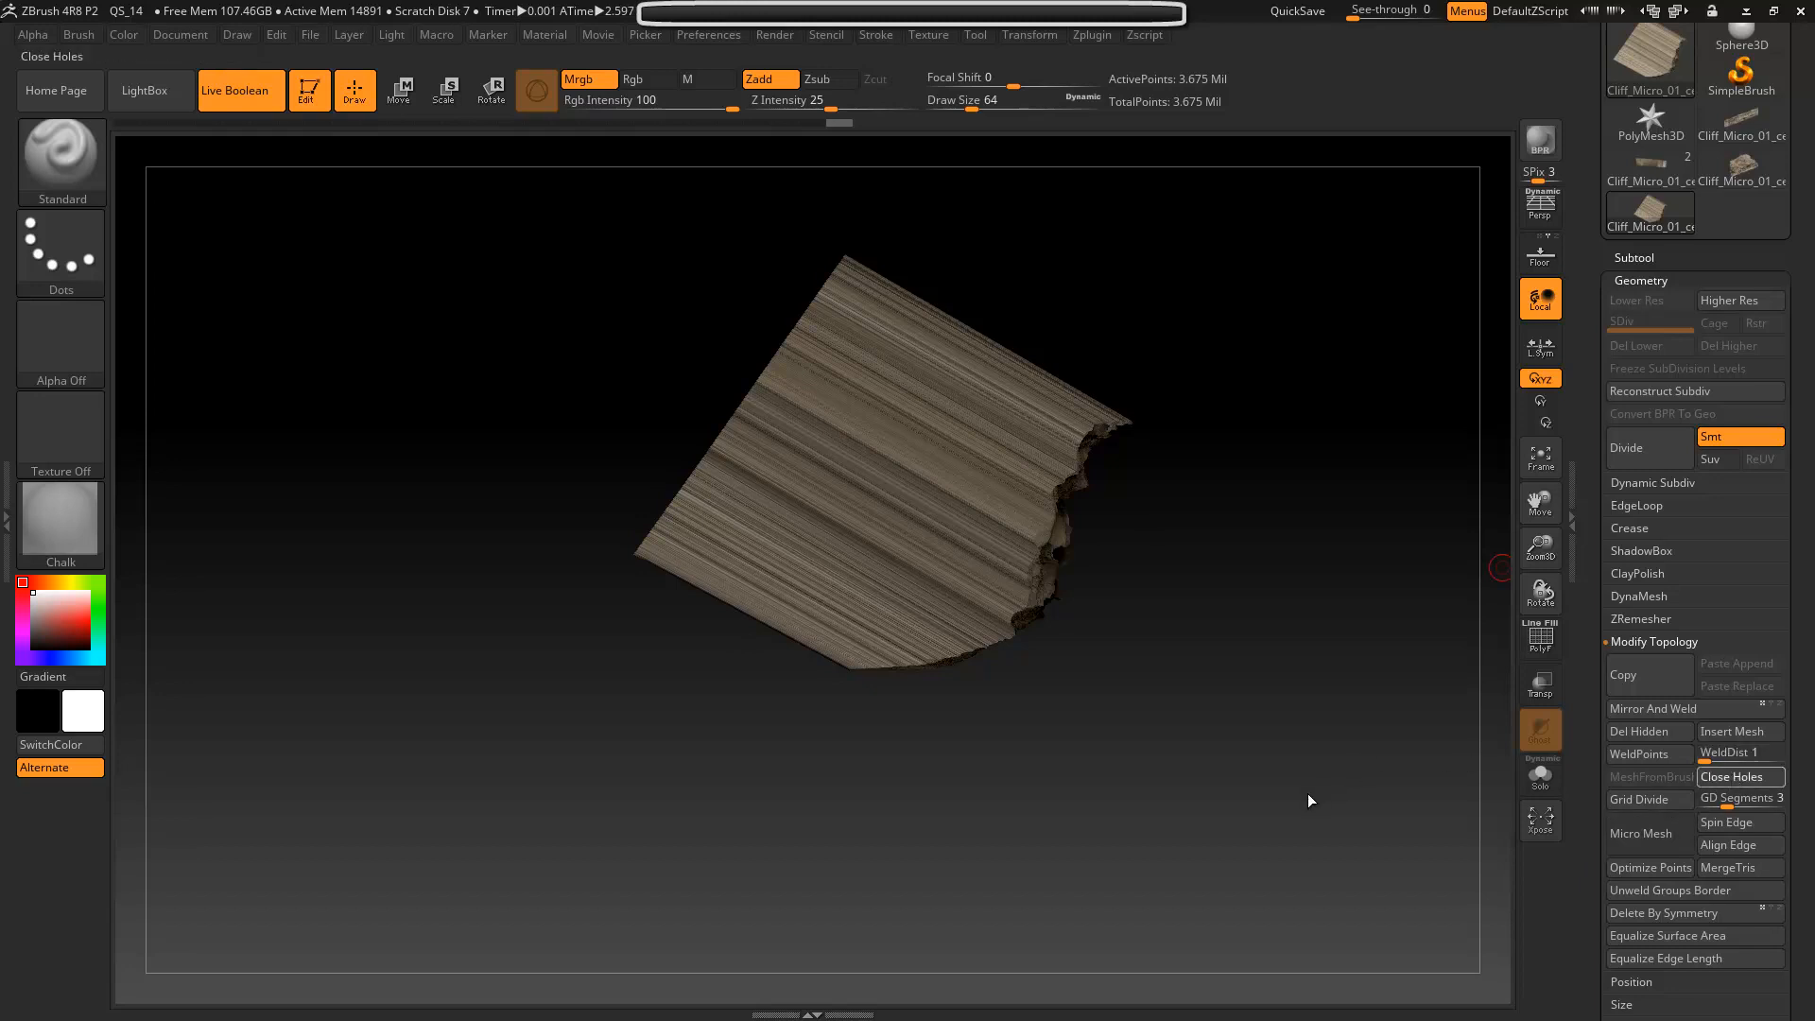
mouse_move(1297, 791)
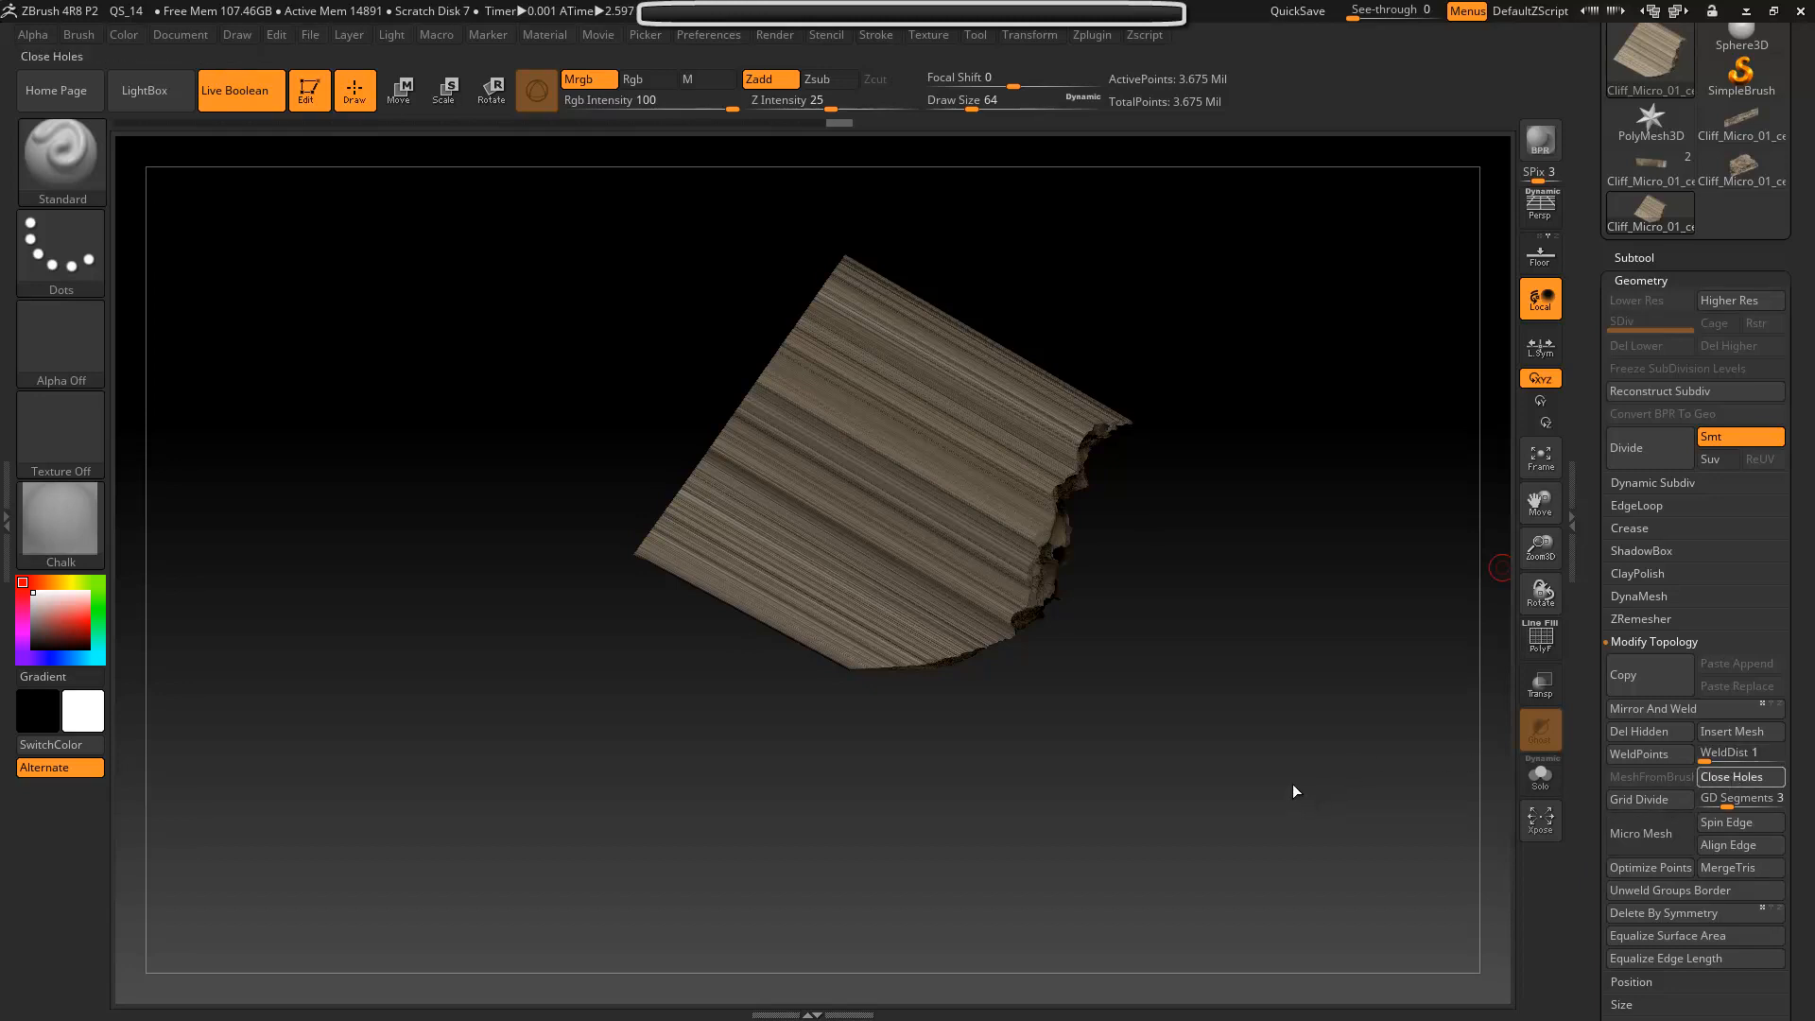
mouse_move(1240, 658)
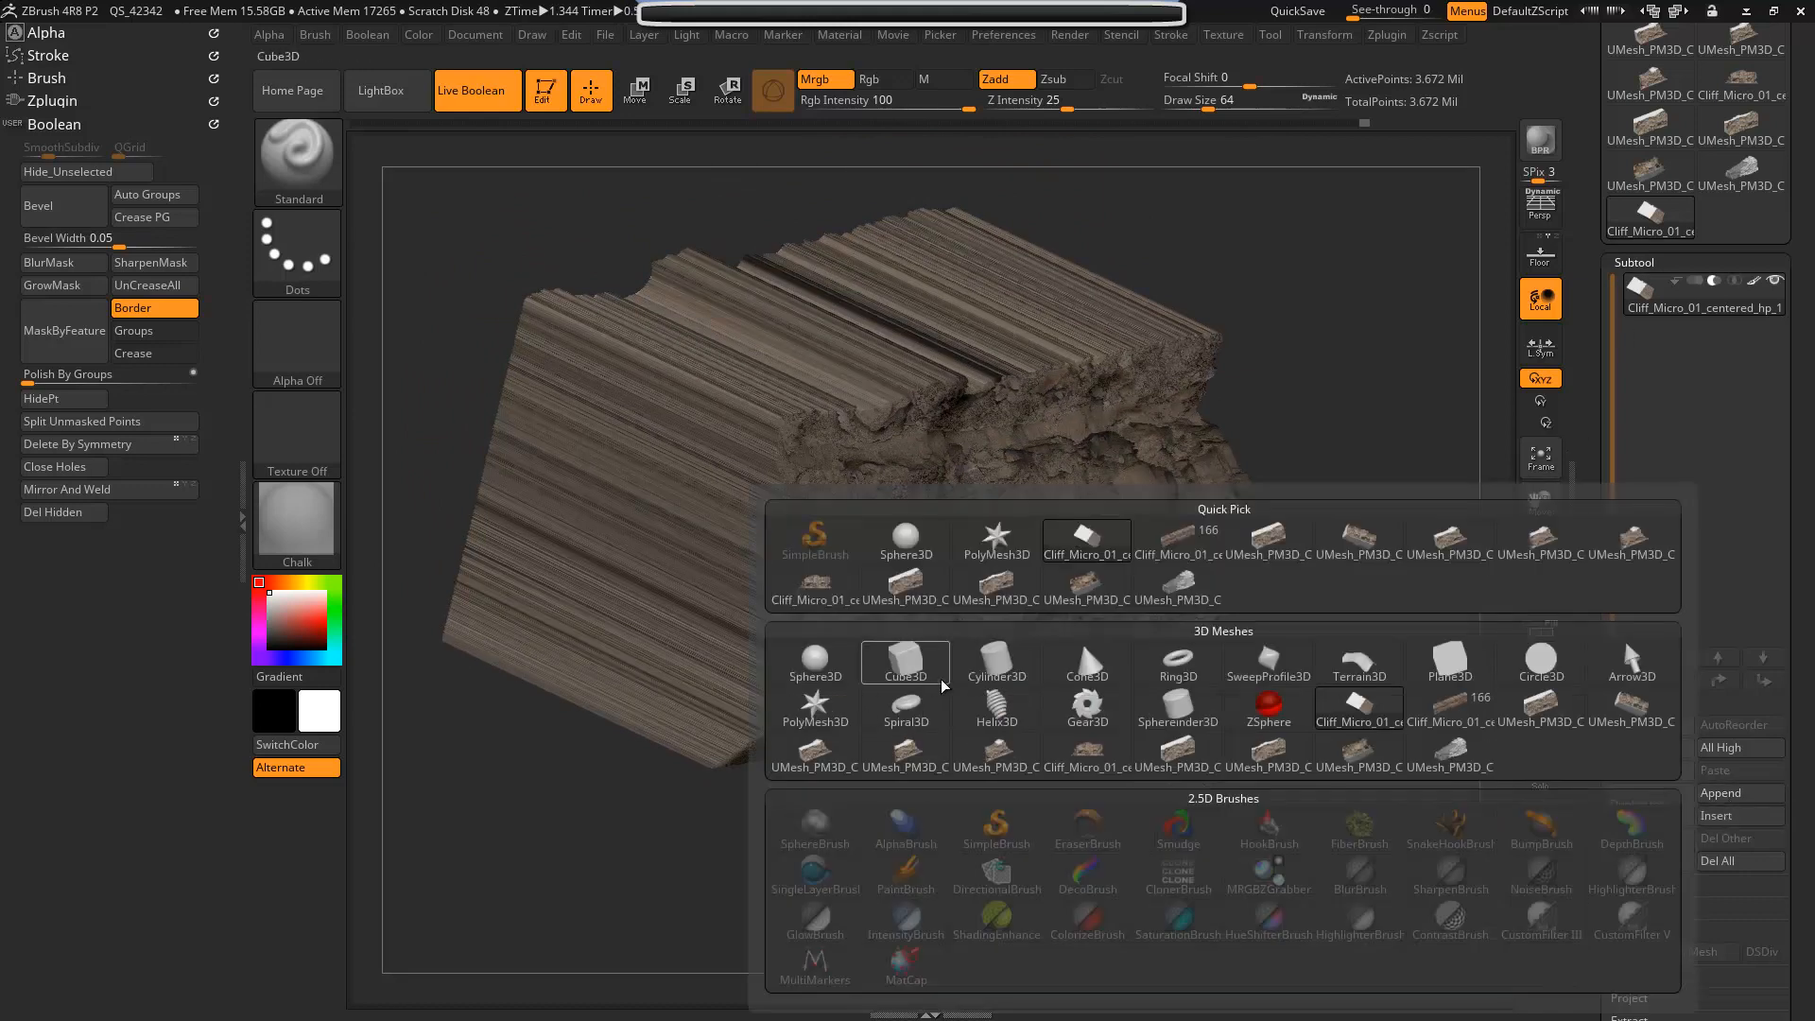
- Append a Cube3D subtool and move it above the cliff in the subtool list
left_click(906, 663)
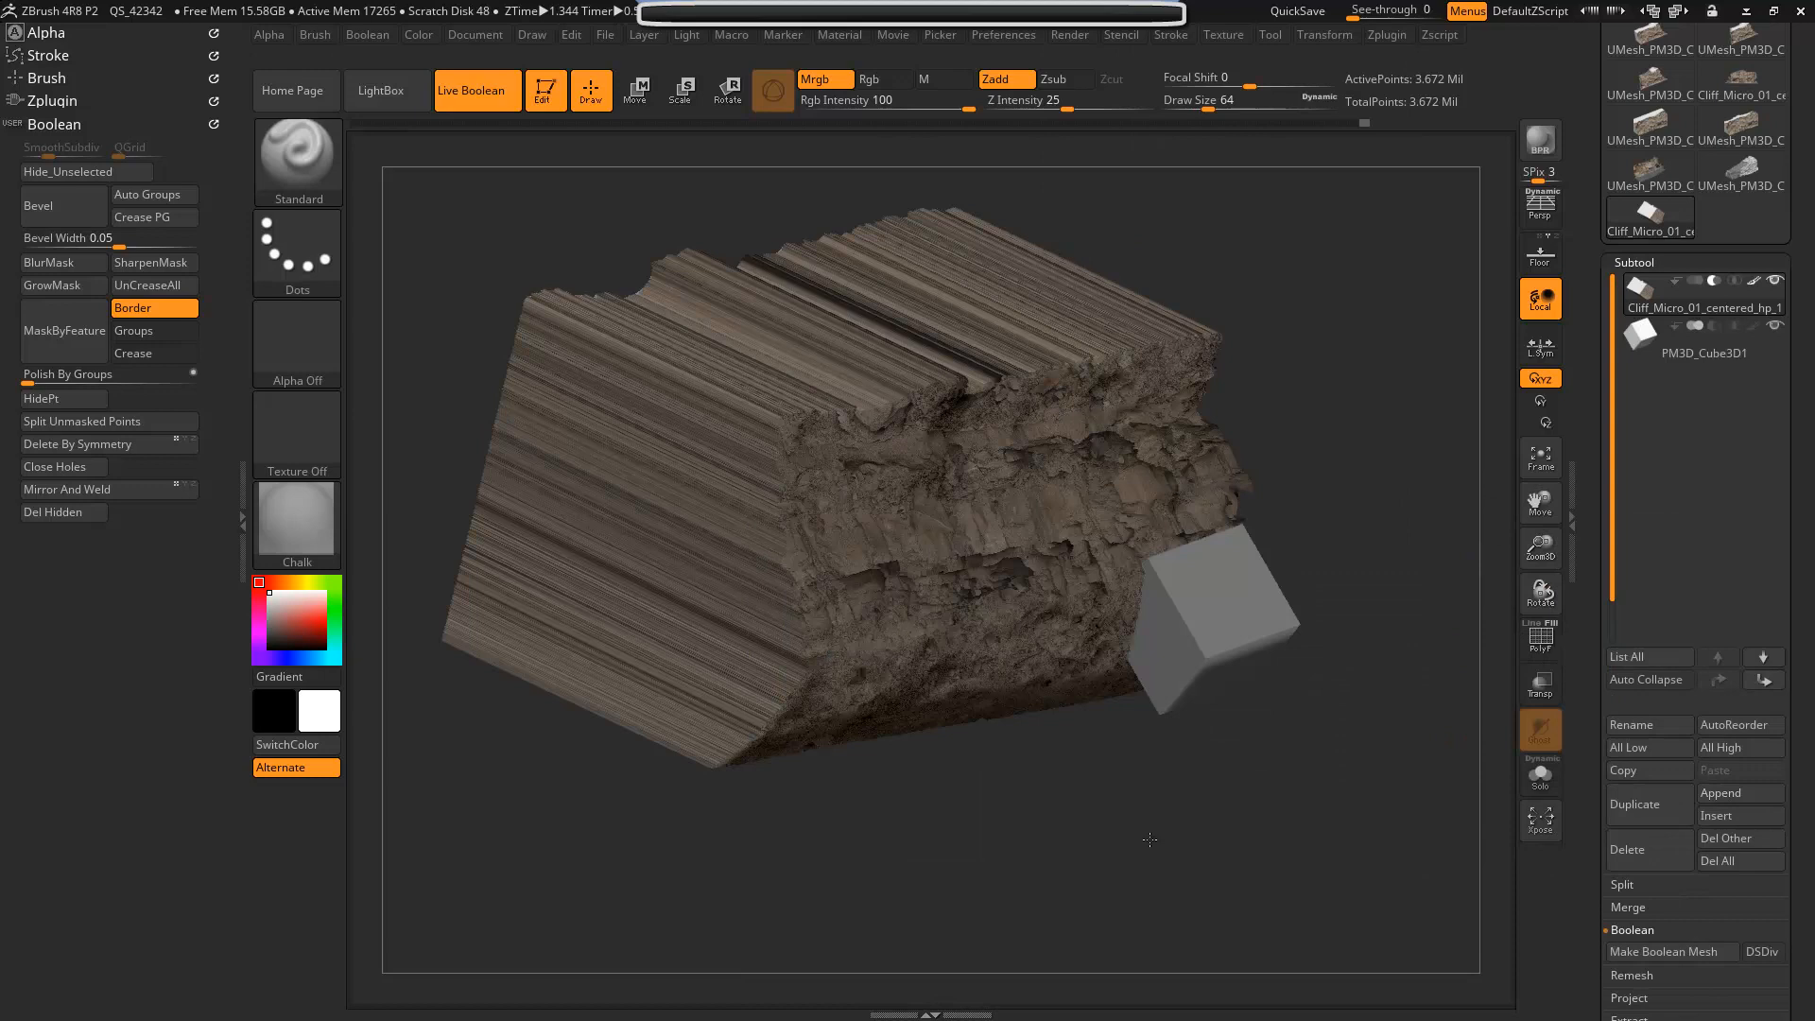
left_click_drag(1150, 836, 1217, 837)
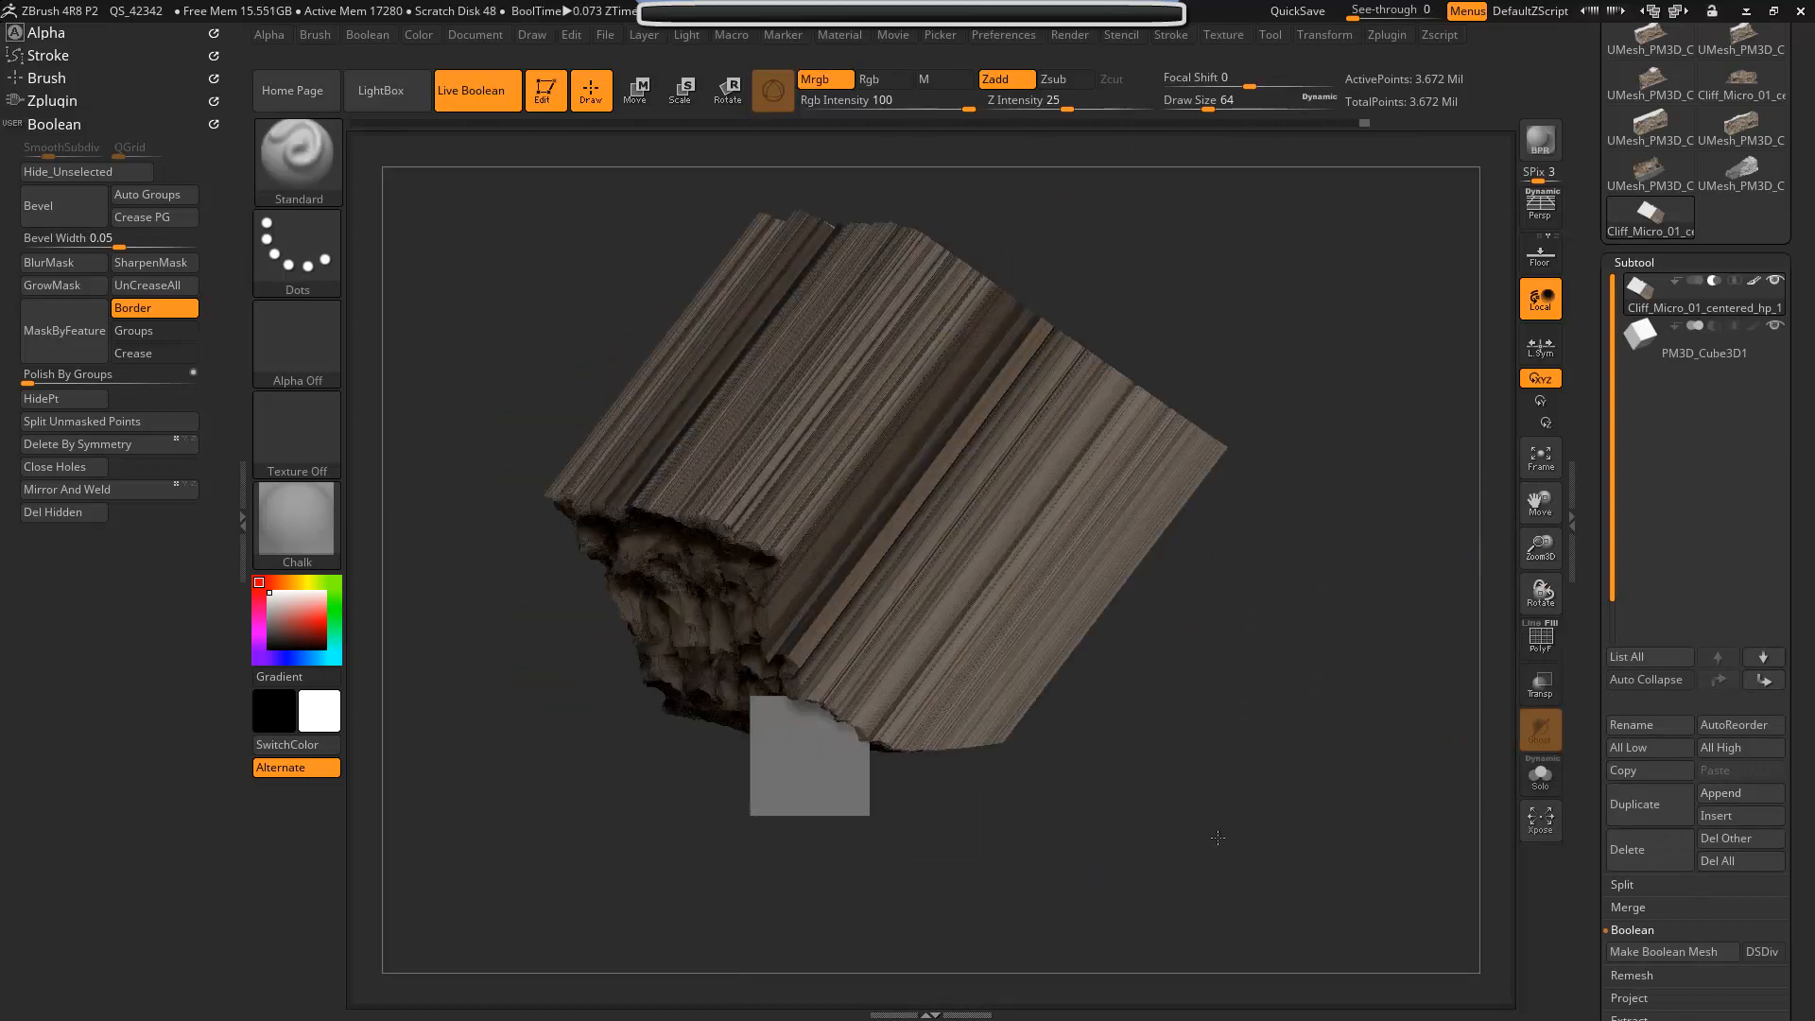
left_click(1704, 352)
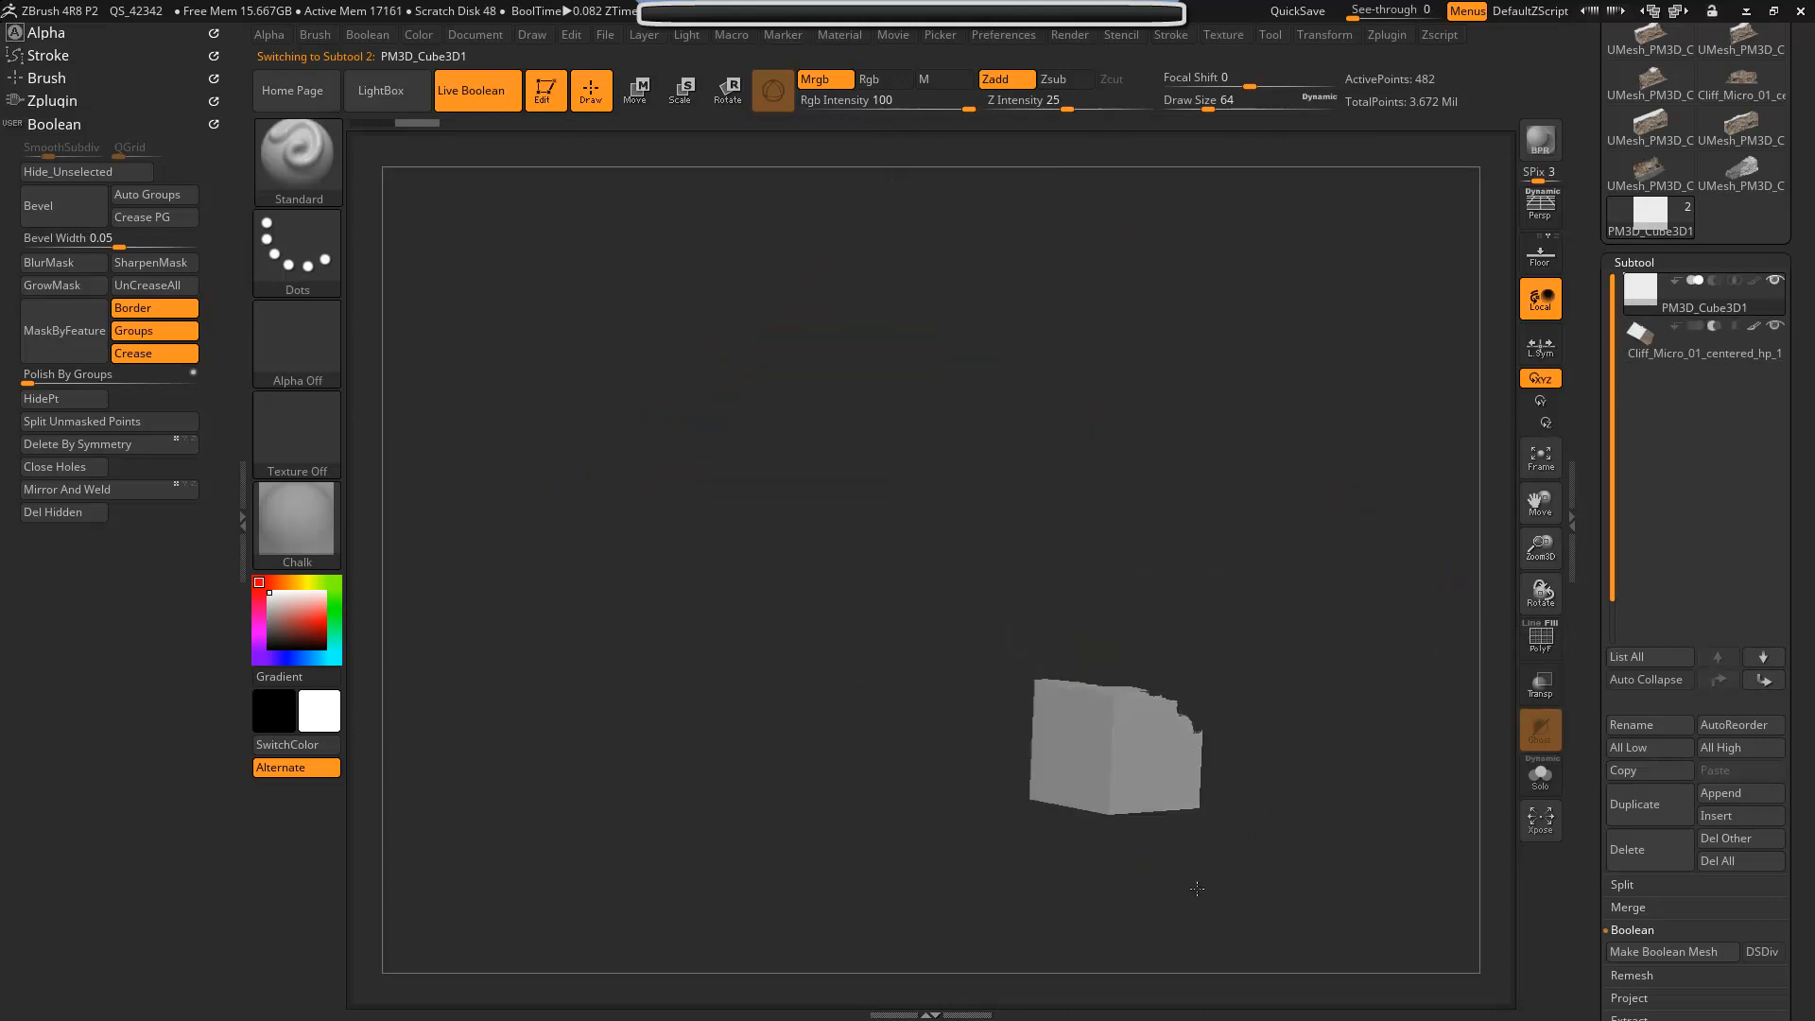
left_click(727, 90)
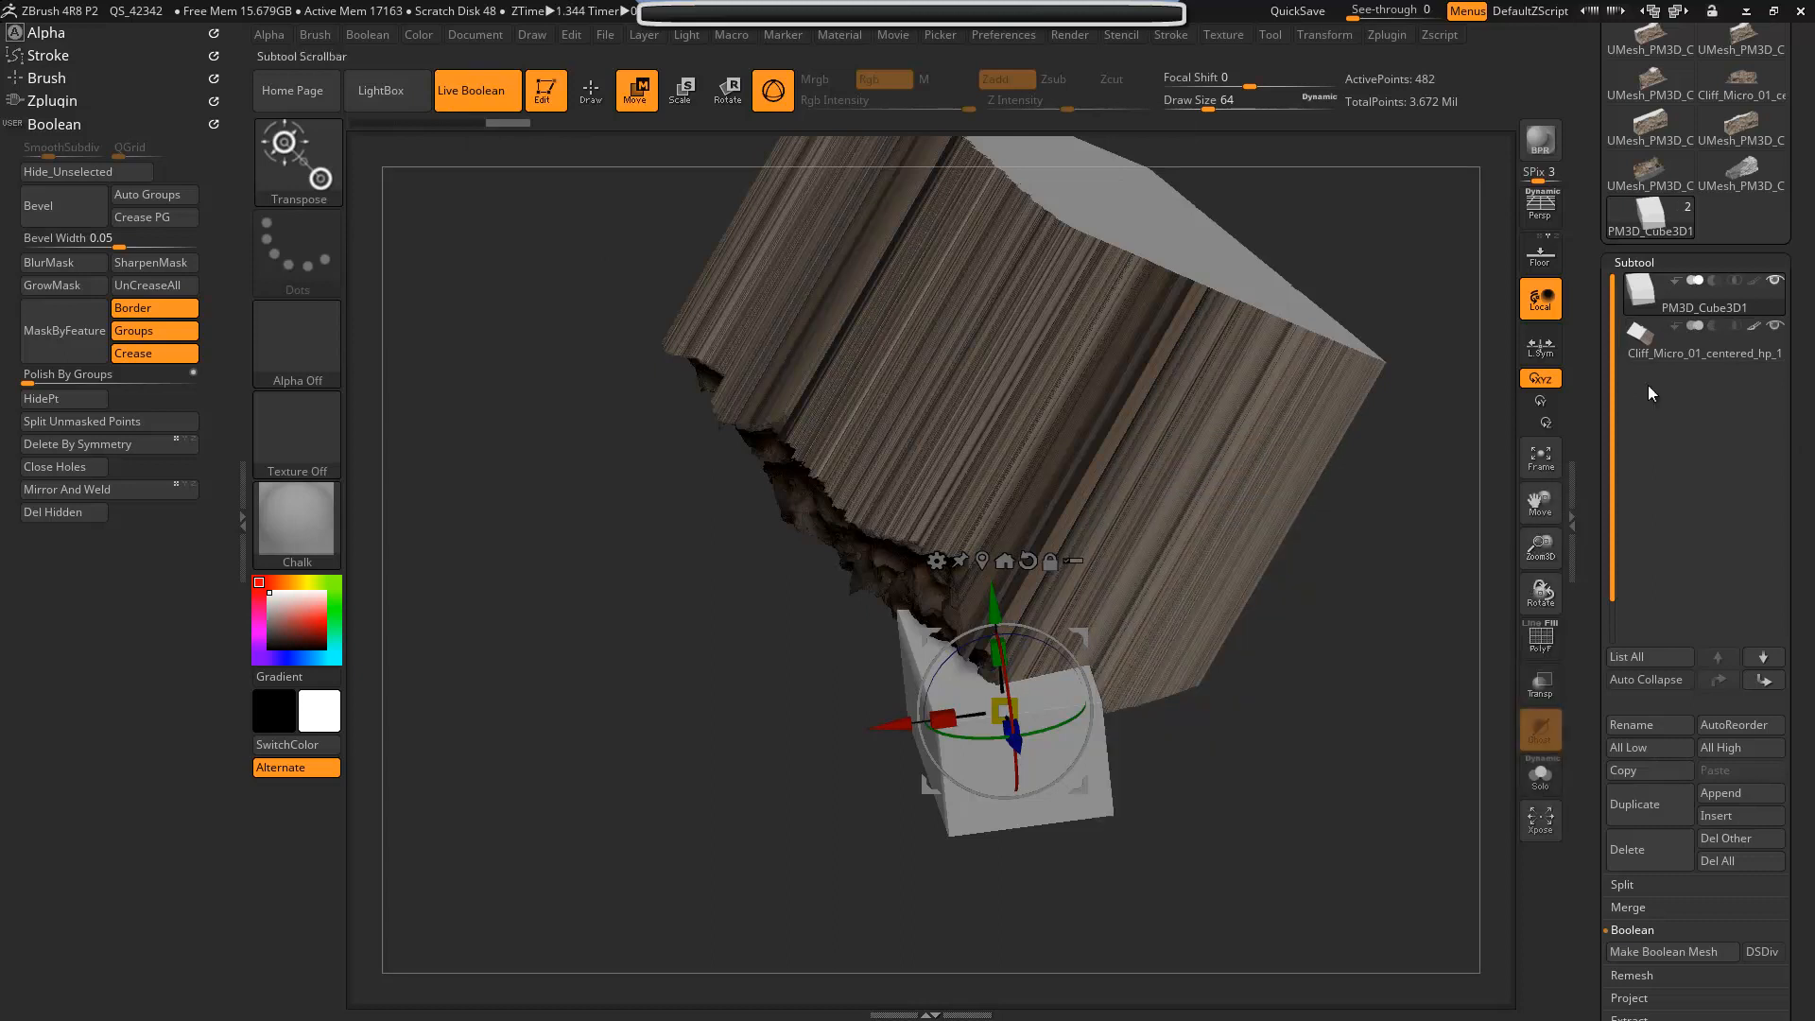
- Scale the cube into a tall block, then reselect the cliff subtool
left_click(1705, 338)
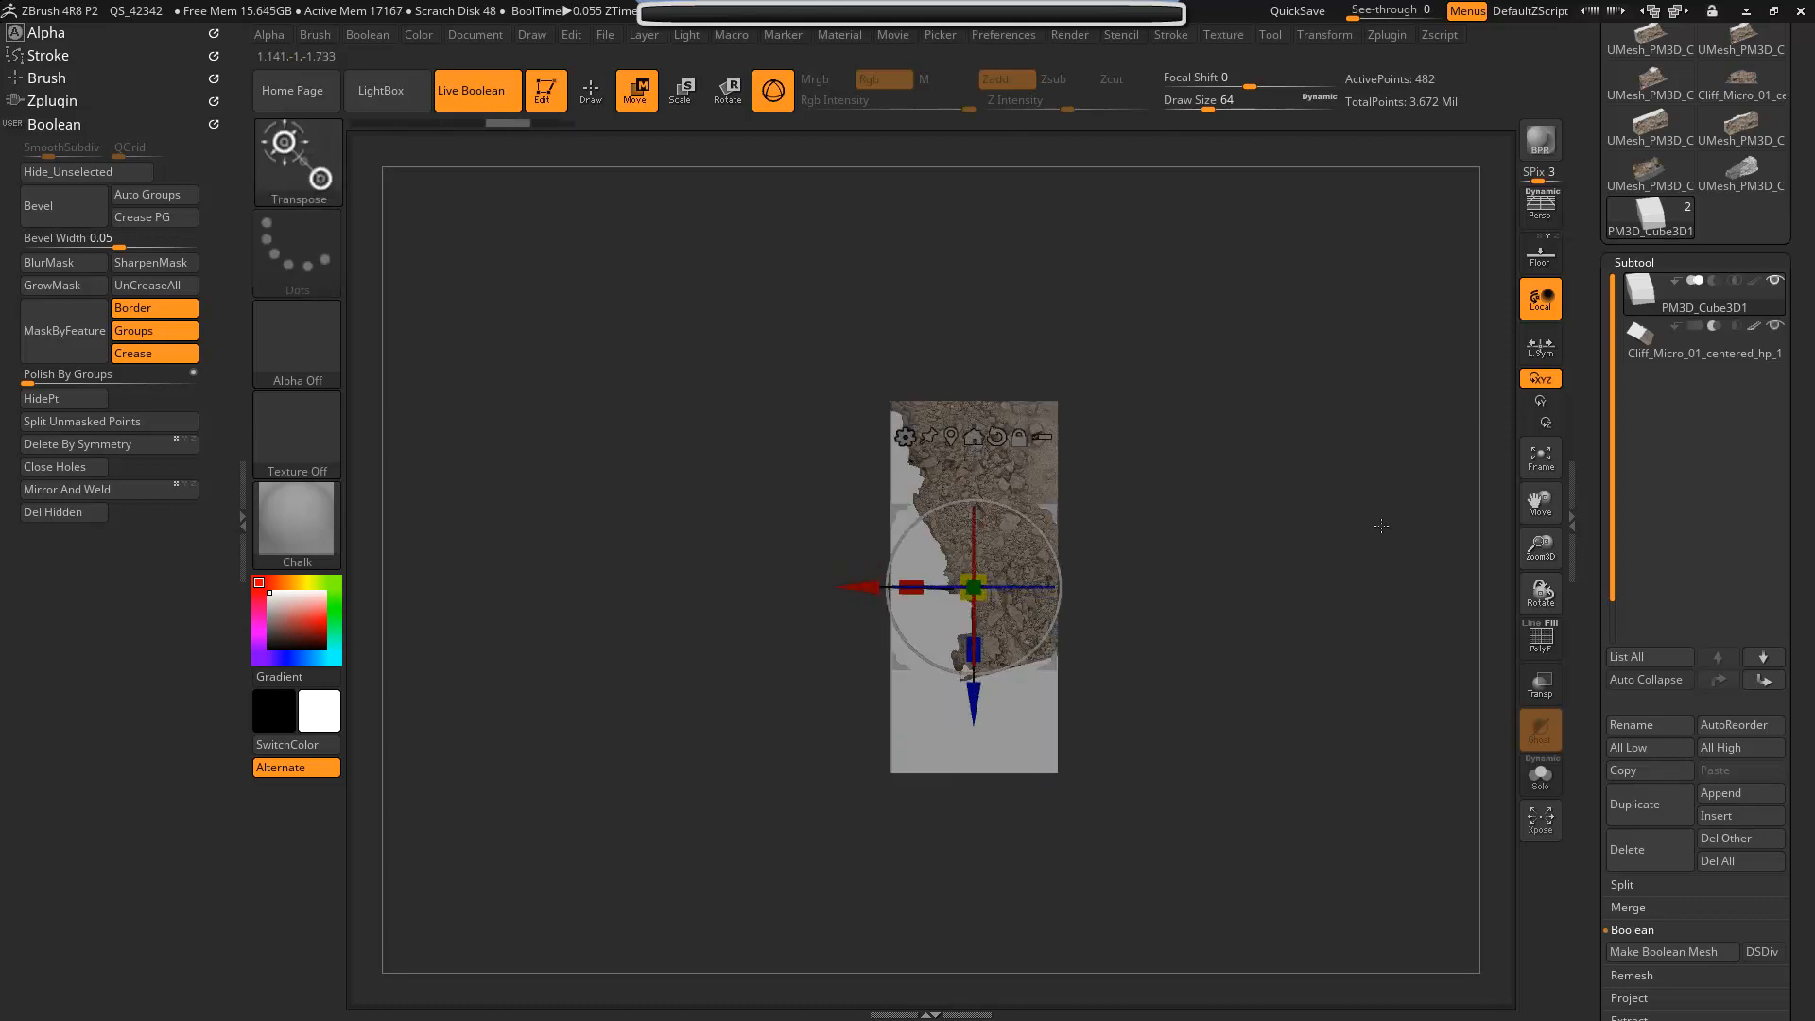
left_click(1702, 344)
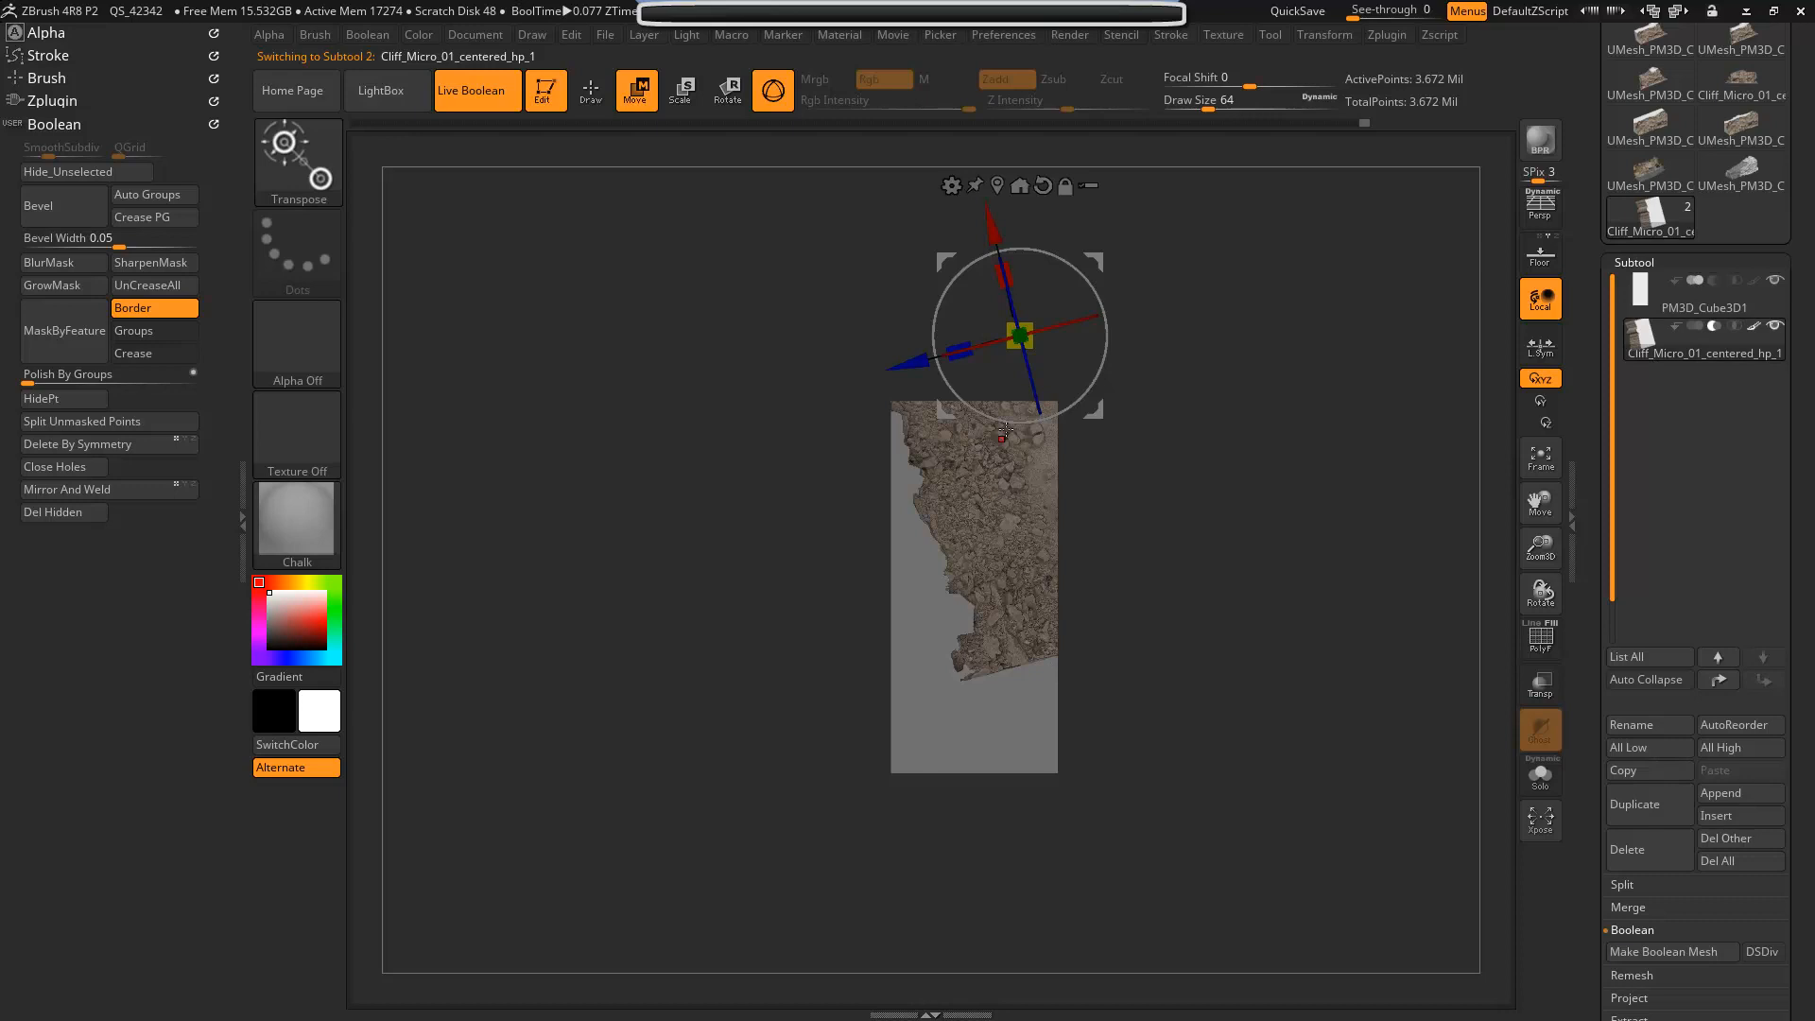
- Move the cliff flush into the cube's side and run Make Boolean Mesh
left_click_drag(1016, 335, 1027, 382)
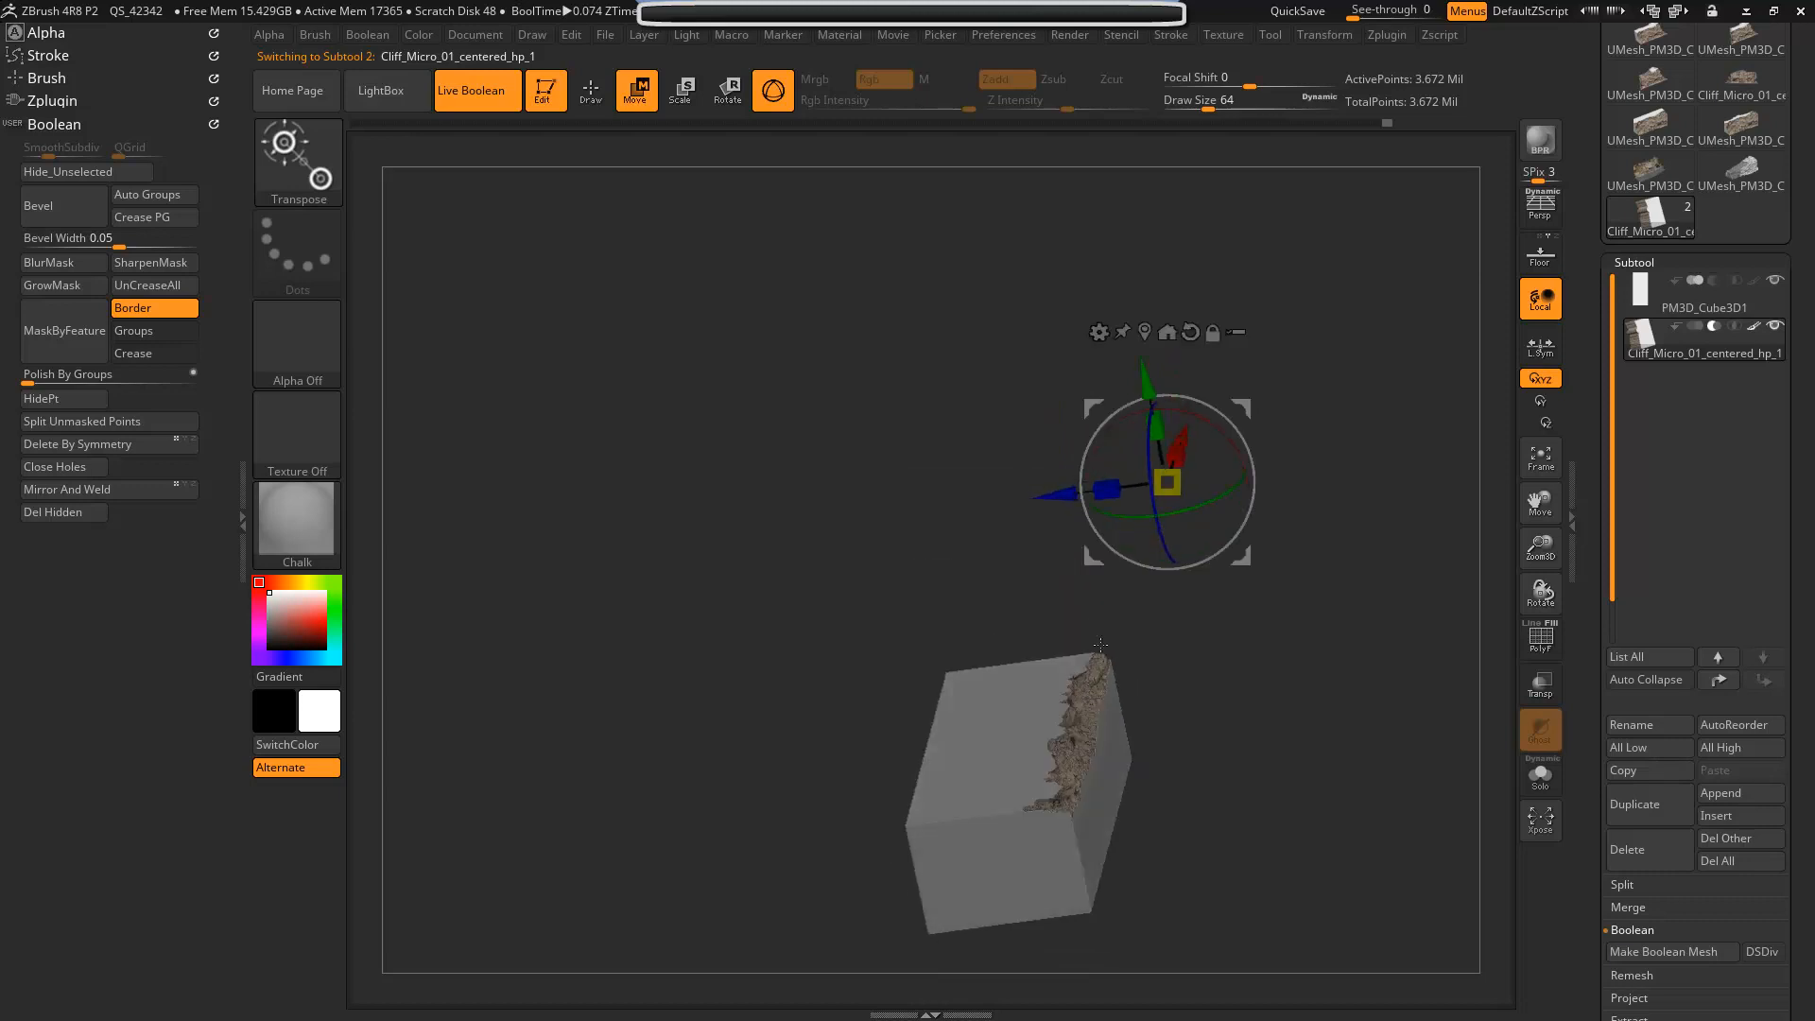
left_click_drag(1166, 481, 1186, 445)
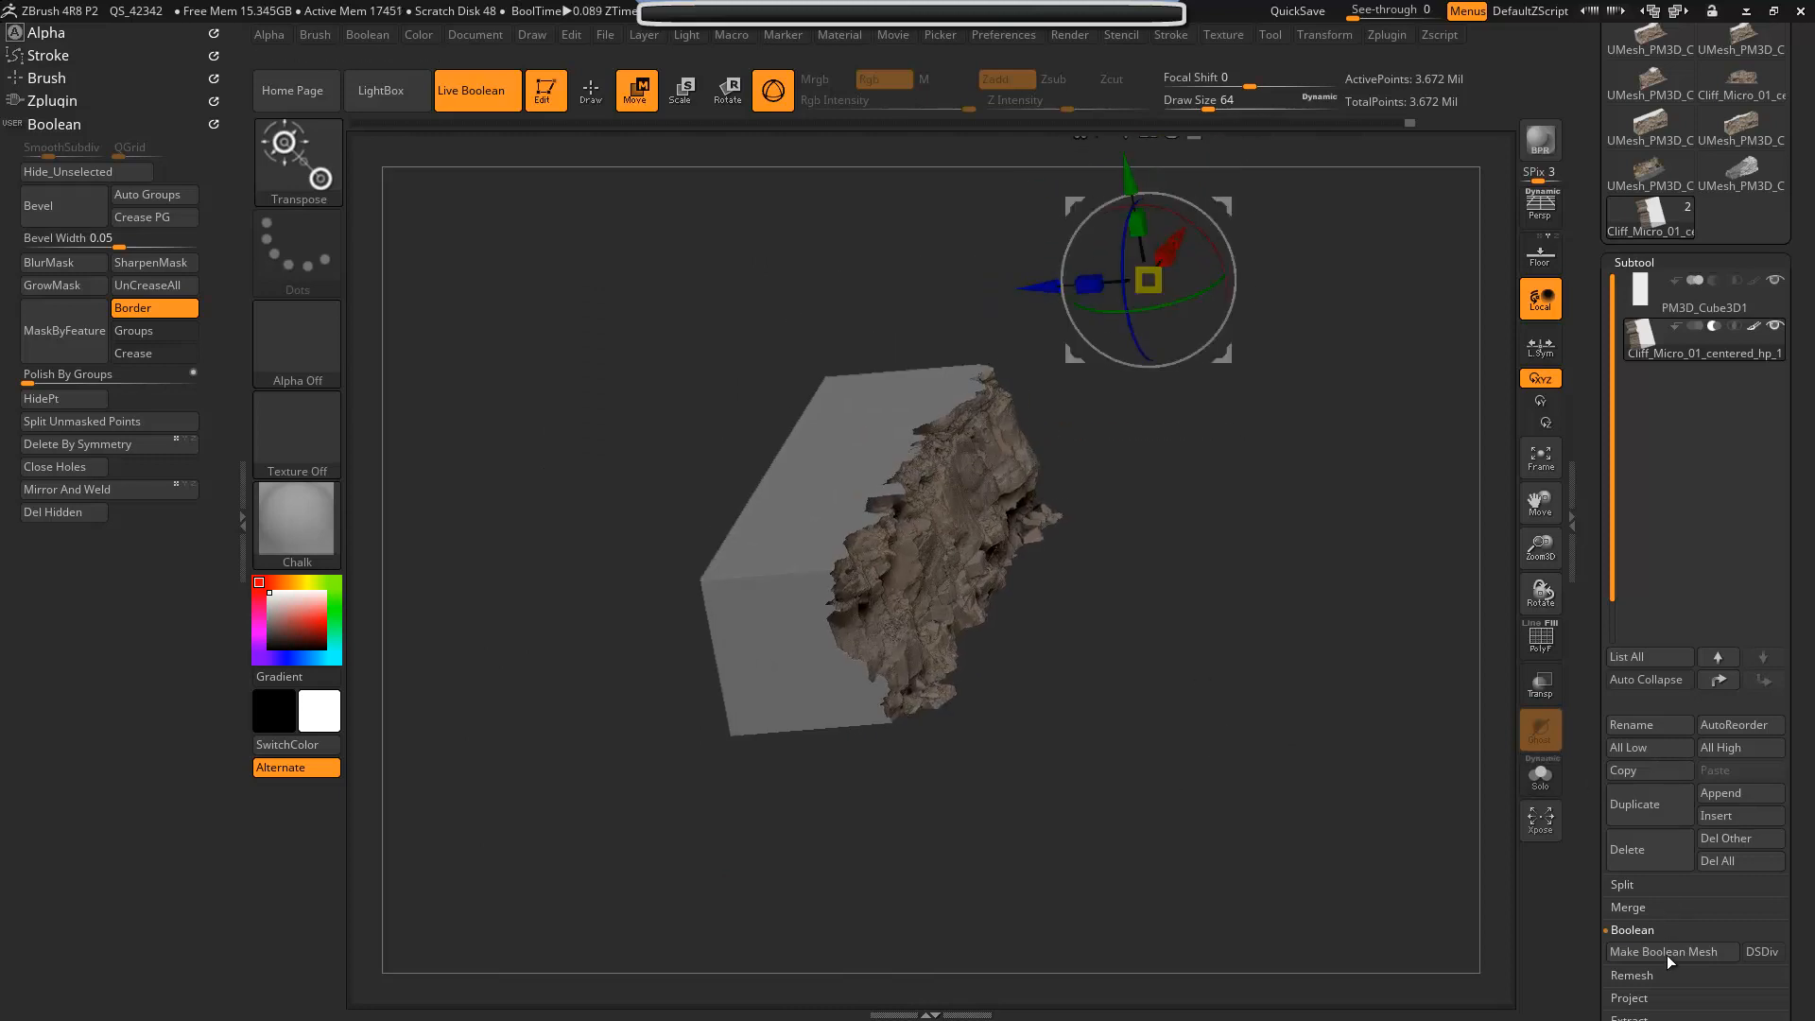
mouse_move(1670, 962)
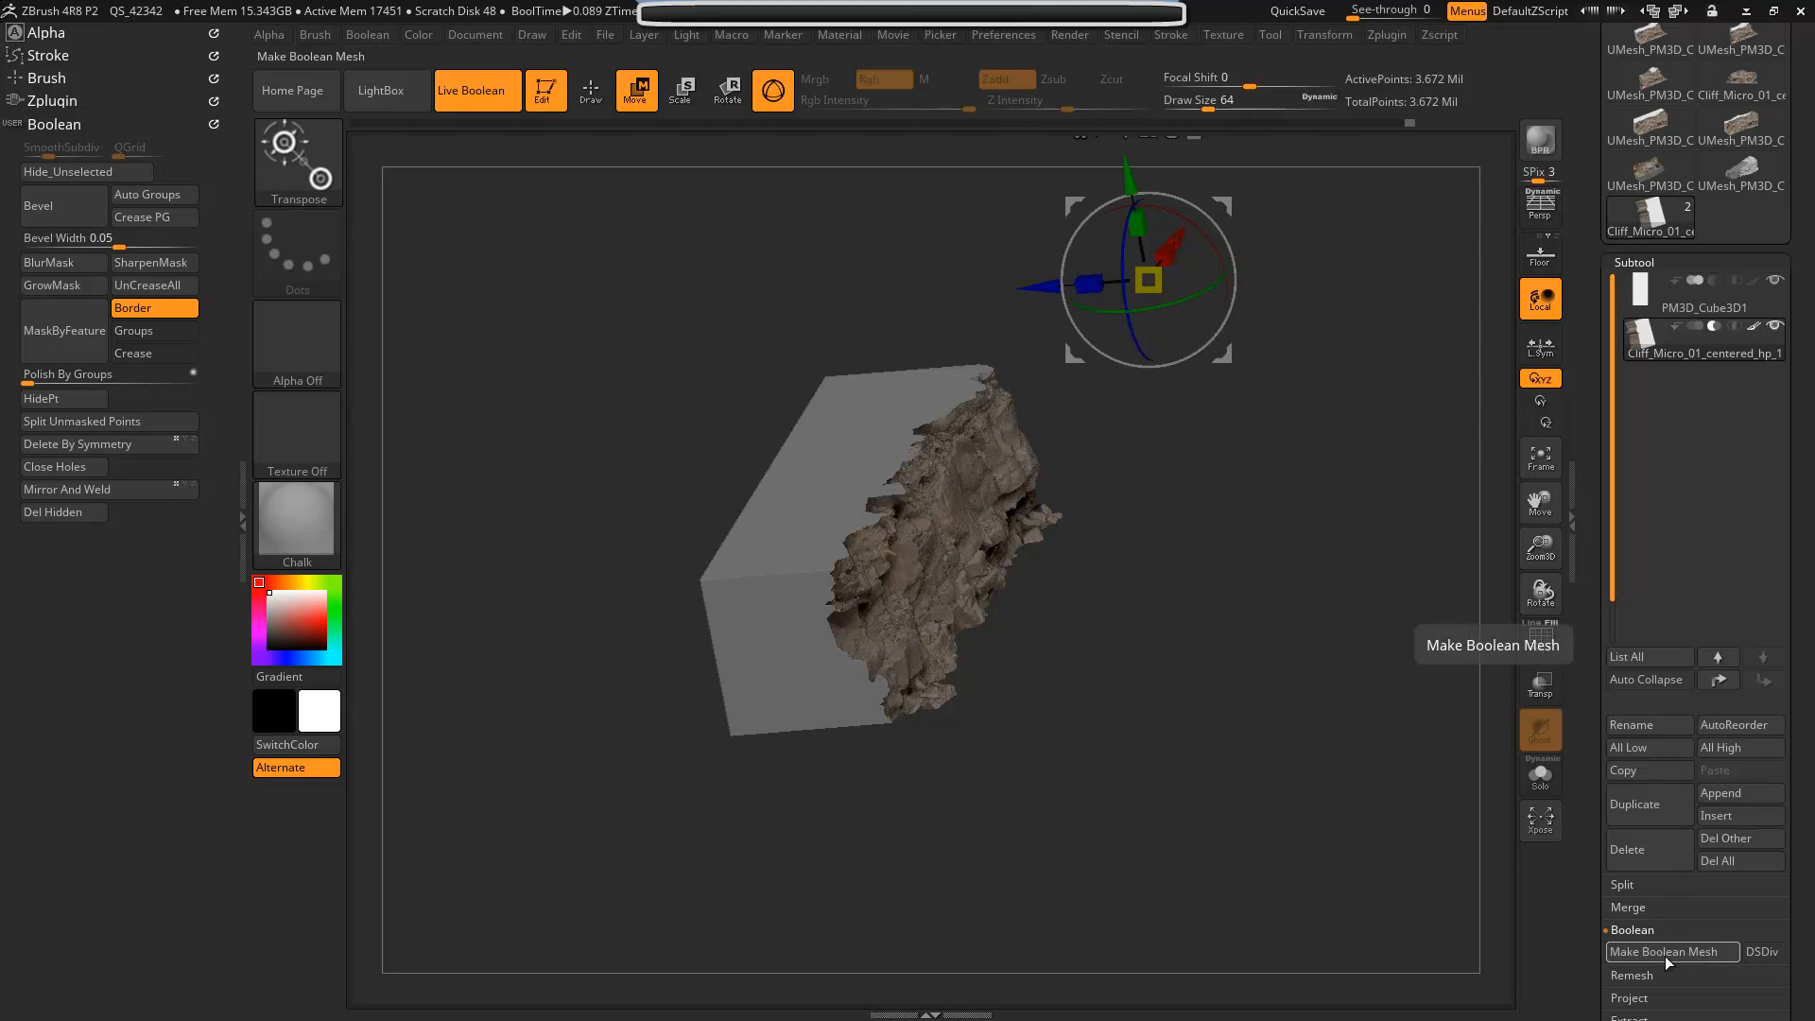
left_click(1663, 952)
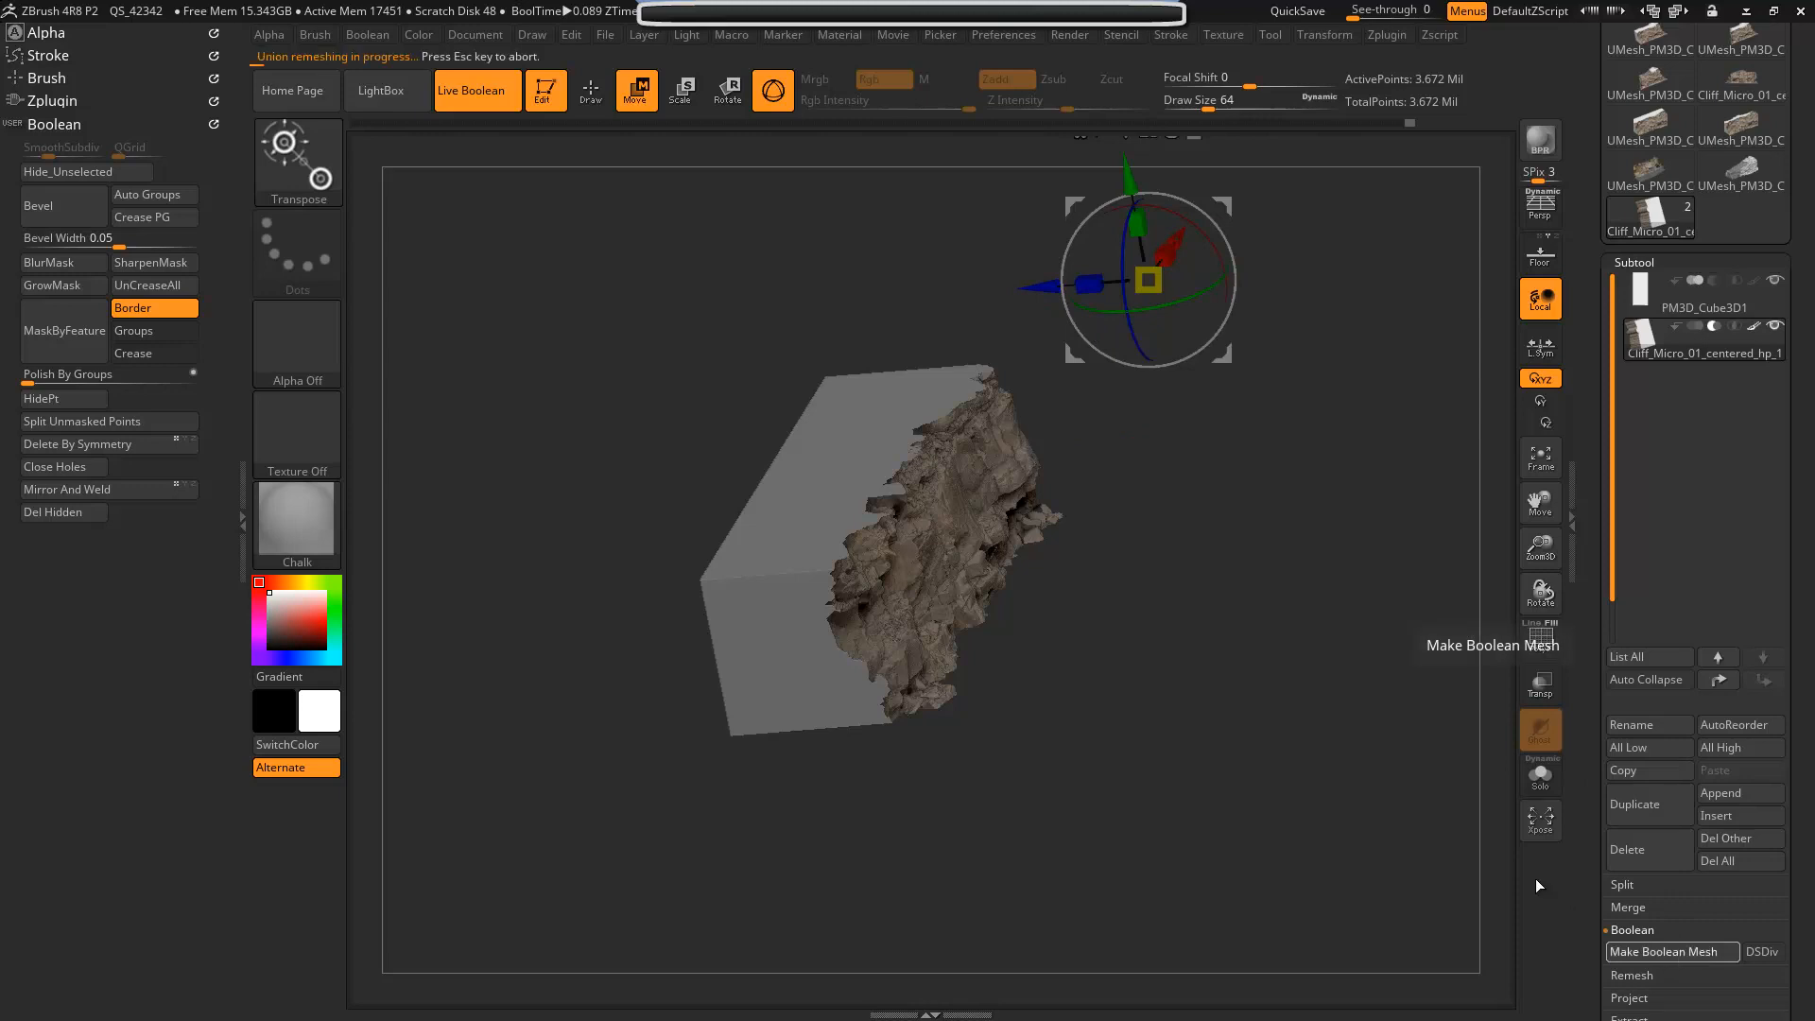
mouse_move(1422, 793)
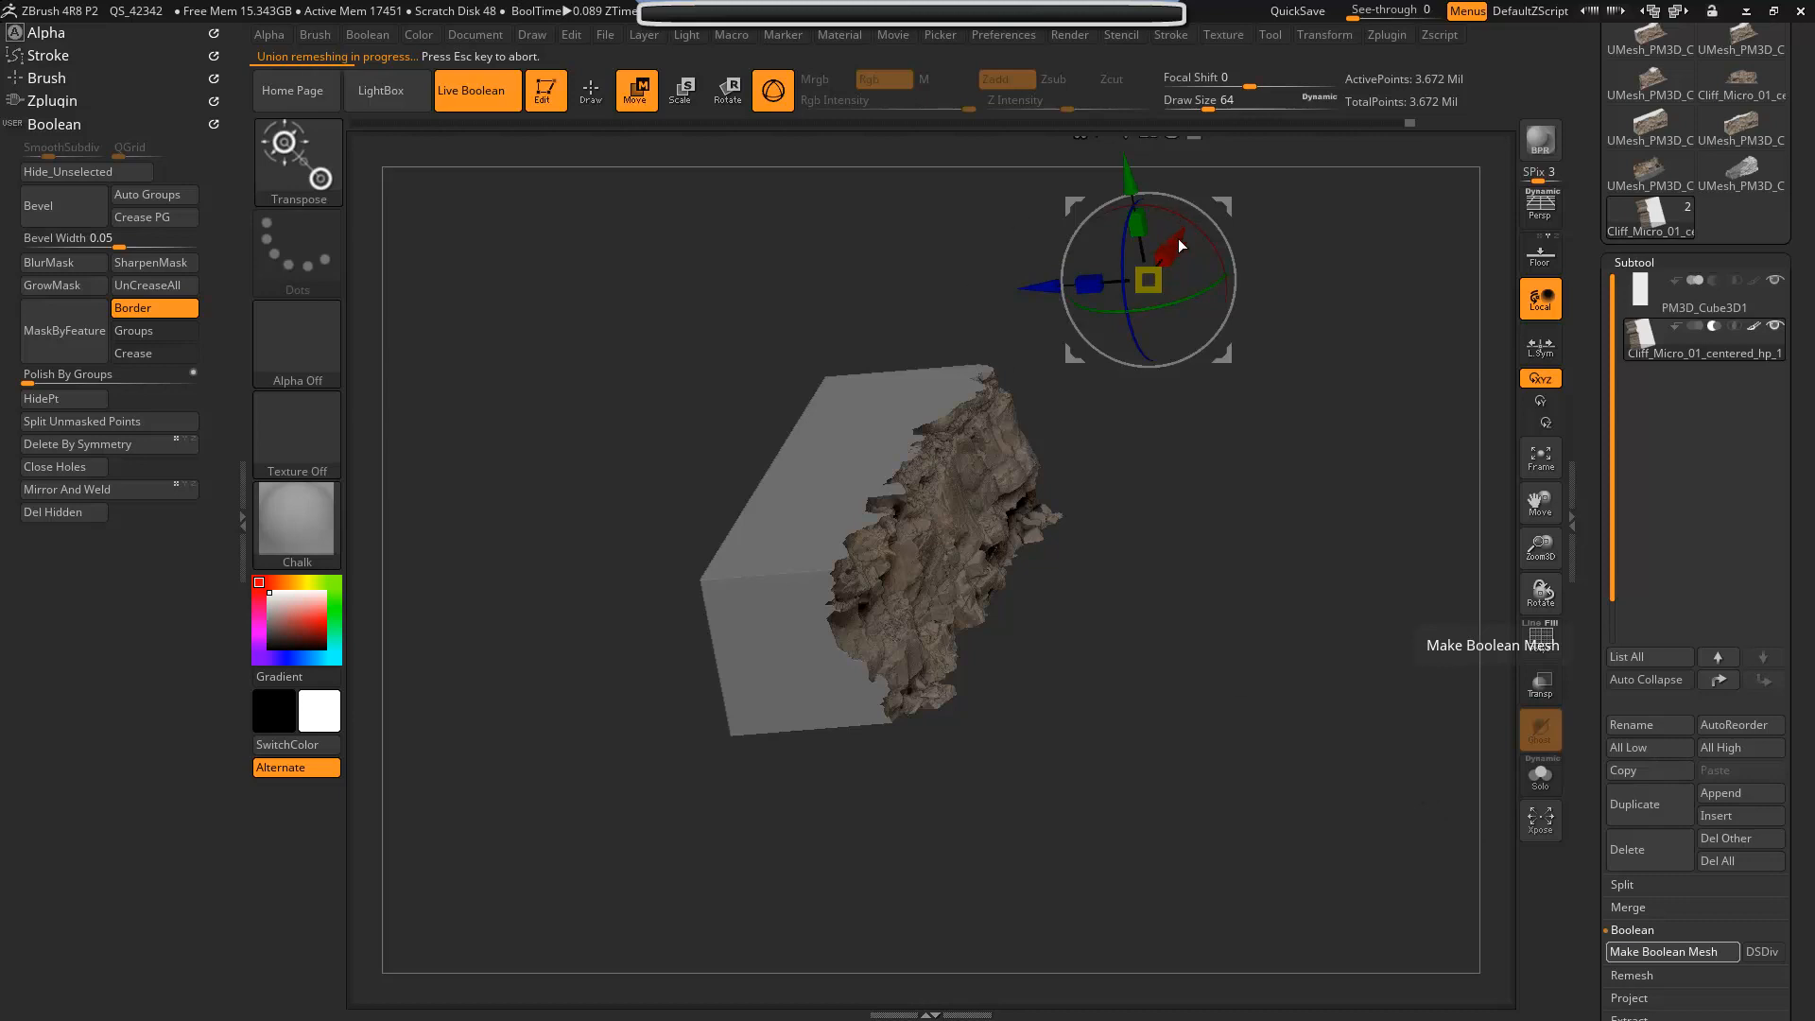
mouse_move(1112, 535)
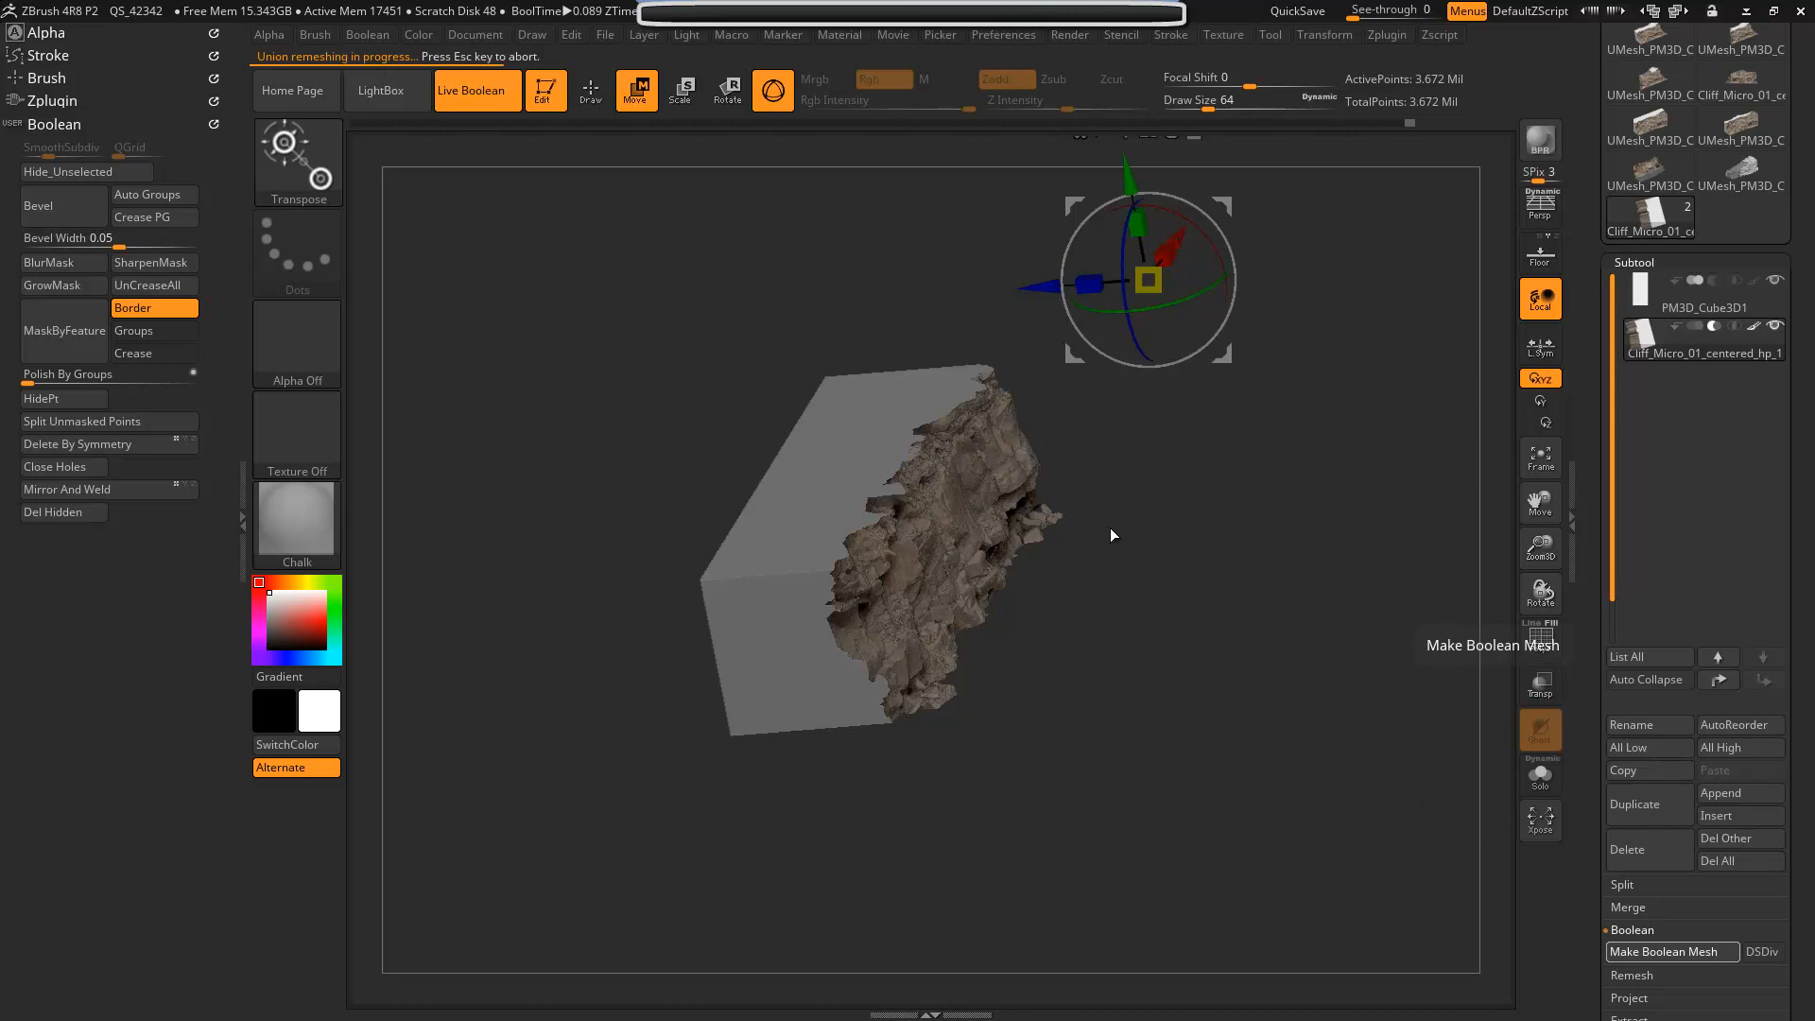
mouse_move(1006, 565)
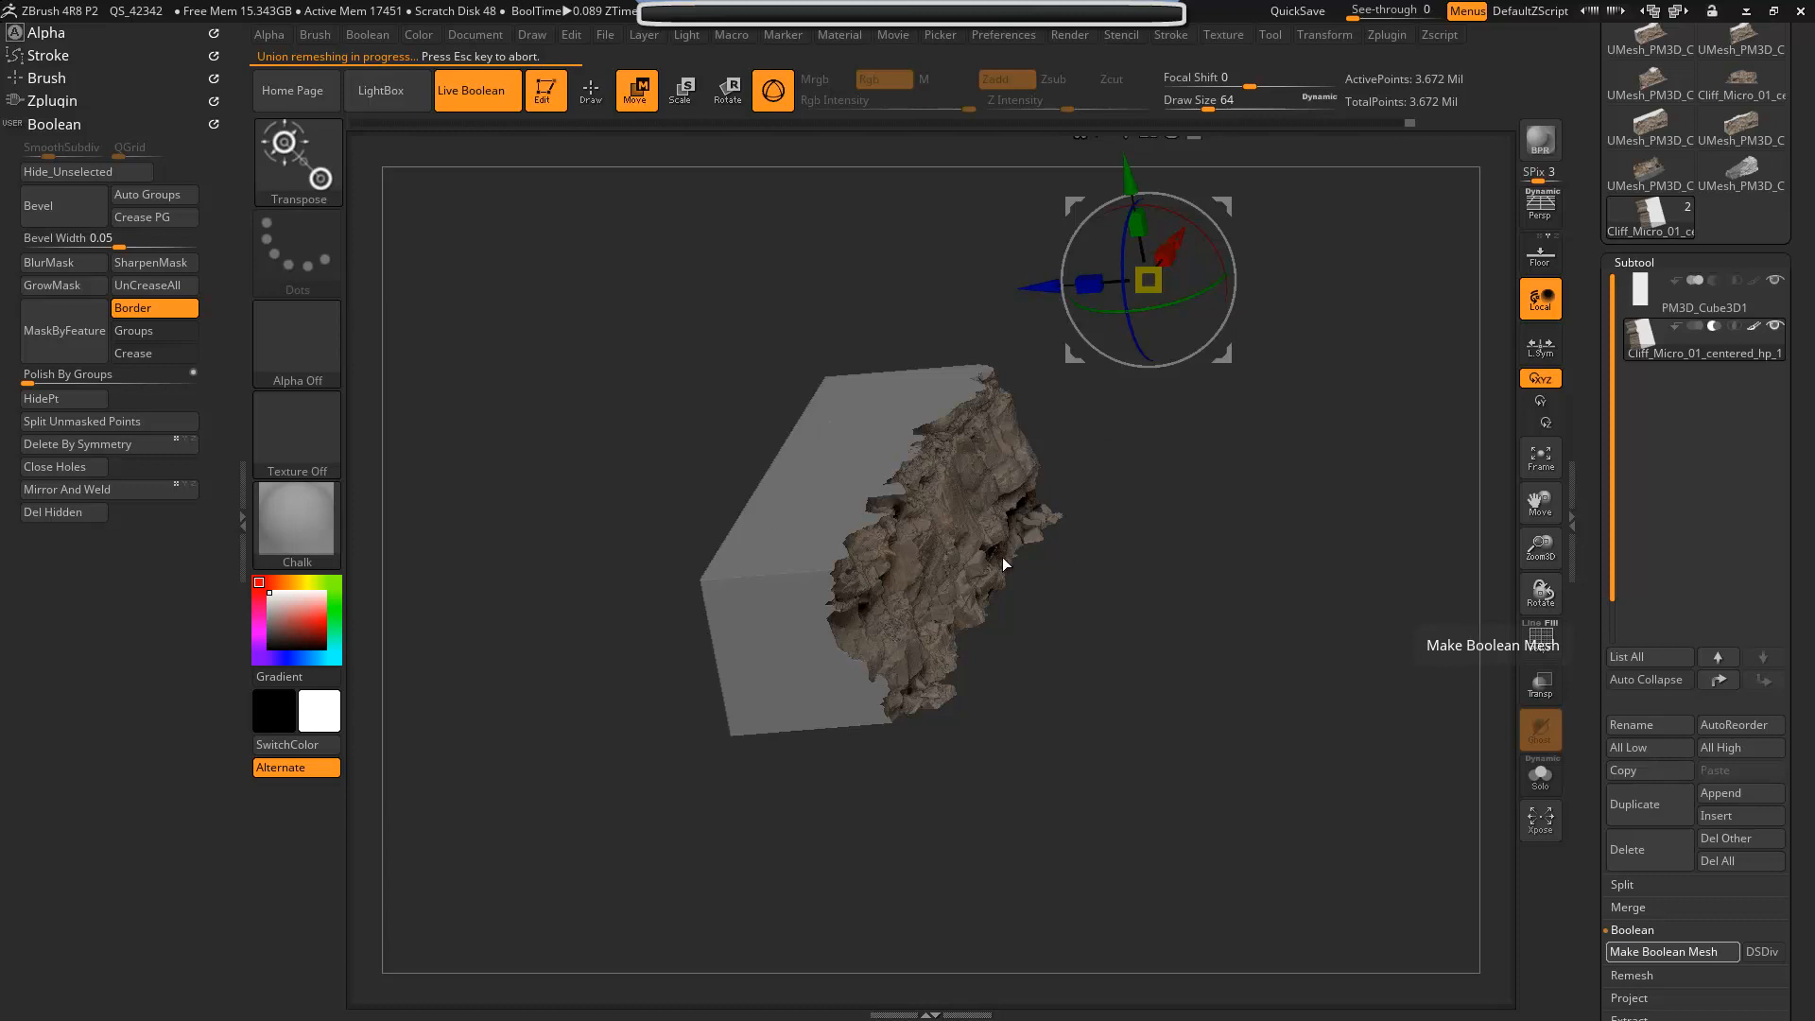
mouse_move(1020, 544)
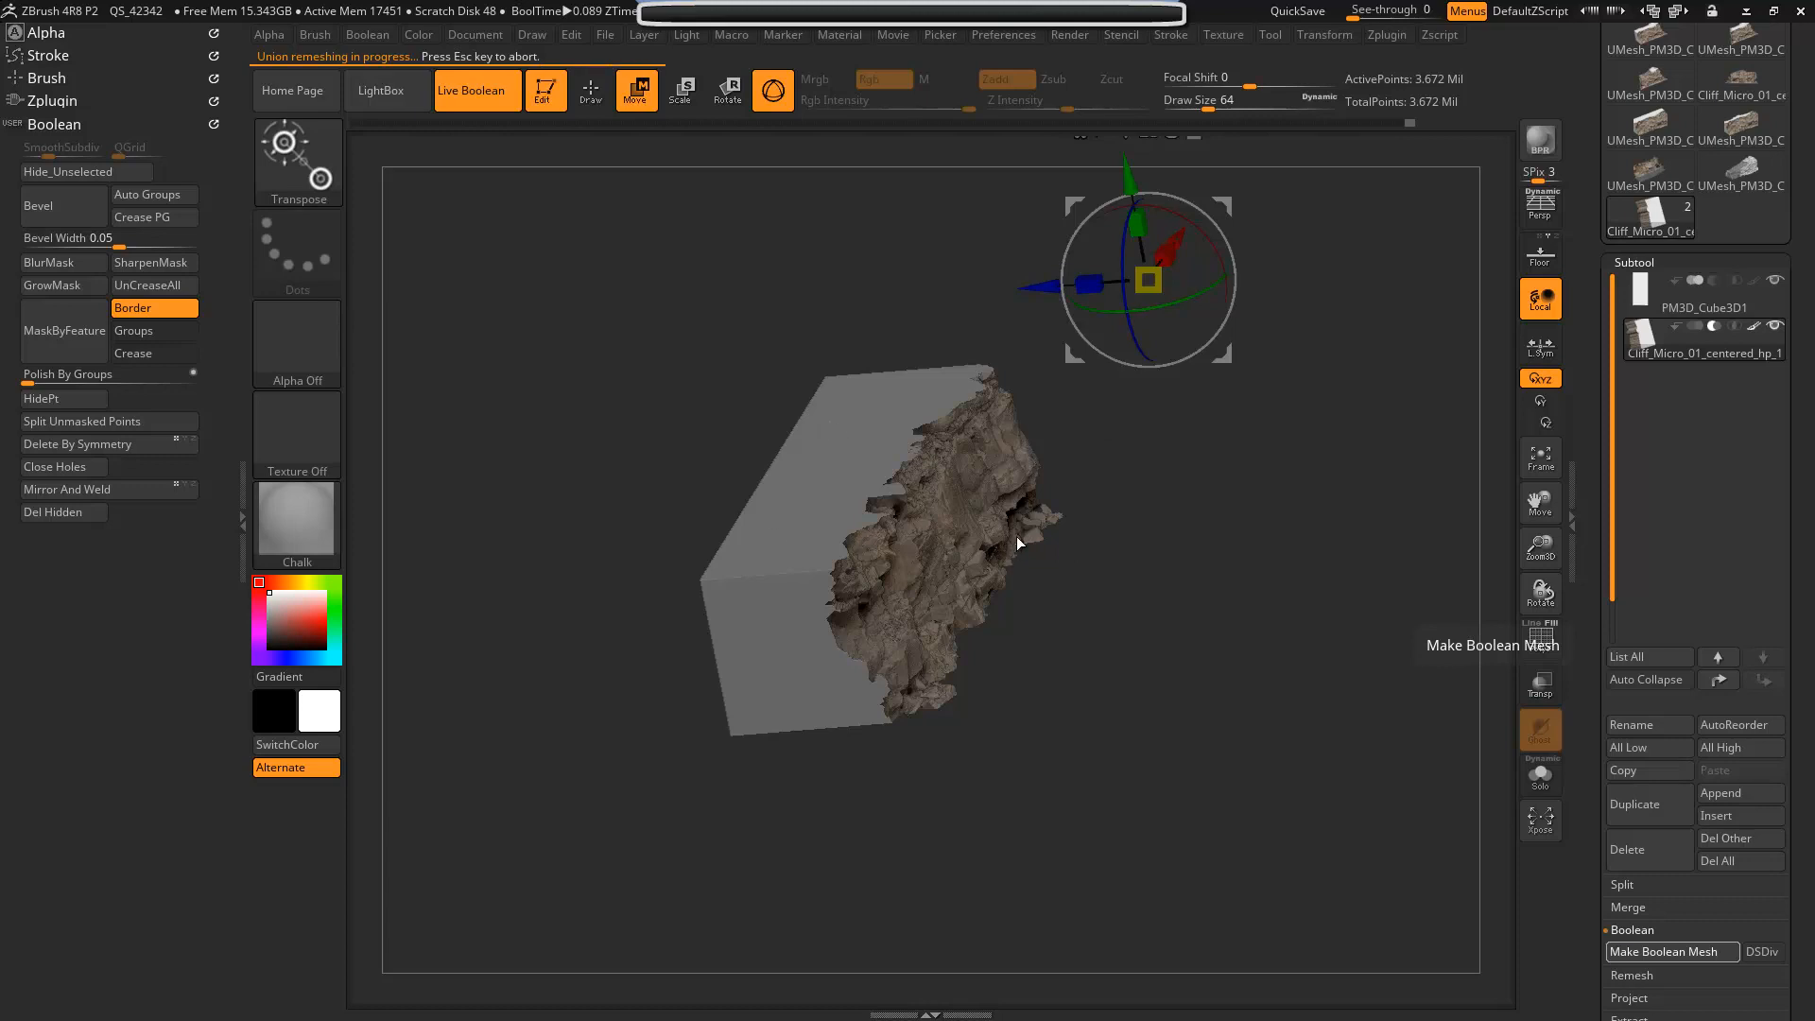
mouse_move(1513, 866)
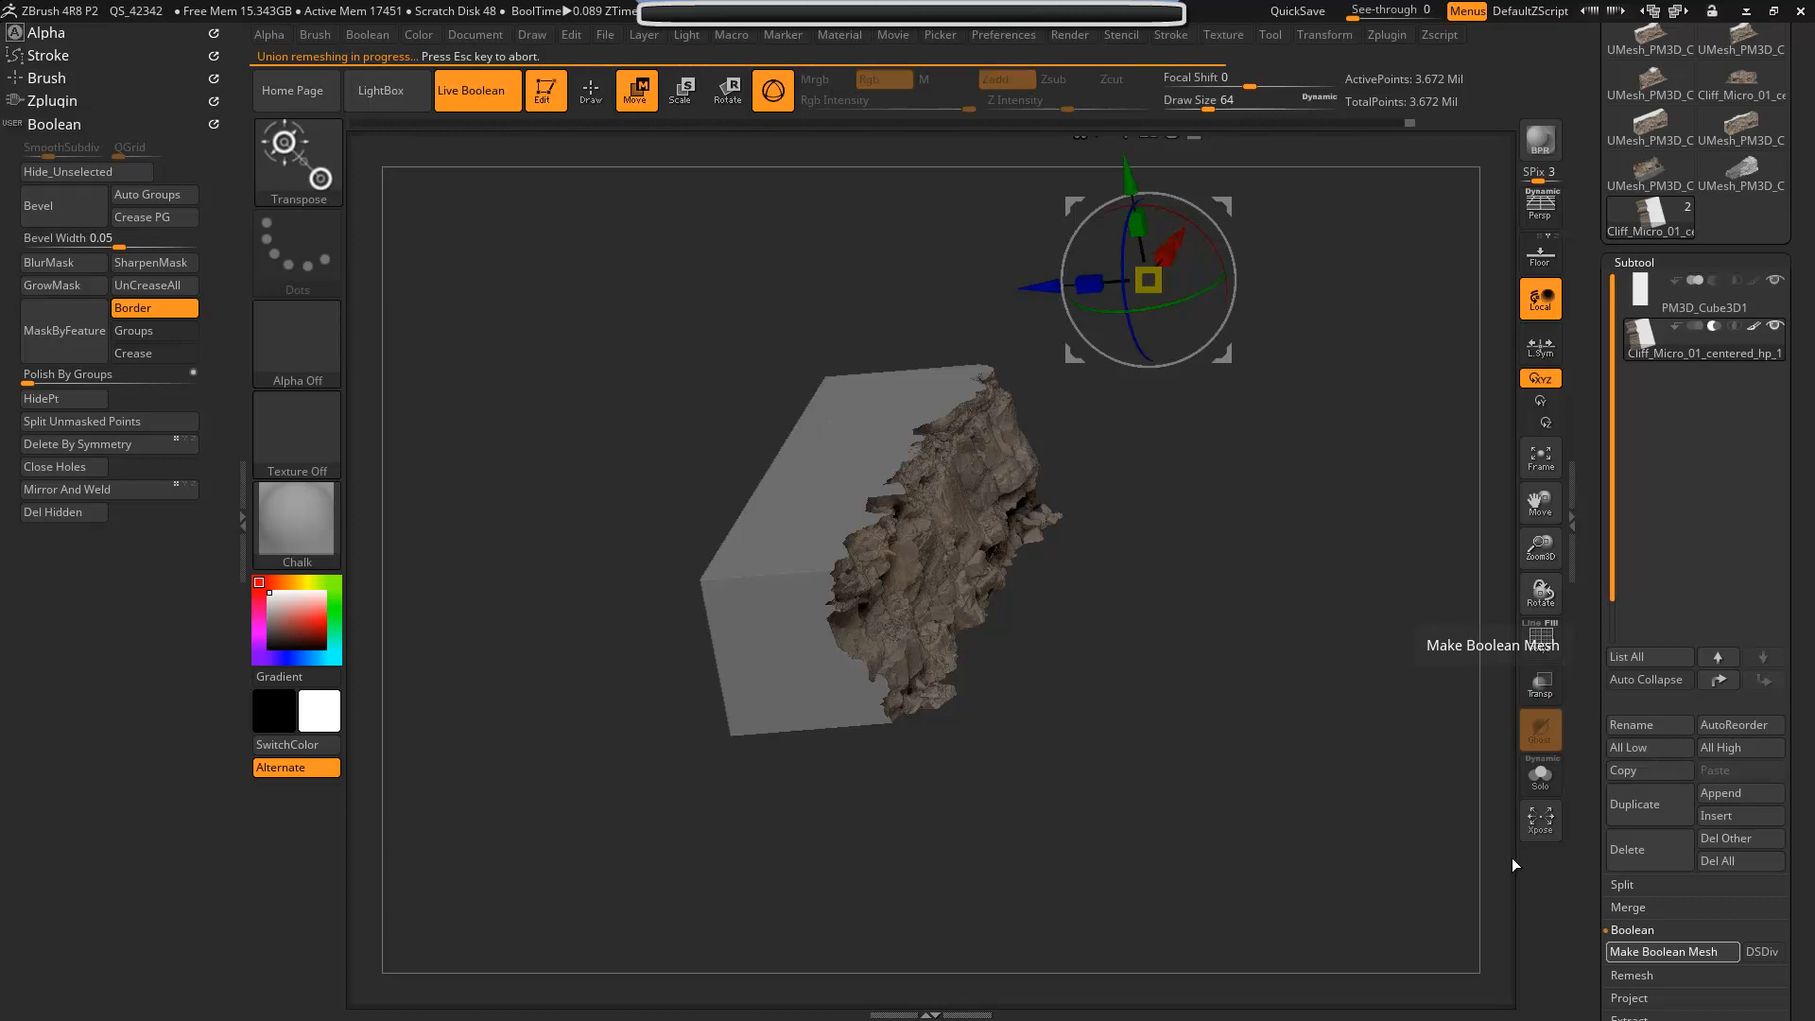
mouse_move(1286, 787)
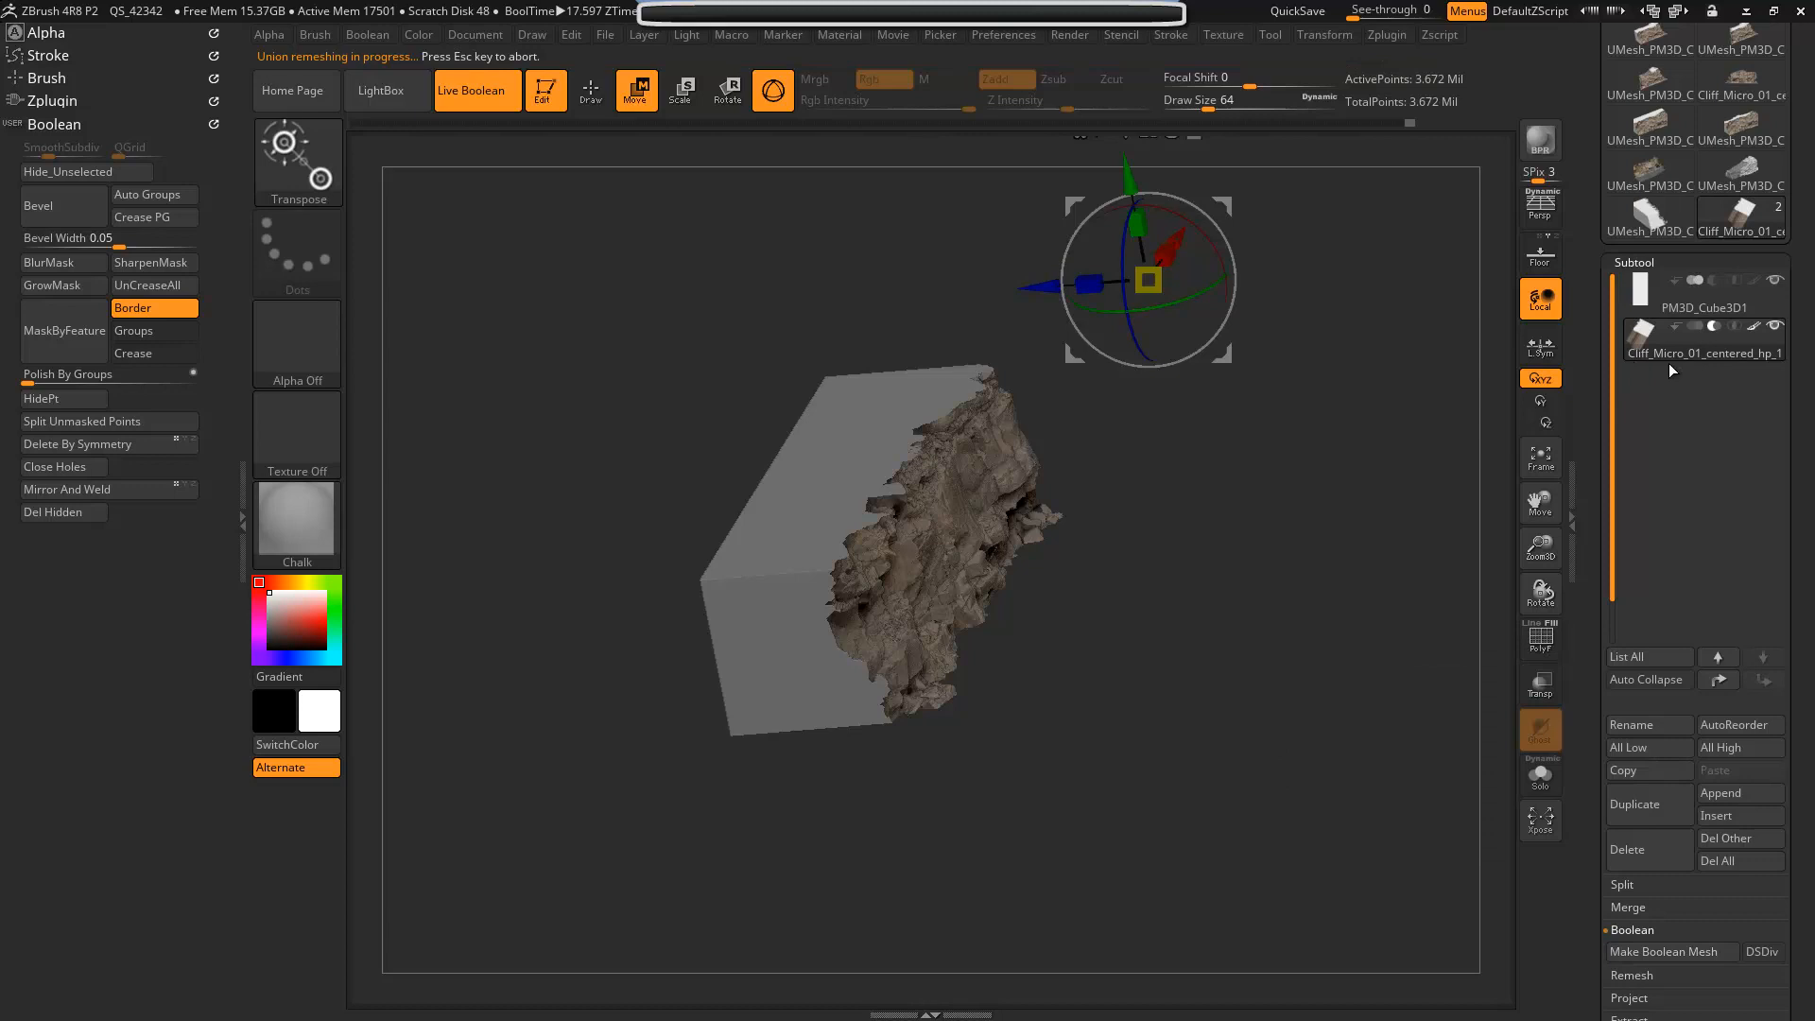
mouse_move(1741, 793)
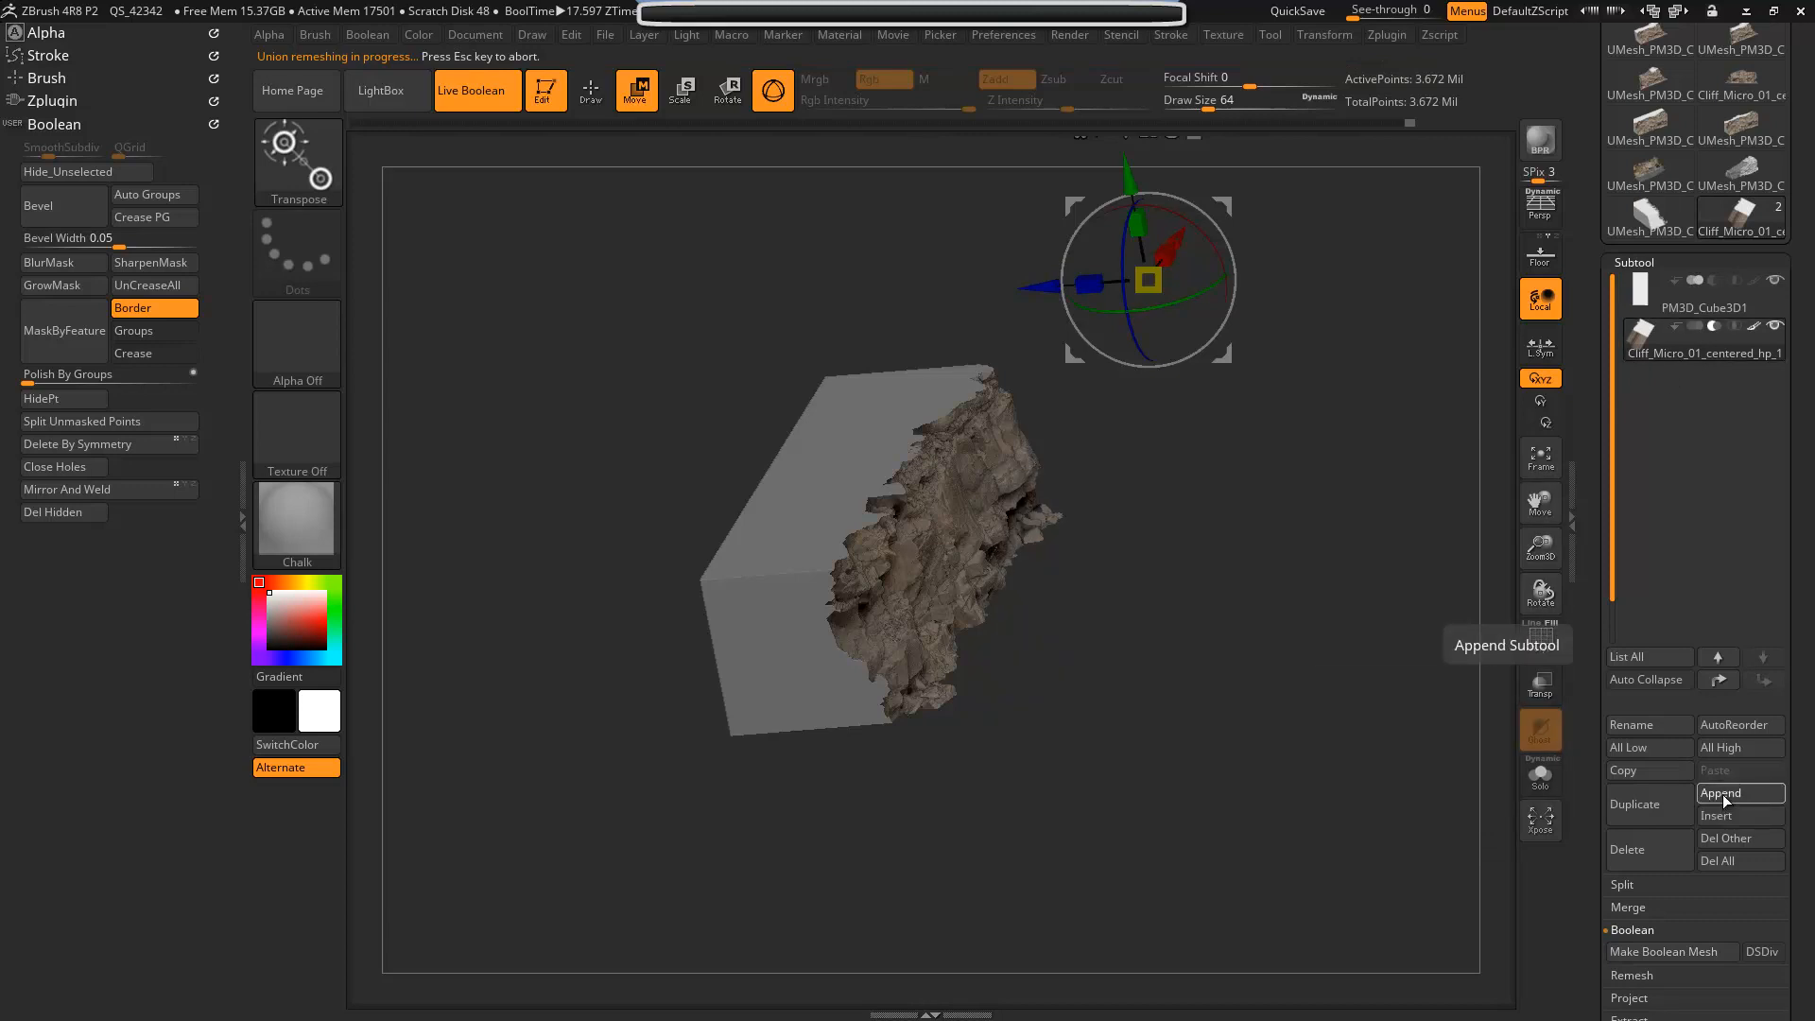
- Add the baked boolean result as a subtool, move it up, and select the cliff
left_click(1740, 793)
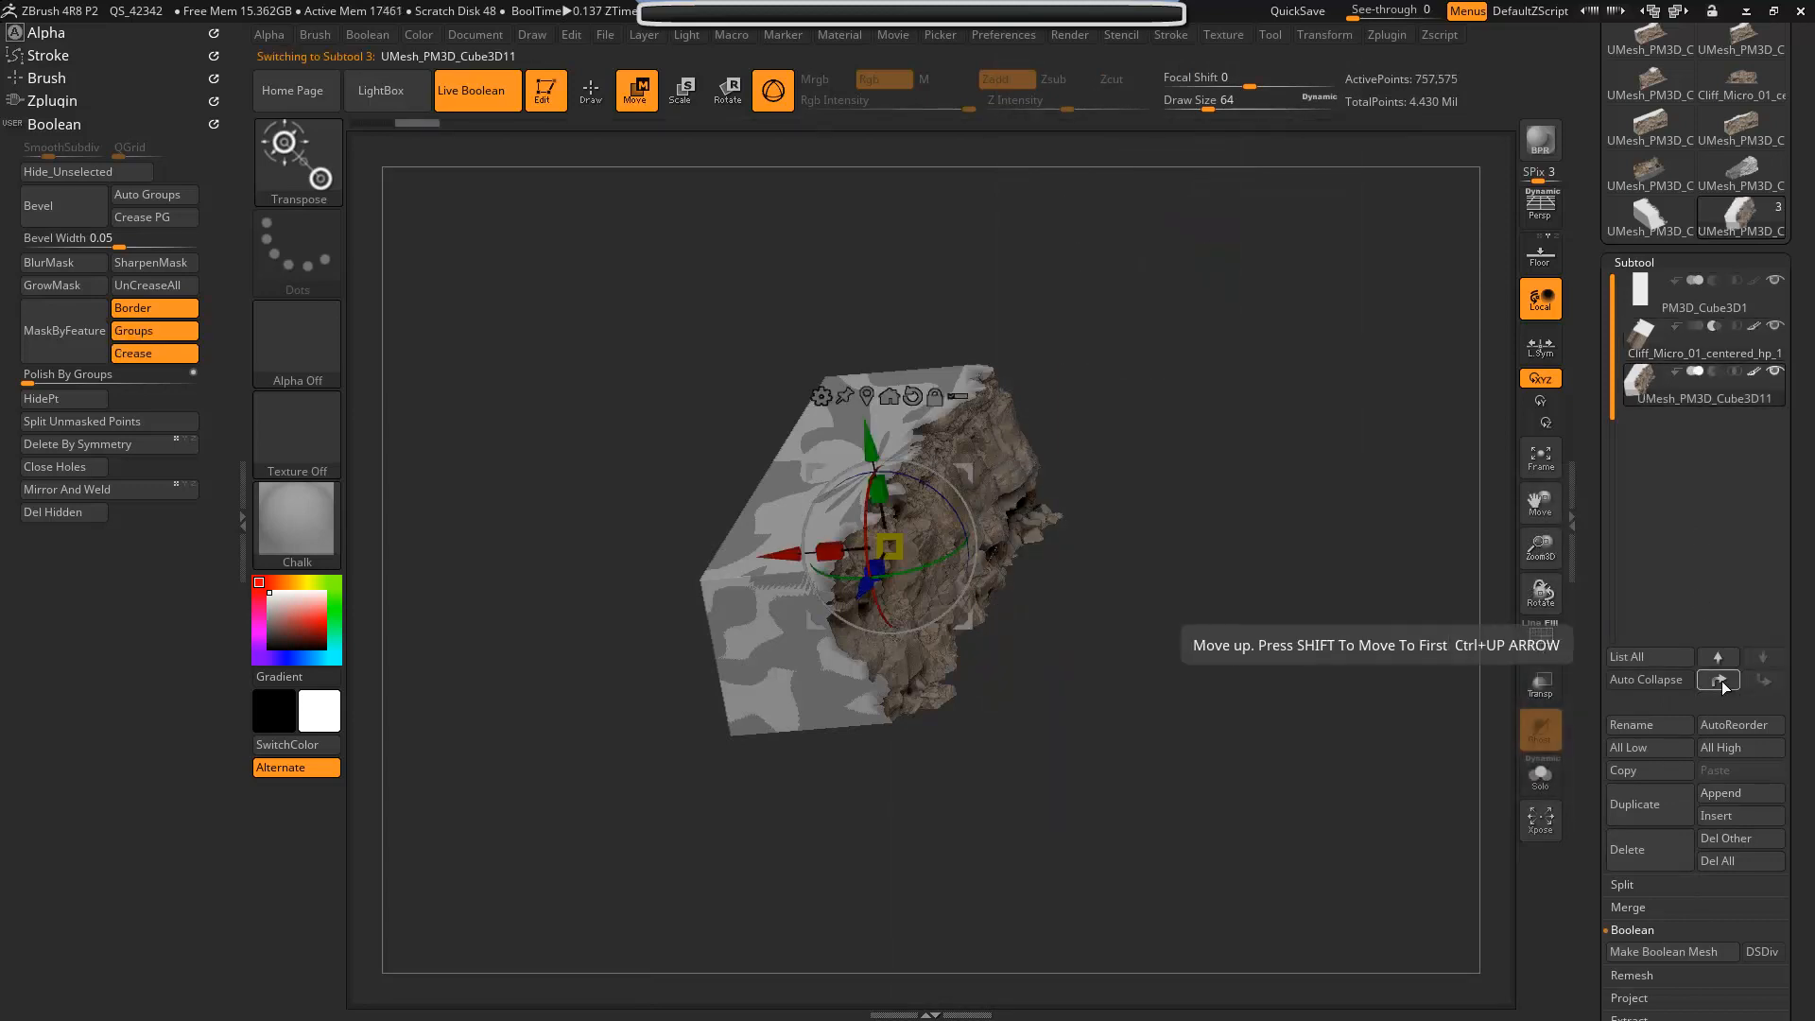
left_click(1717, 680)
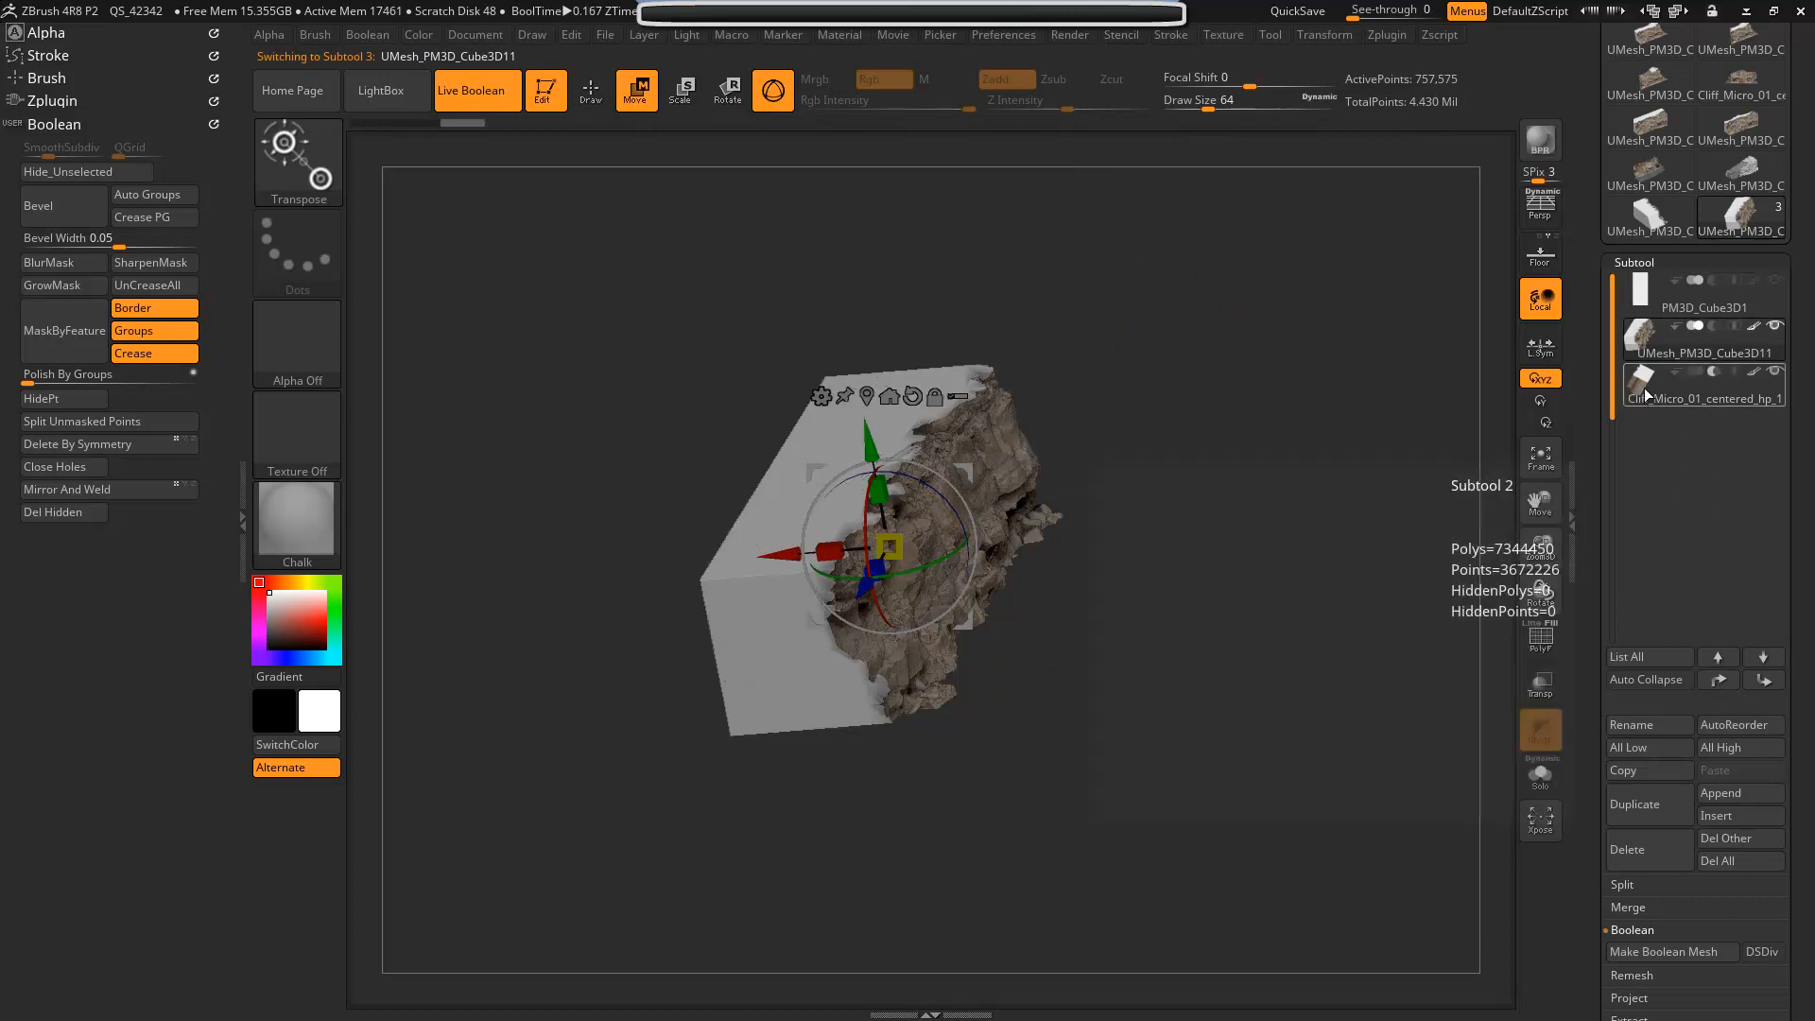
left_click(1704, 386)
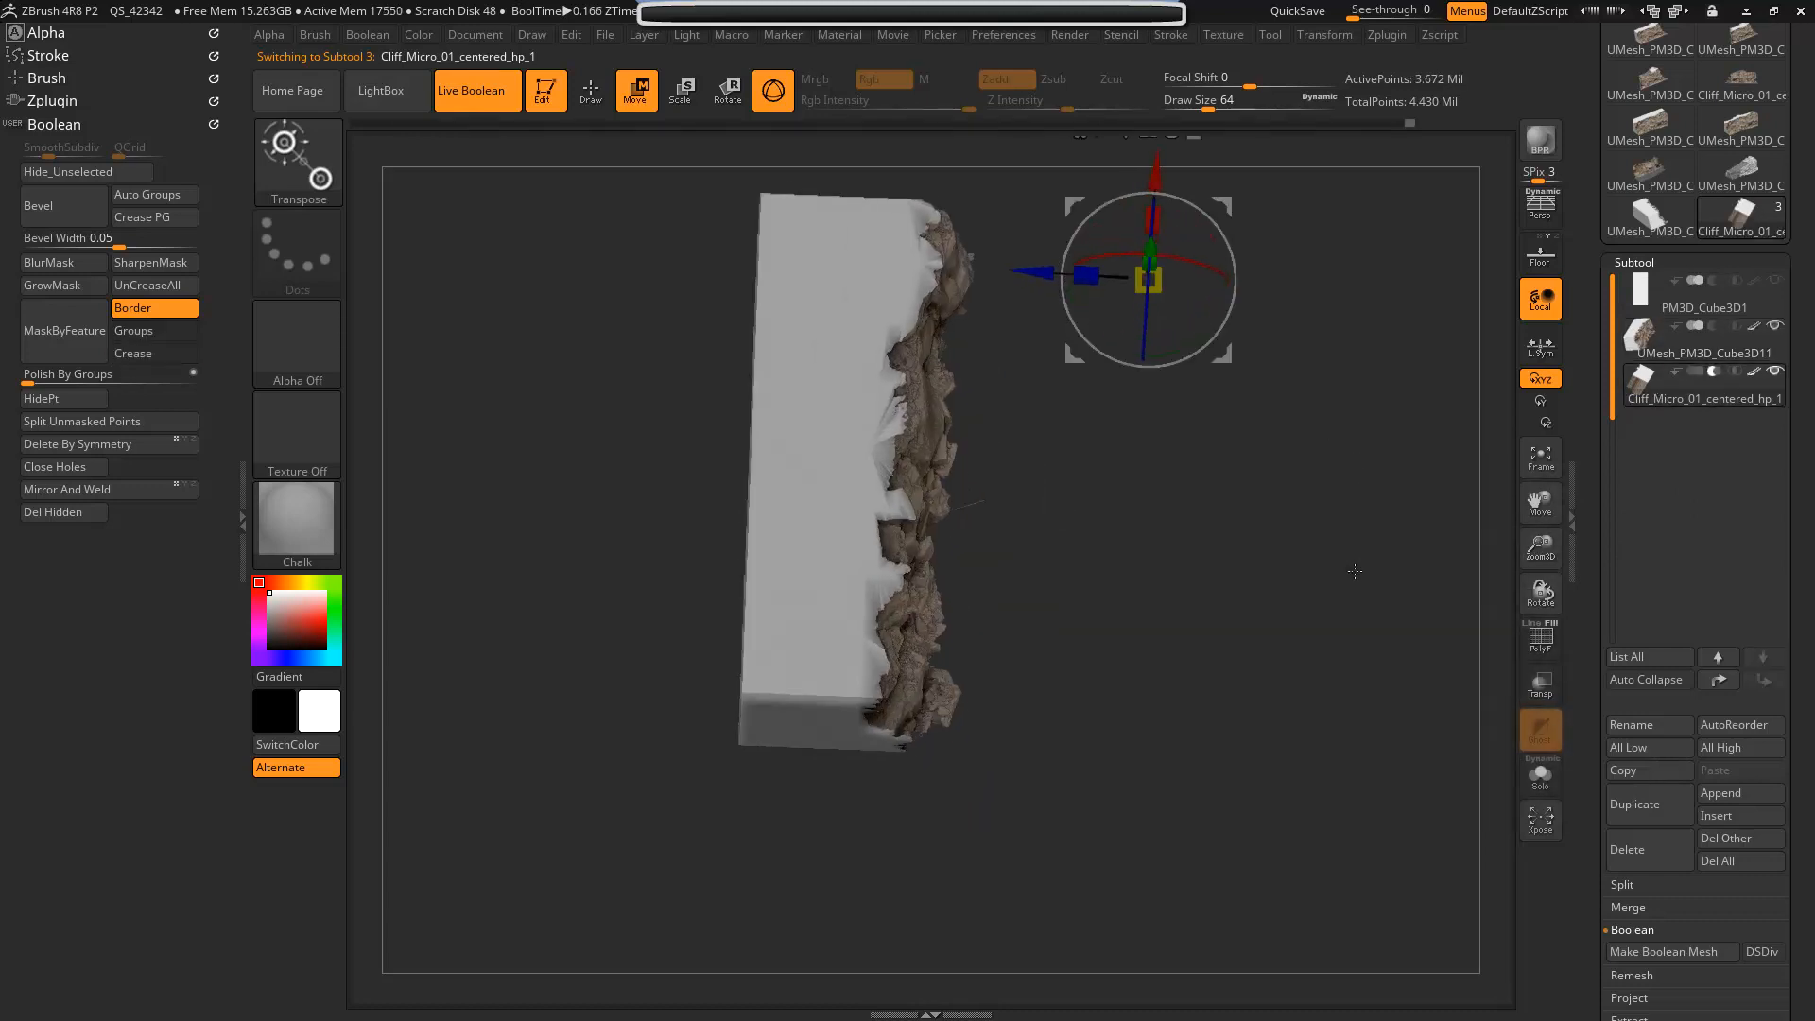
- Shift, tilt and turn the cliff so it cuts diagonally across the cube
left_click_drag(1145, 278, 1140, 351)
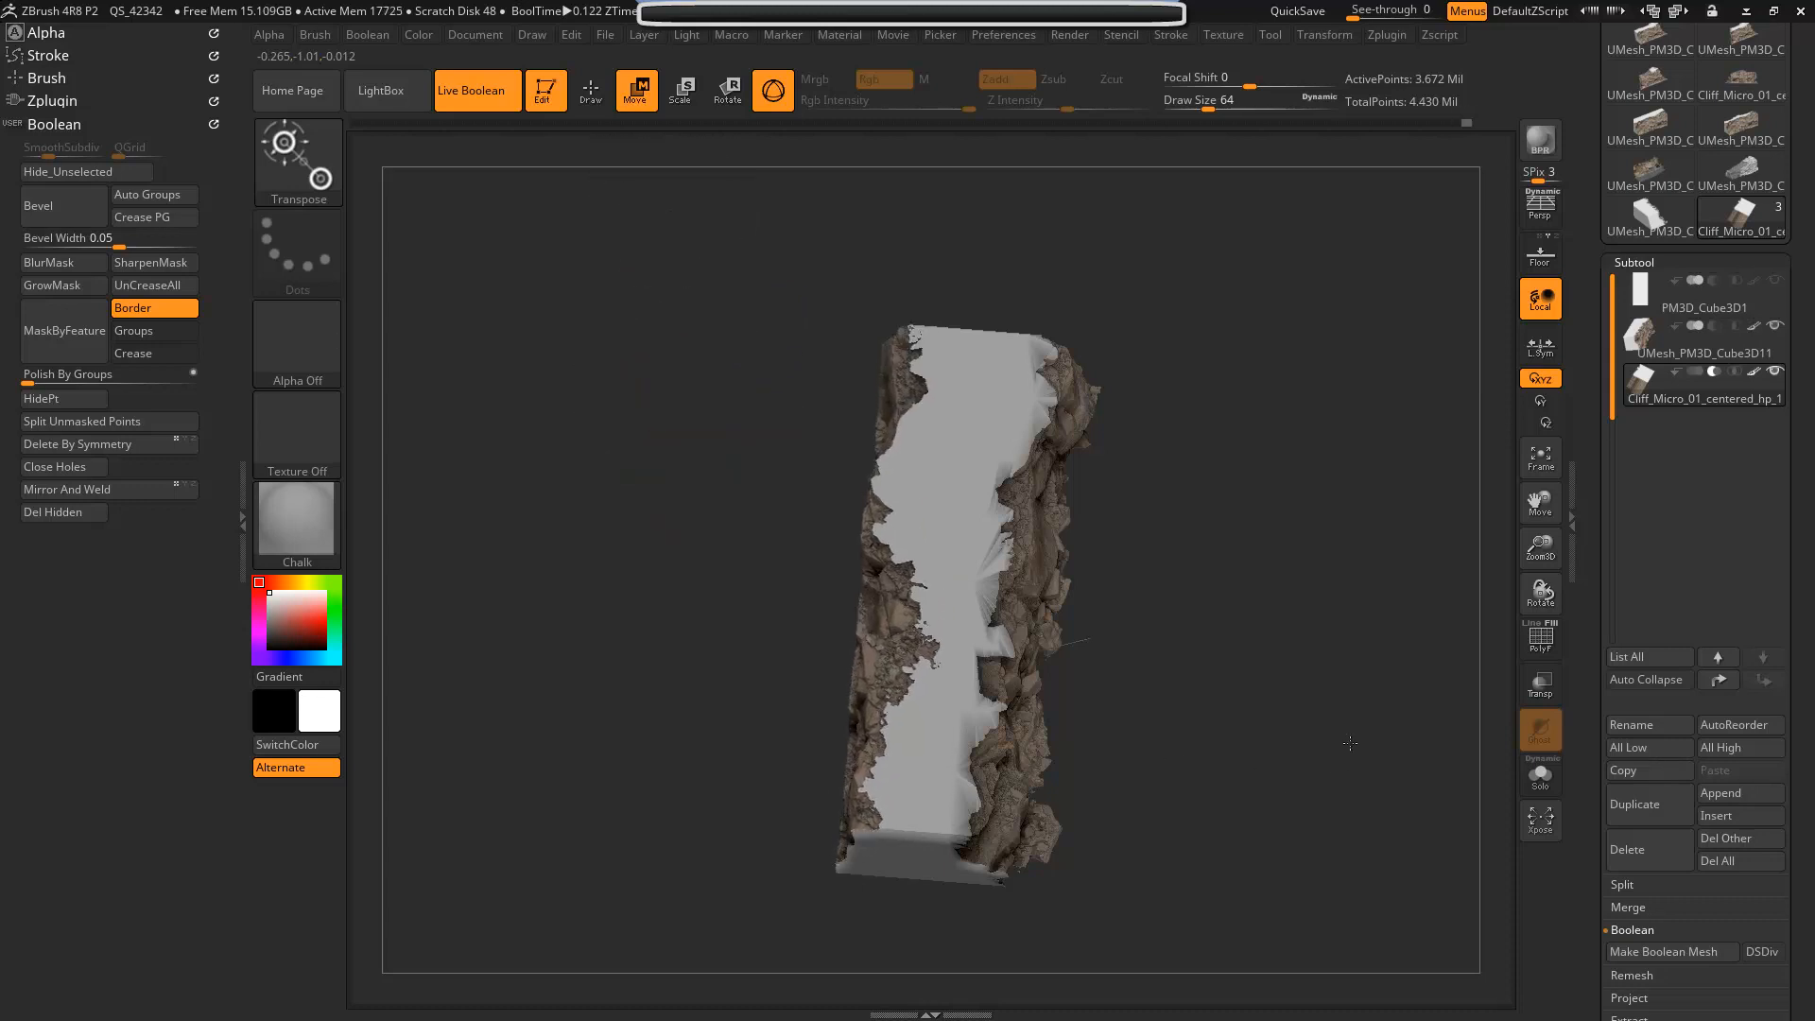
left_click_drag(1349, 743, 1012, 367)
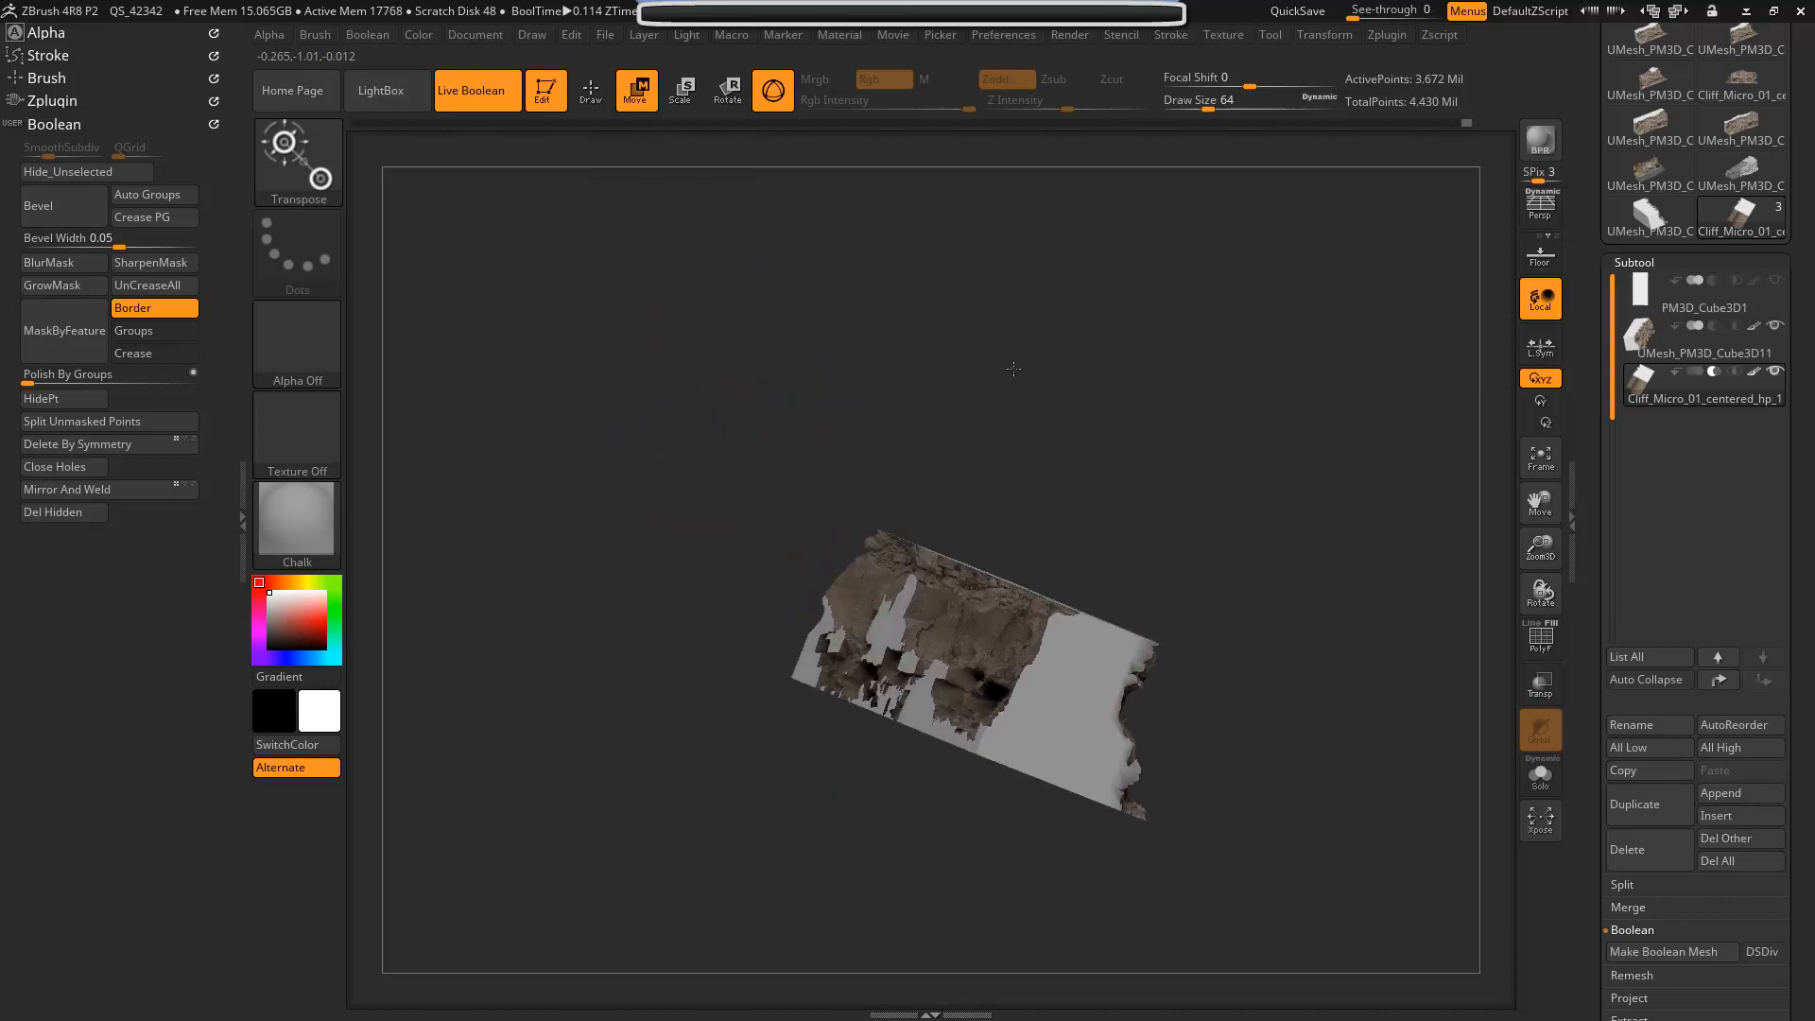
left_click_drag(1012, 370, 873, 361)
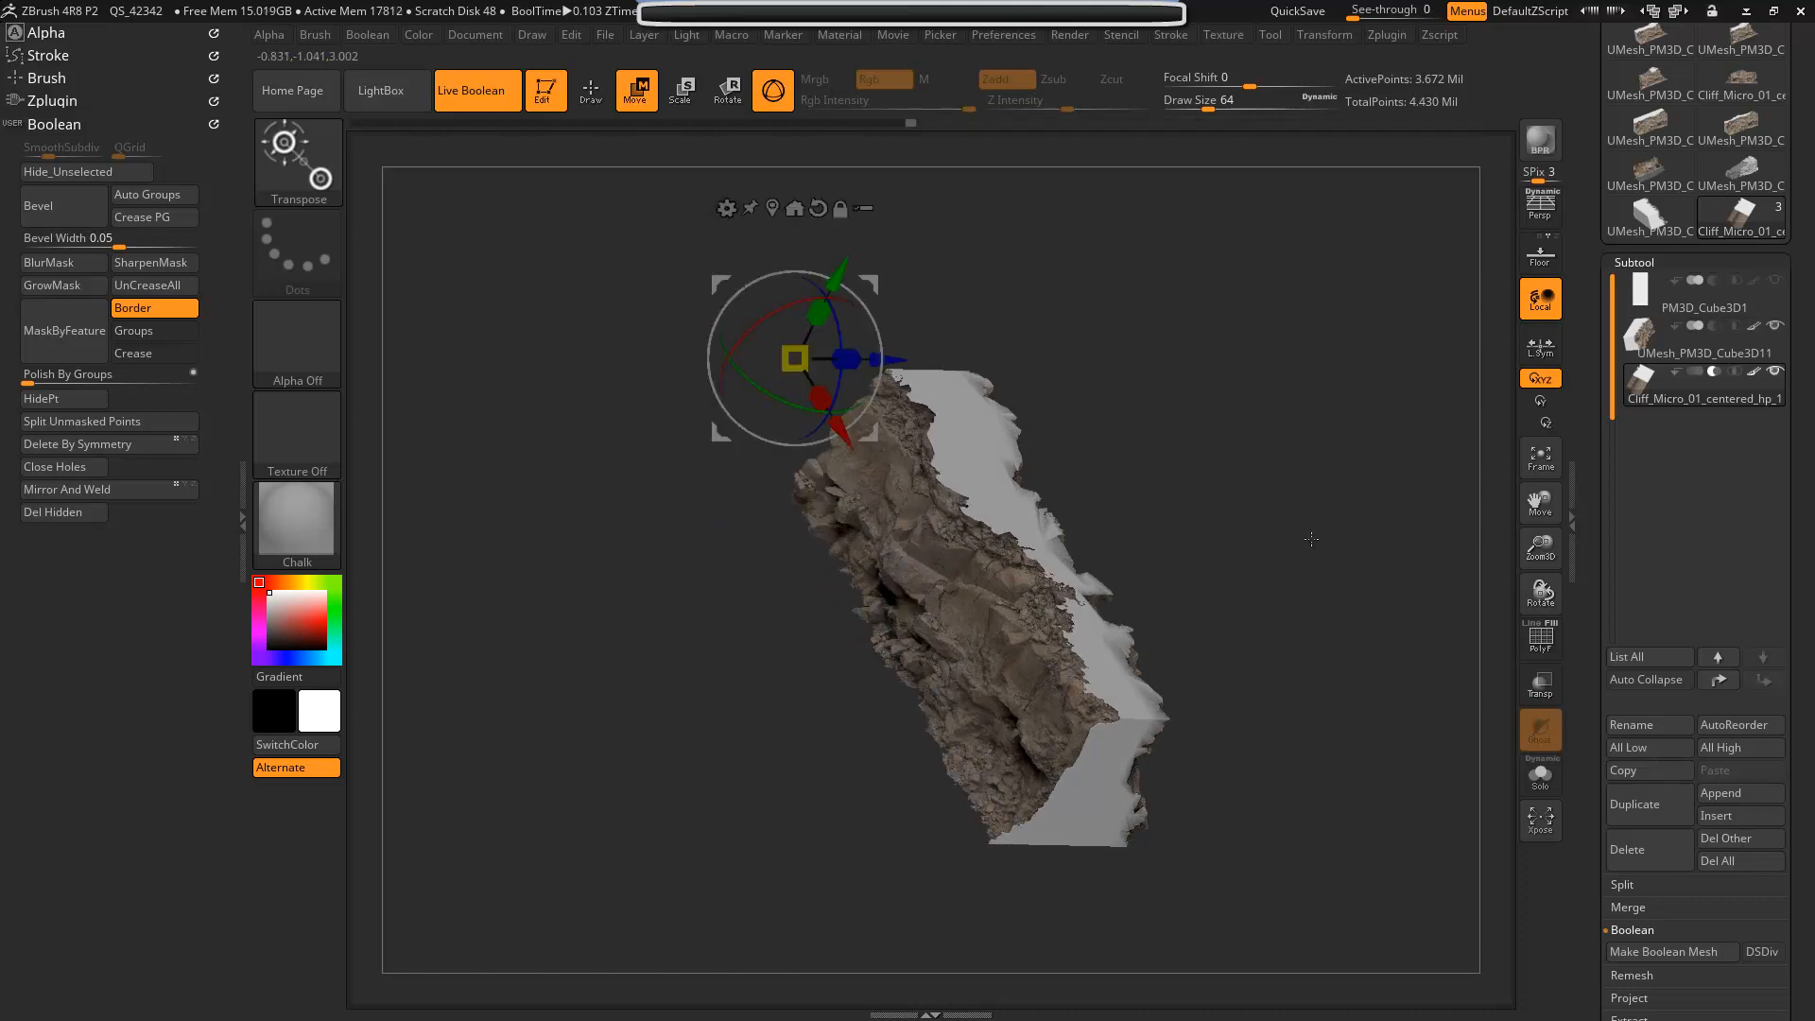
- Save the cut as boolean mesh UMesh_PM3D_Cube3D12 and slide the cliff mesh to a new spot
left_click(1663, 951)
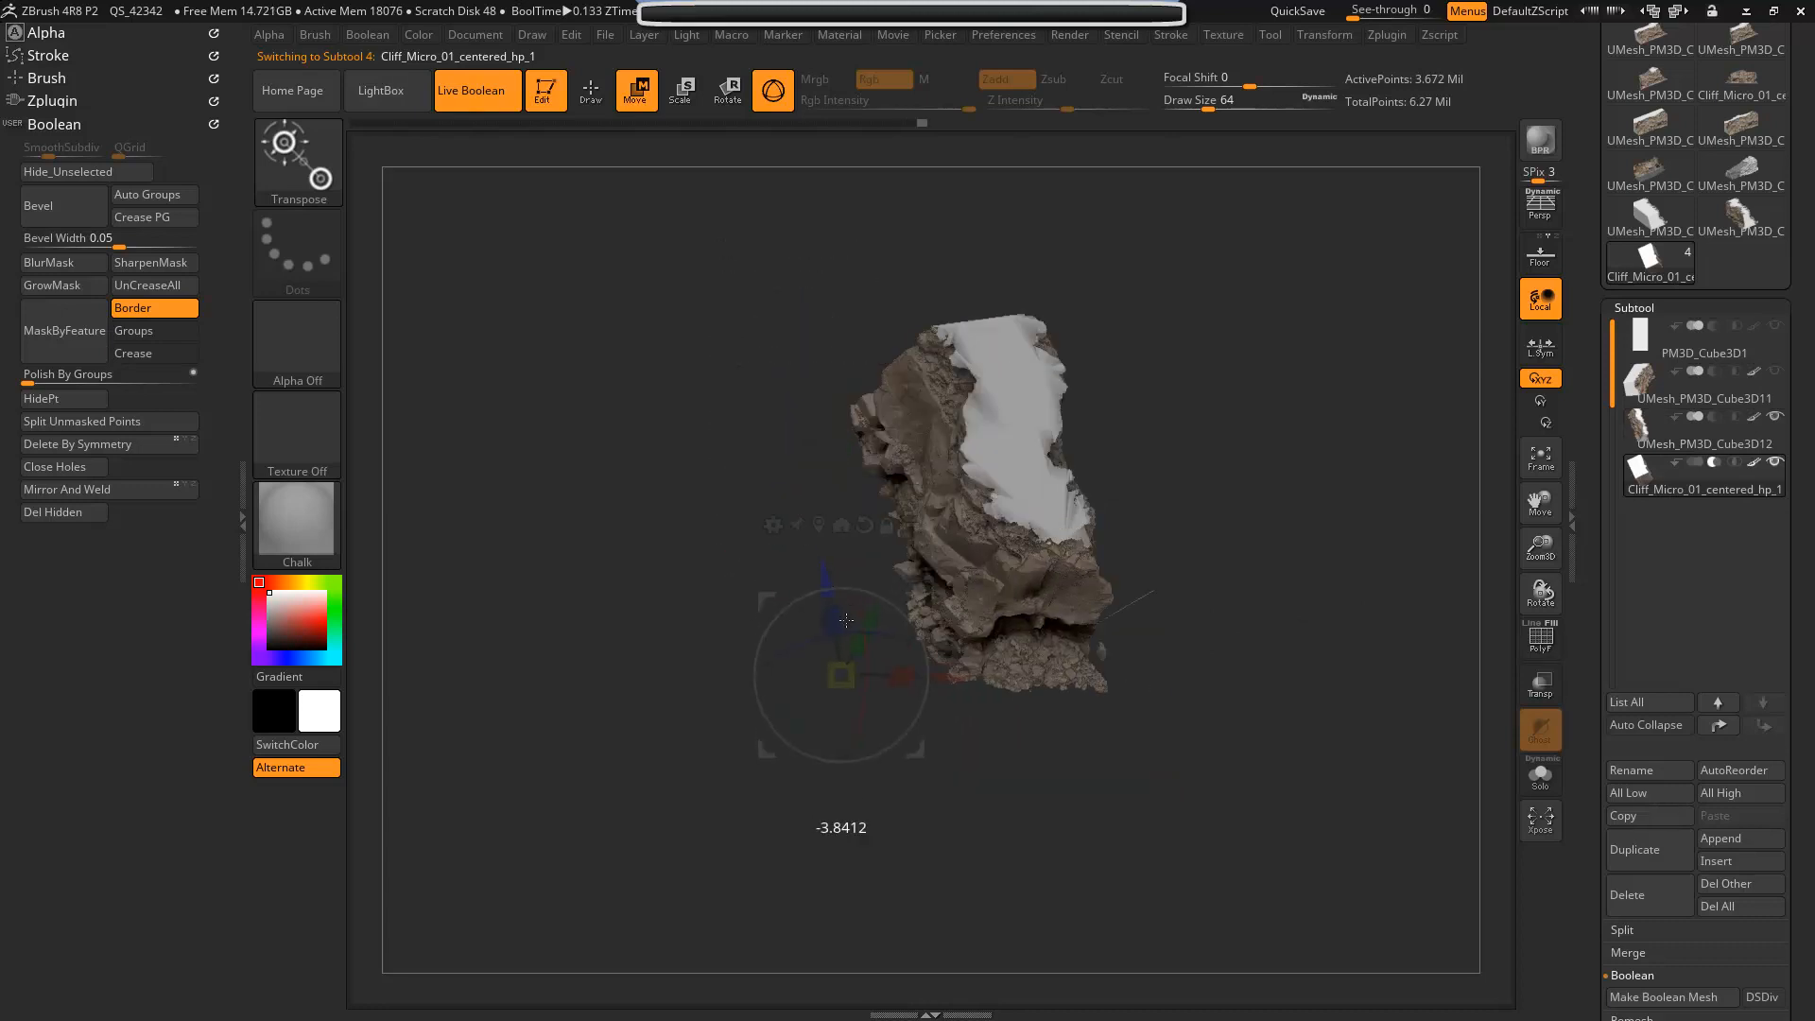
left_click_drag(841, 622, 856, 753)
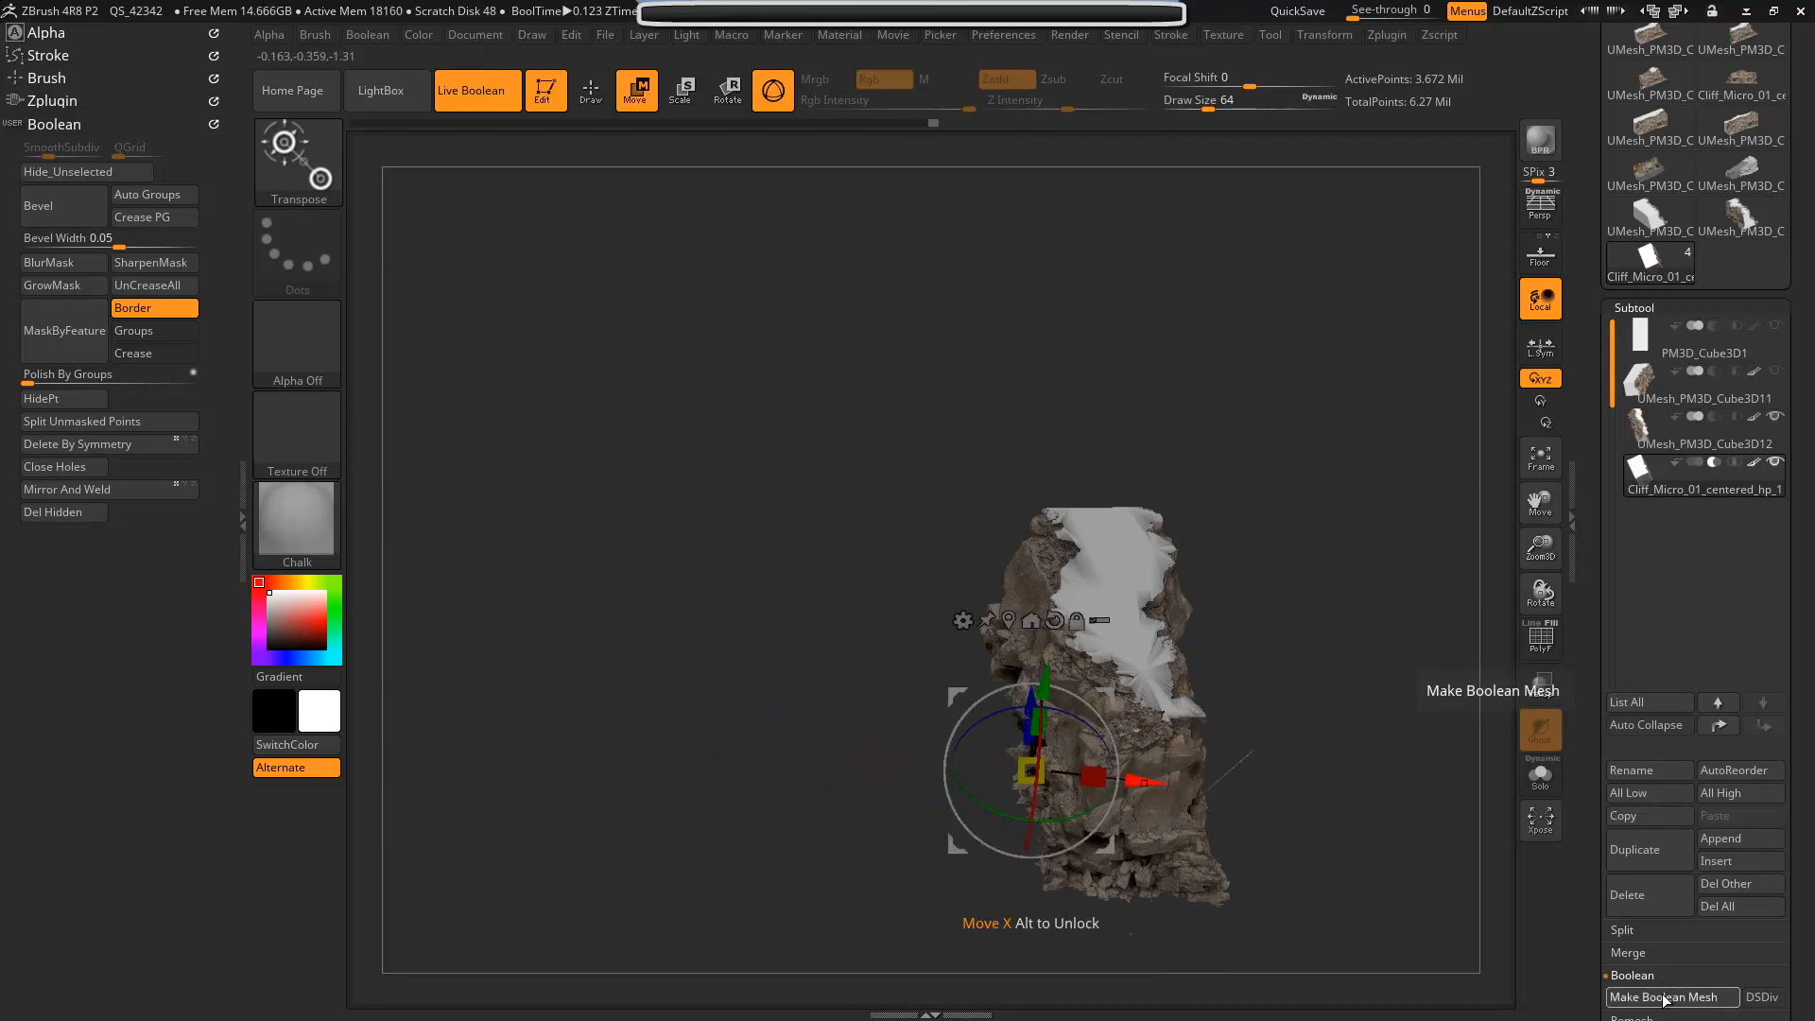
mouse_move(1389, 472)
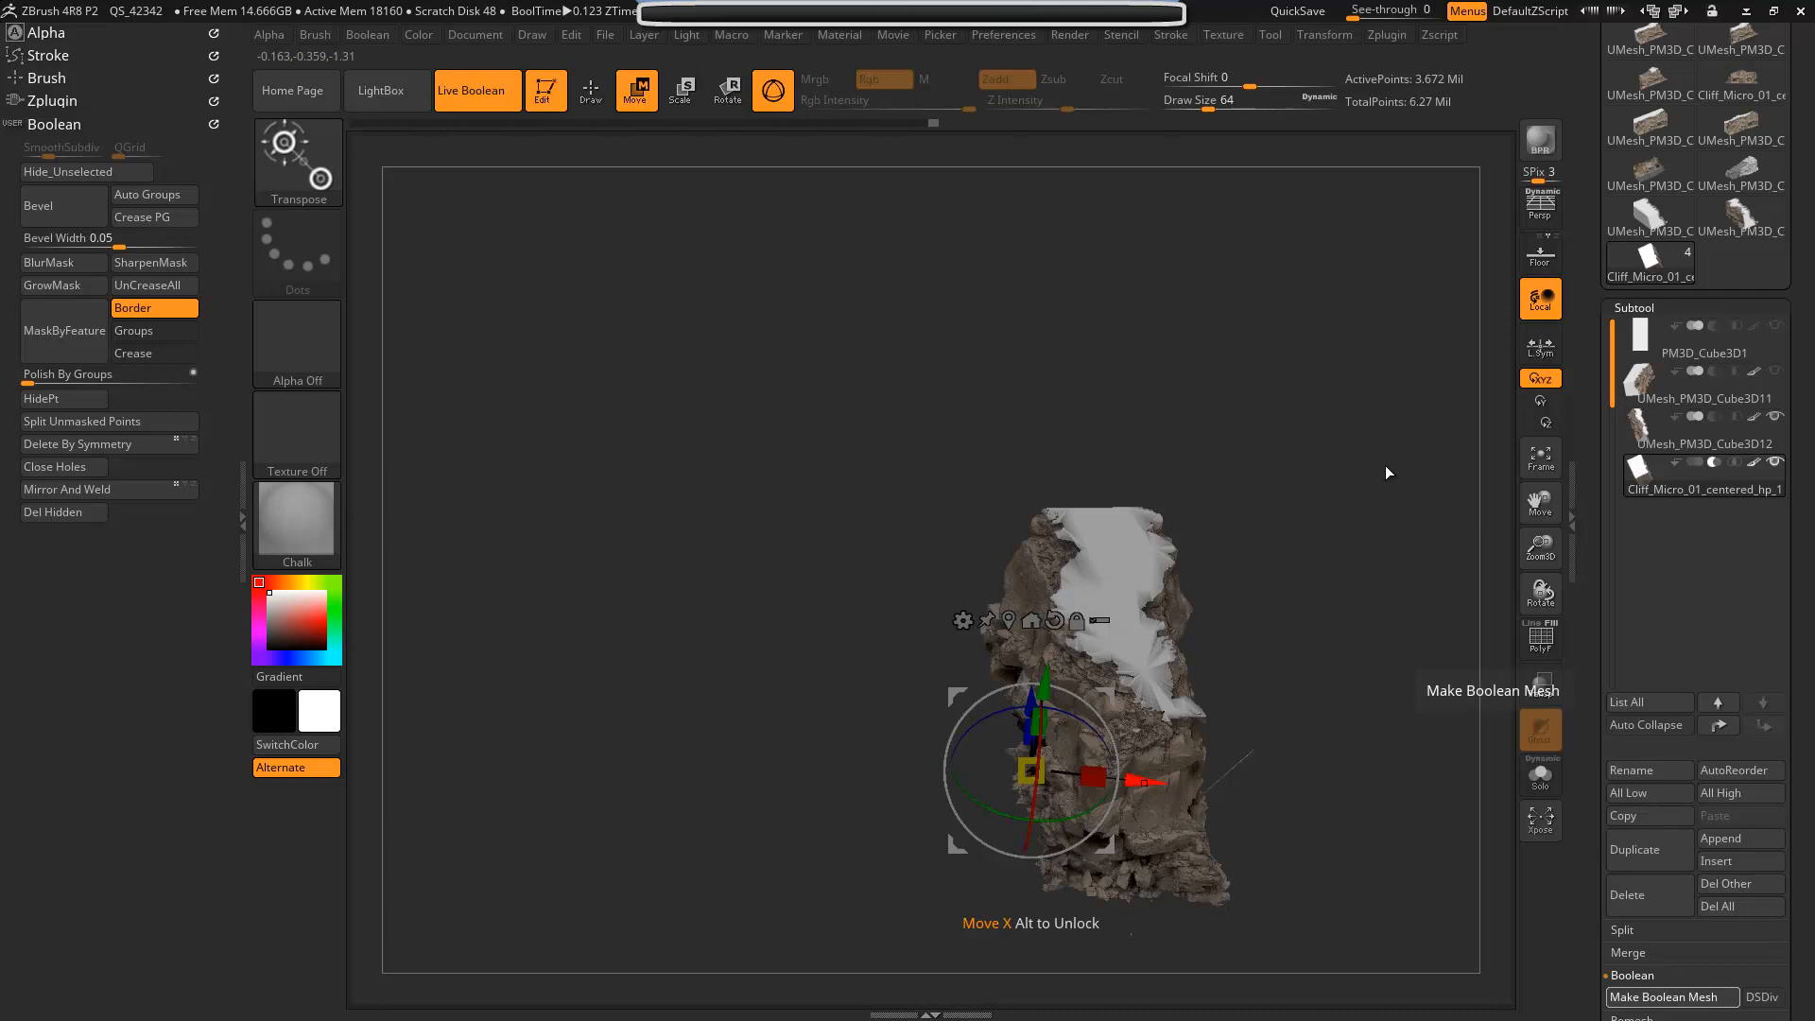
- Save UMesh_PM3D_Cube3D13, then move and slightly rotate the Cliff_Micro subtool for the next cut
left_click(1672, 997)
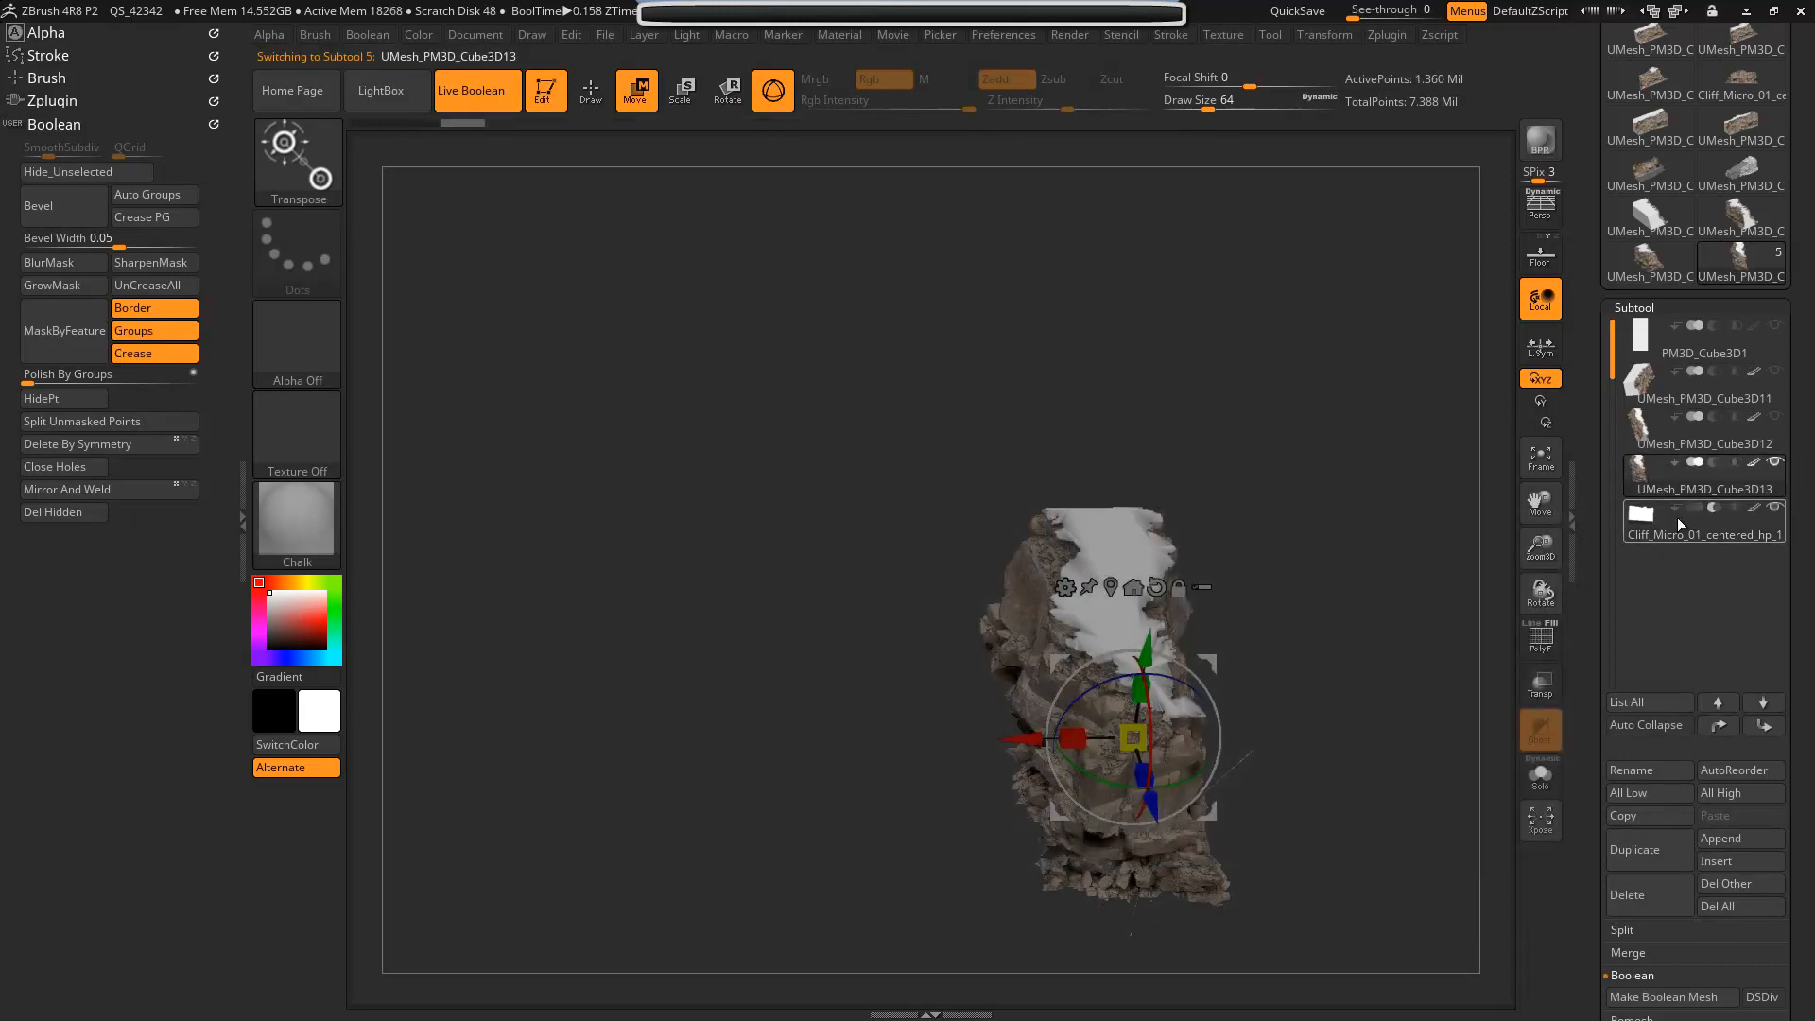
left_click(1700, 514)
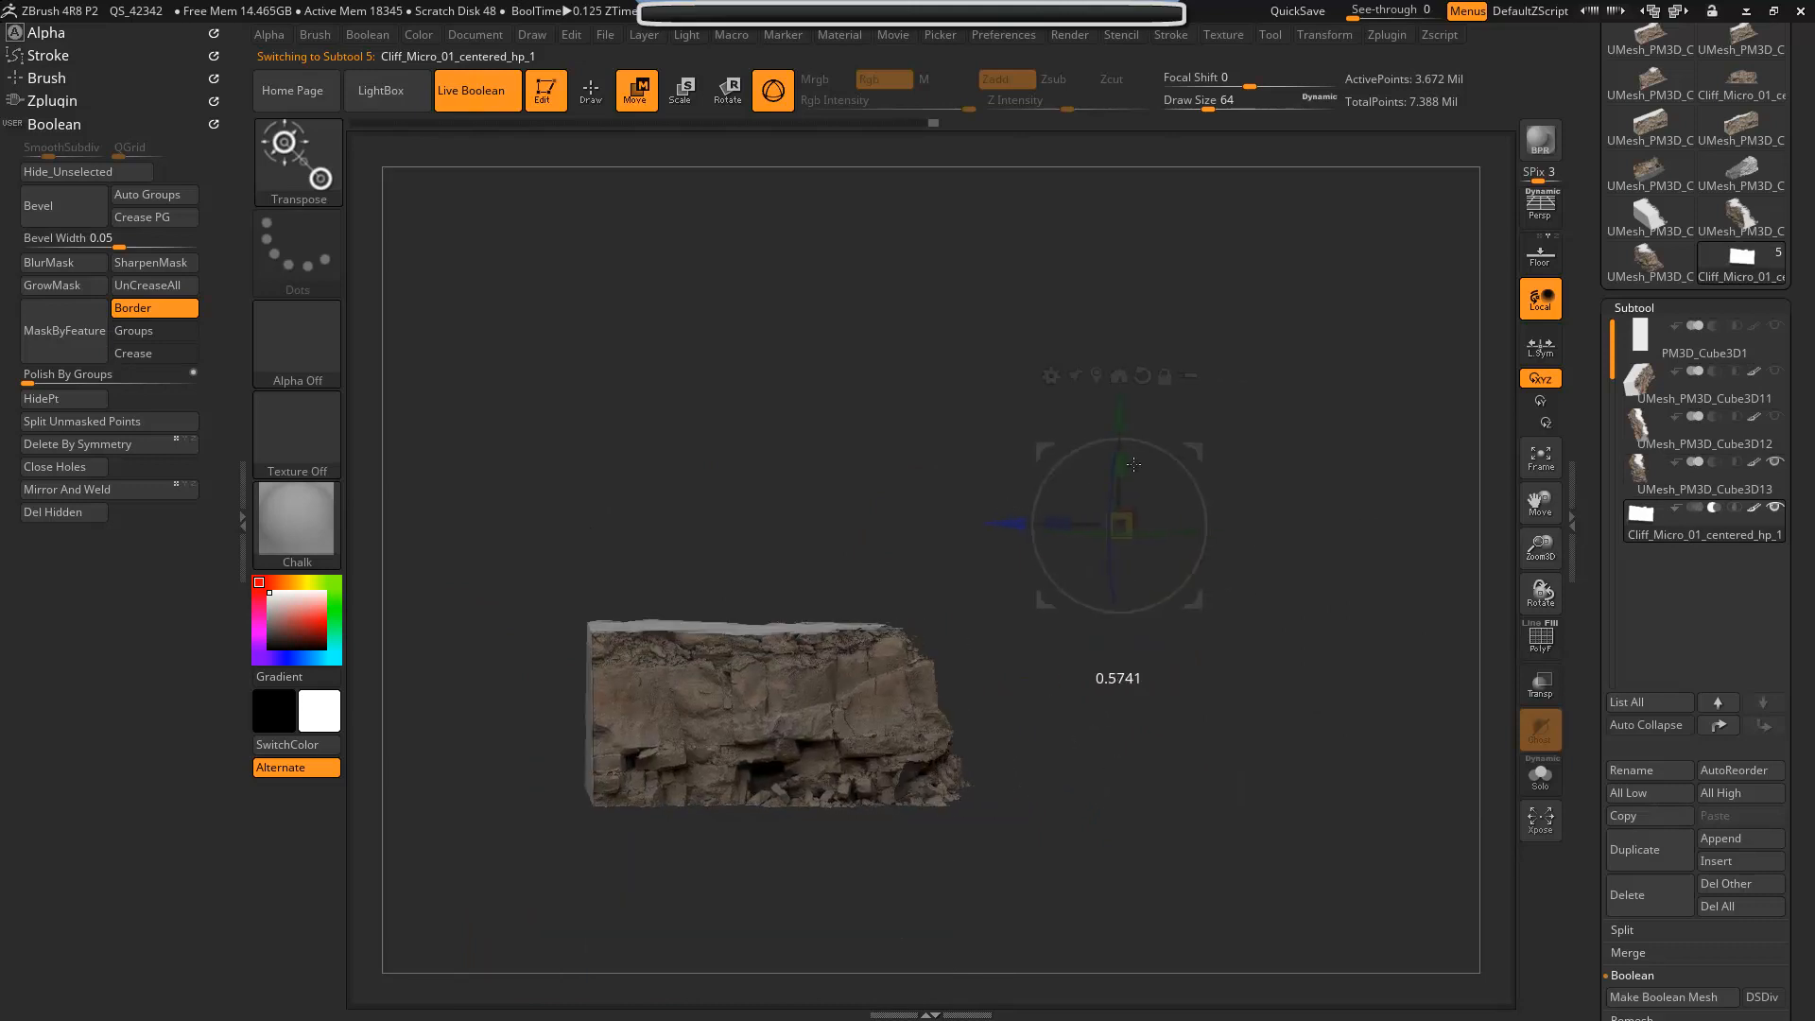
left_click_drag(1117, 463, 1157, 257)
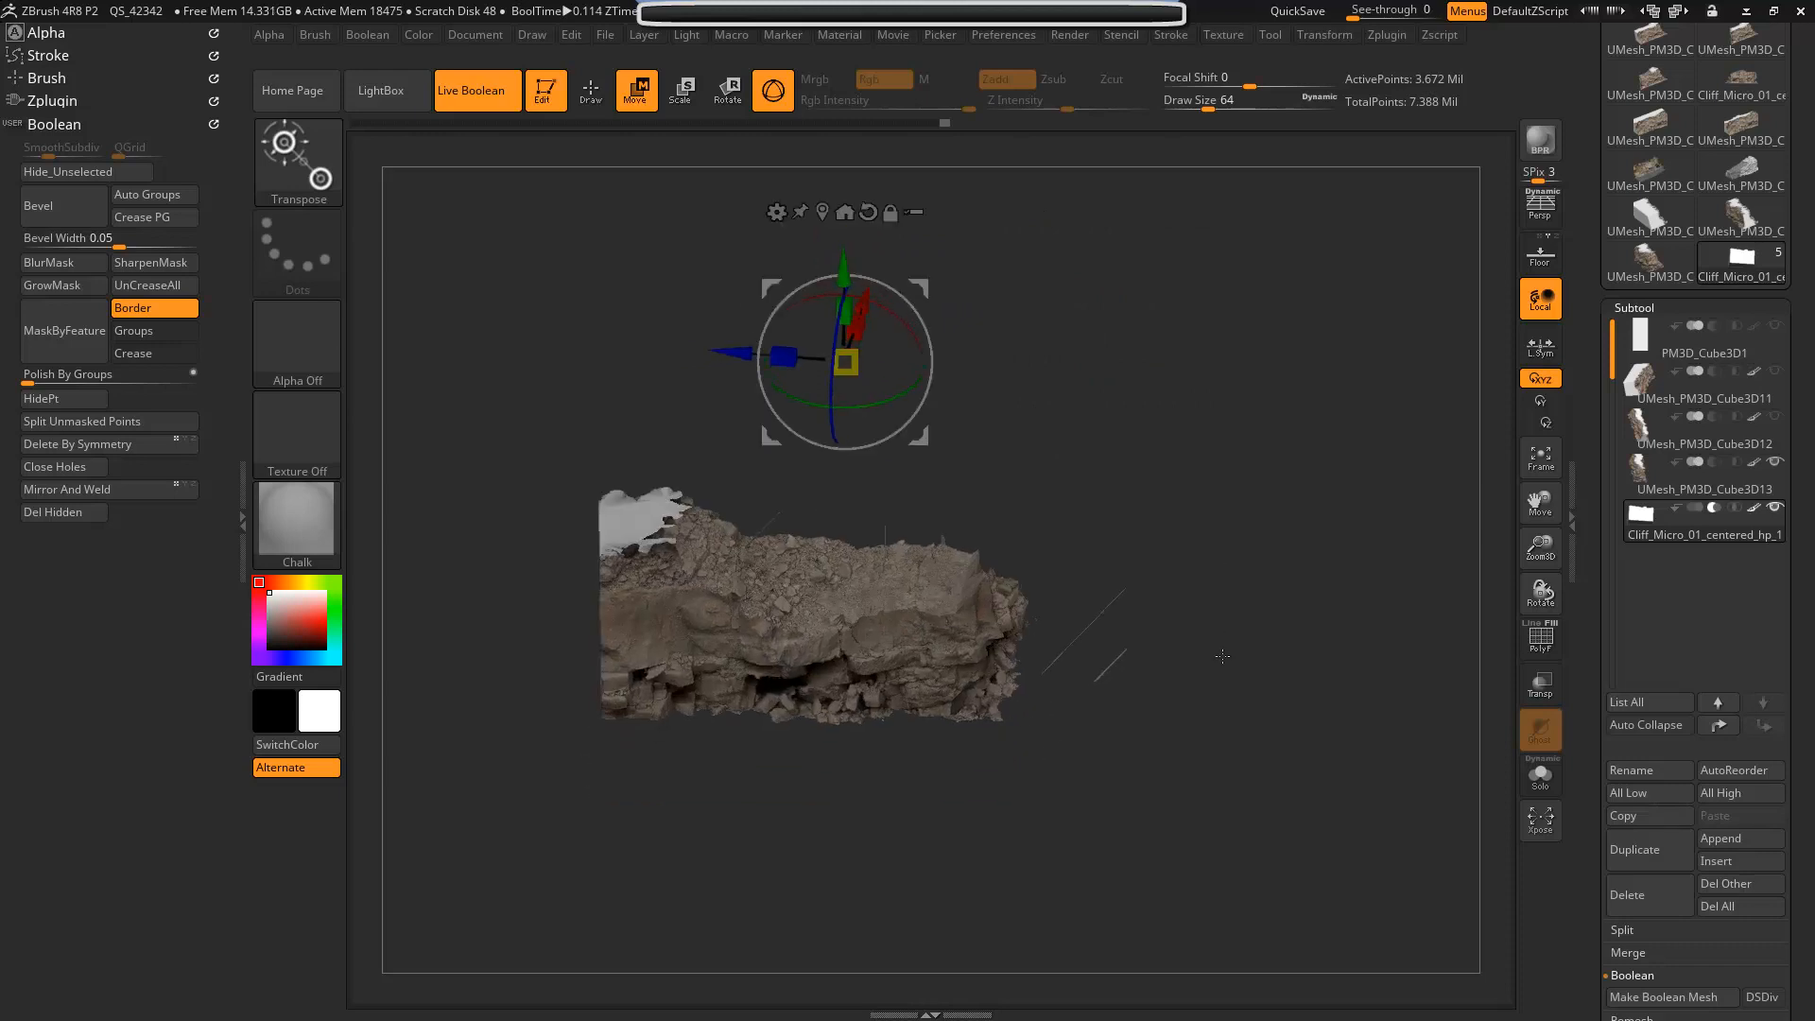
left_click_drag(846, 361, 891, 337)
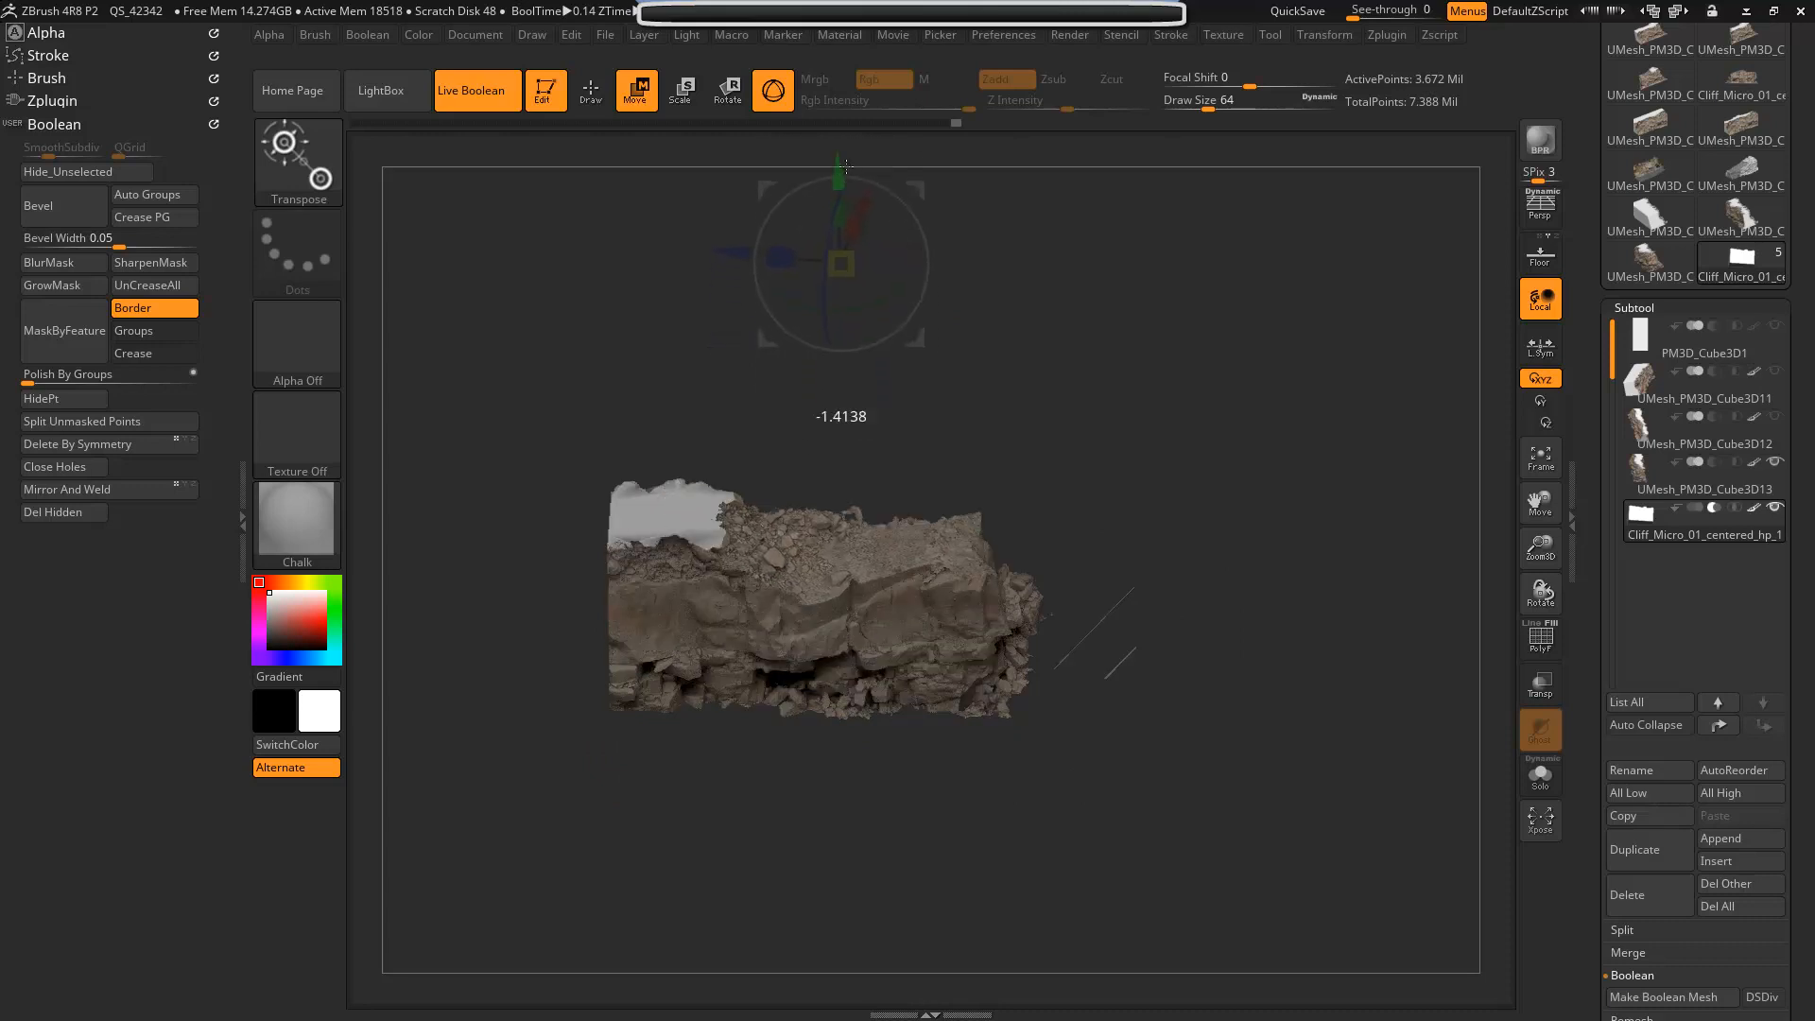
left_click_drag(845, 170, 906, 215)
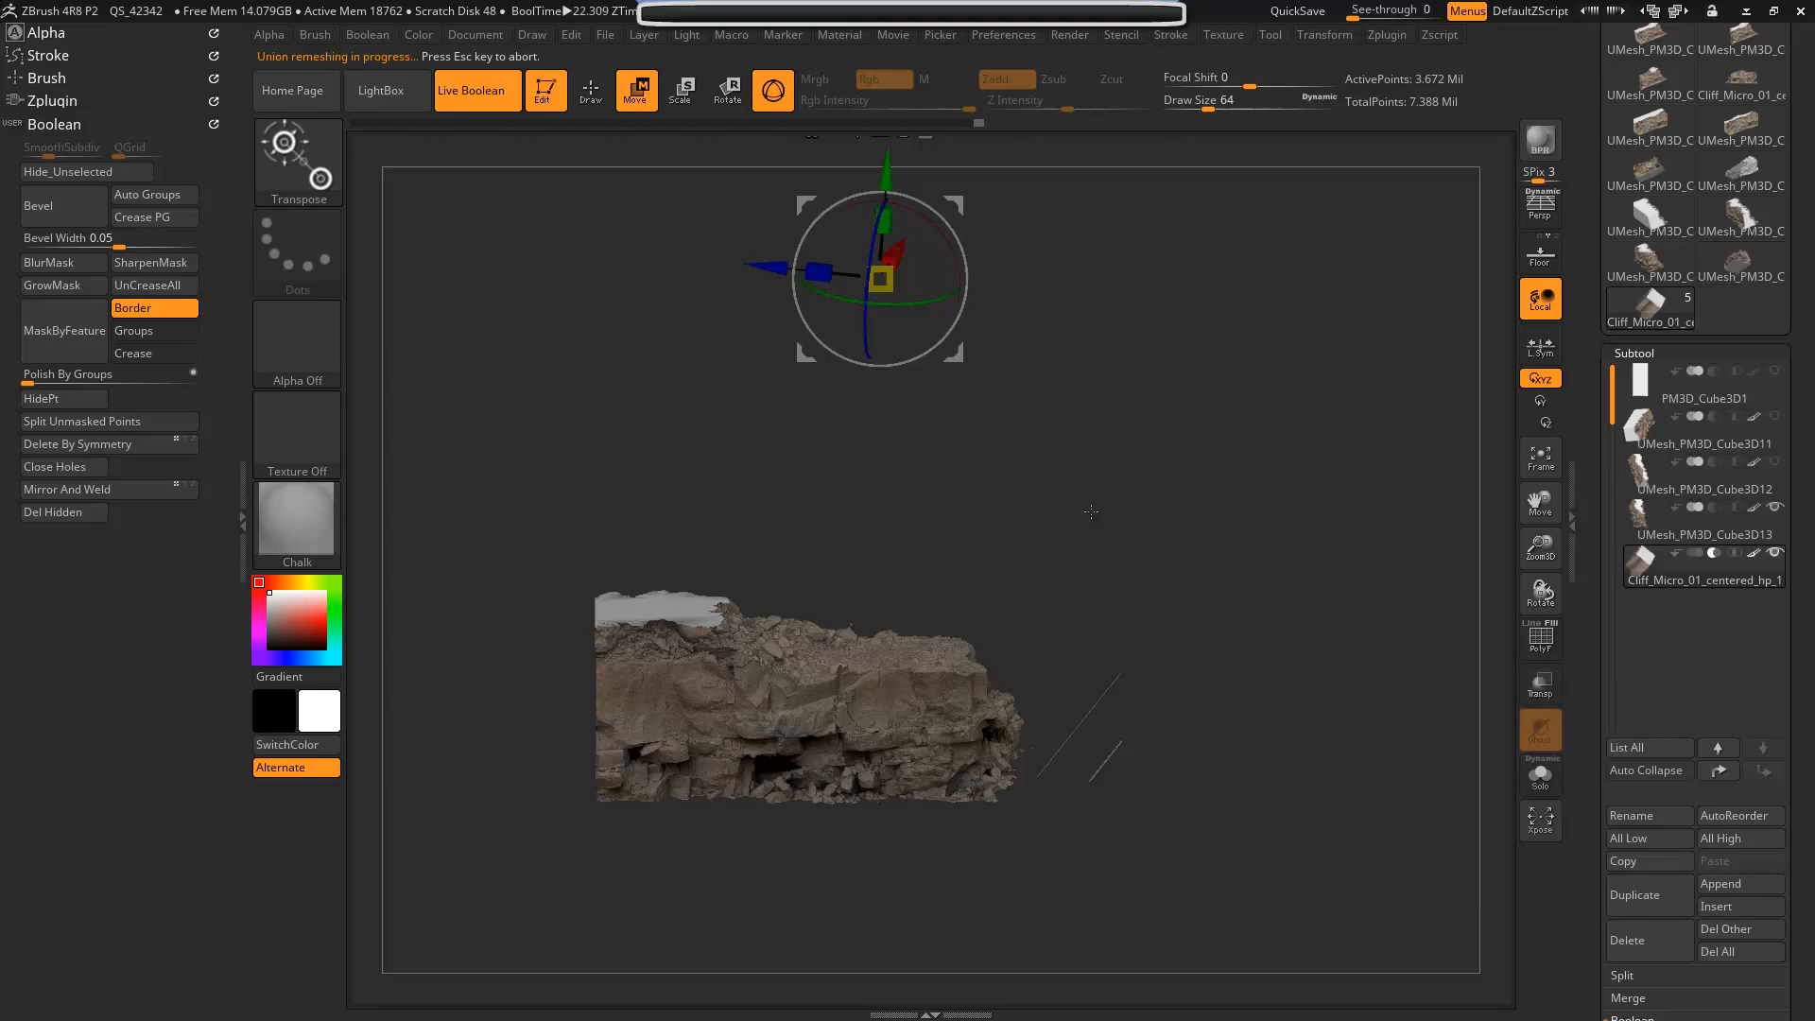
mouse_move(1741, 217)
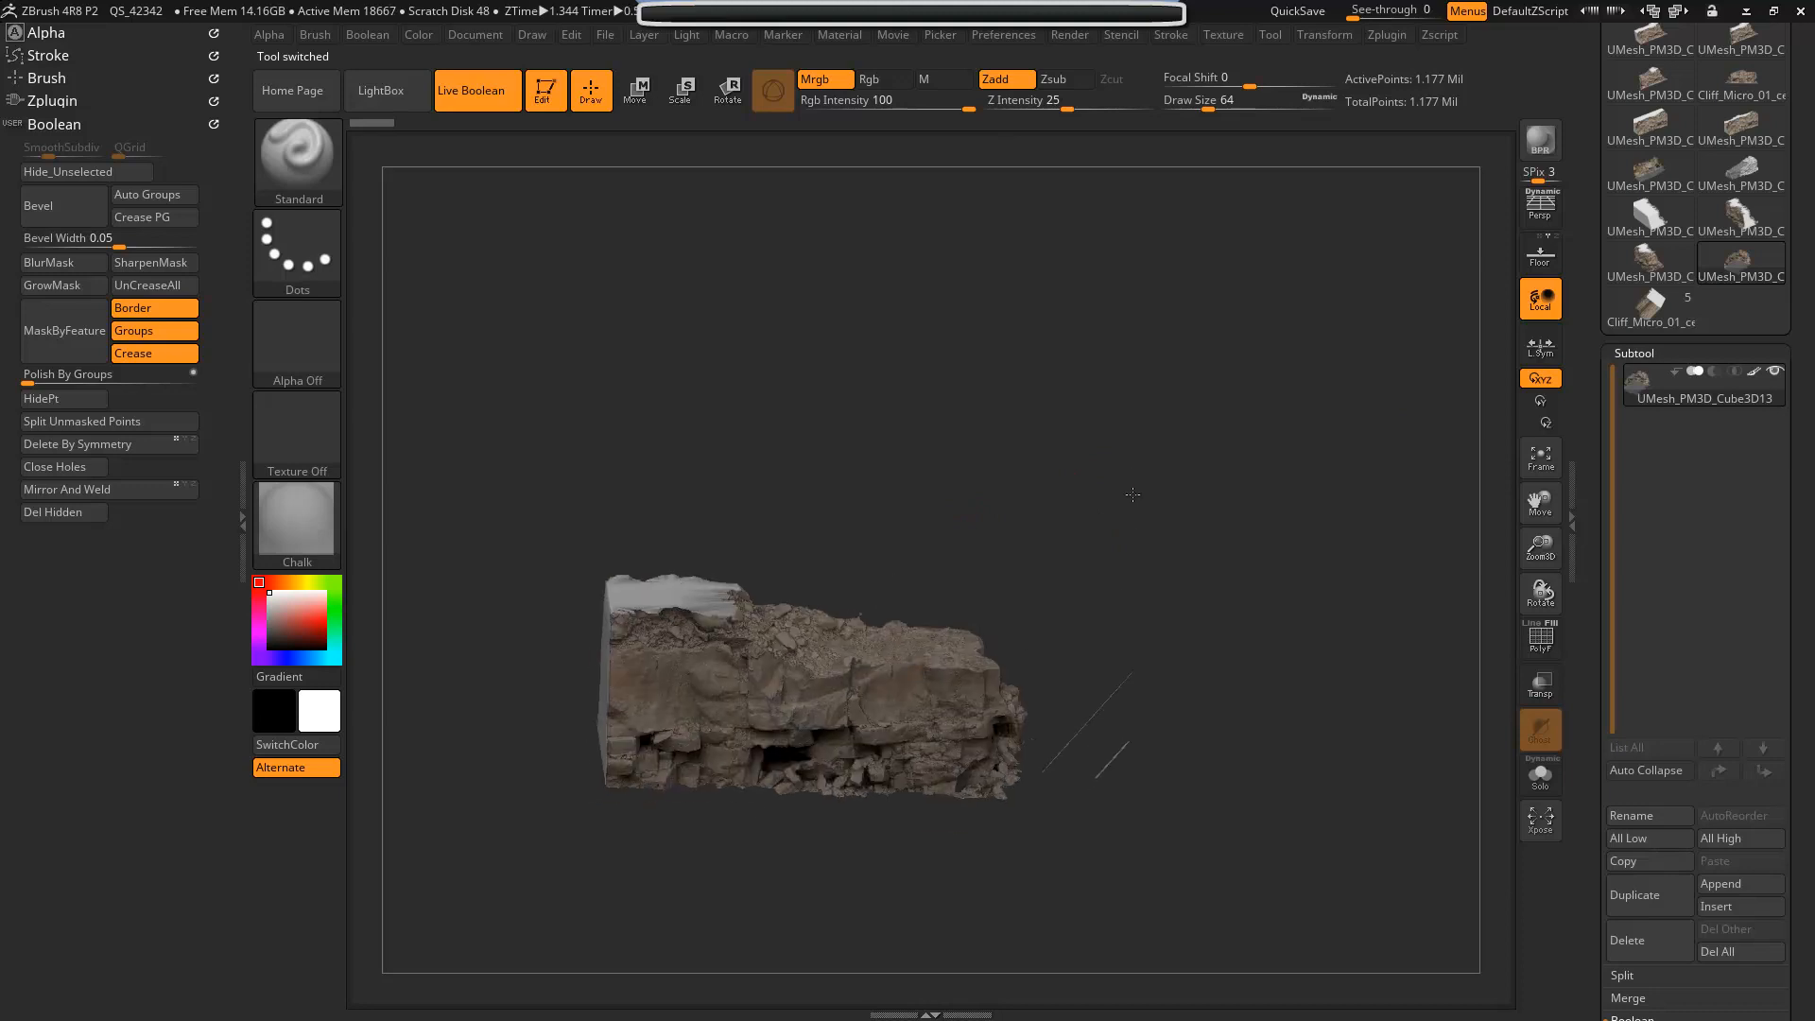
- Bring the new UMesh_PM3D_Cube3D13 rock mesh closer into view
left_click_drag(1132, 496, 1260, 336)
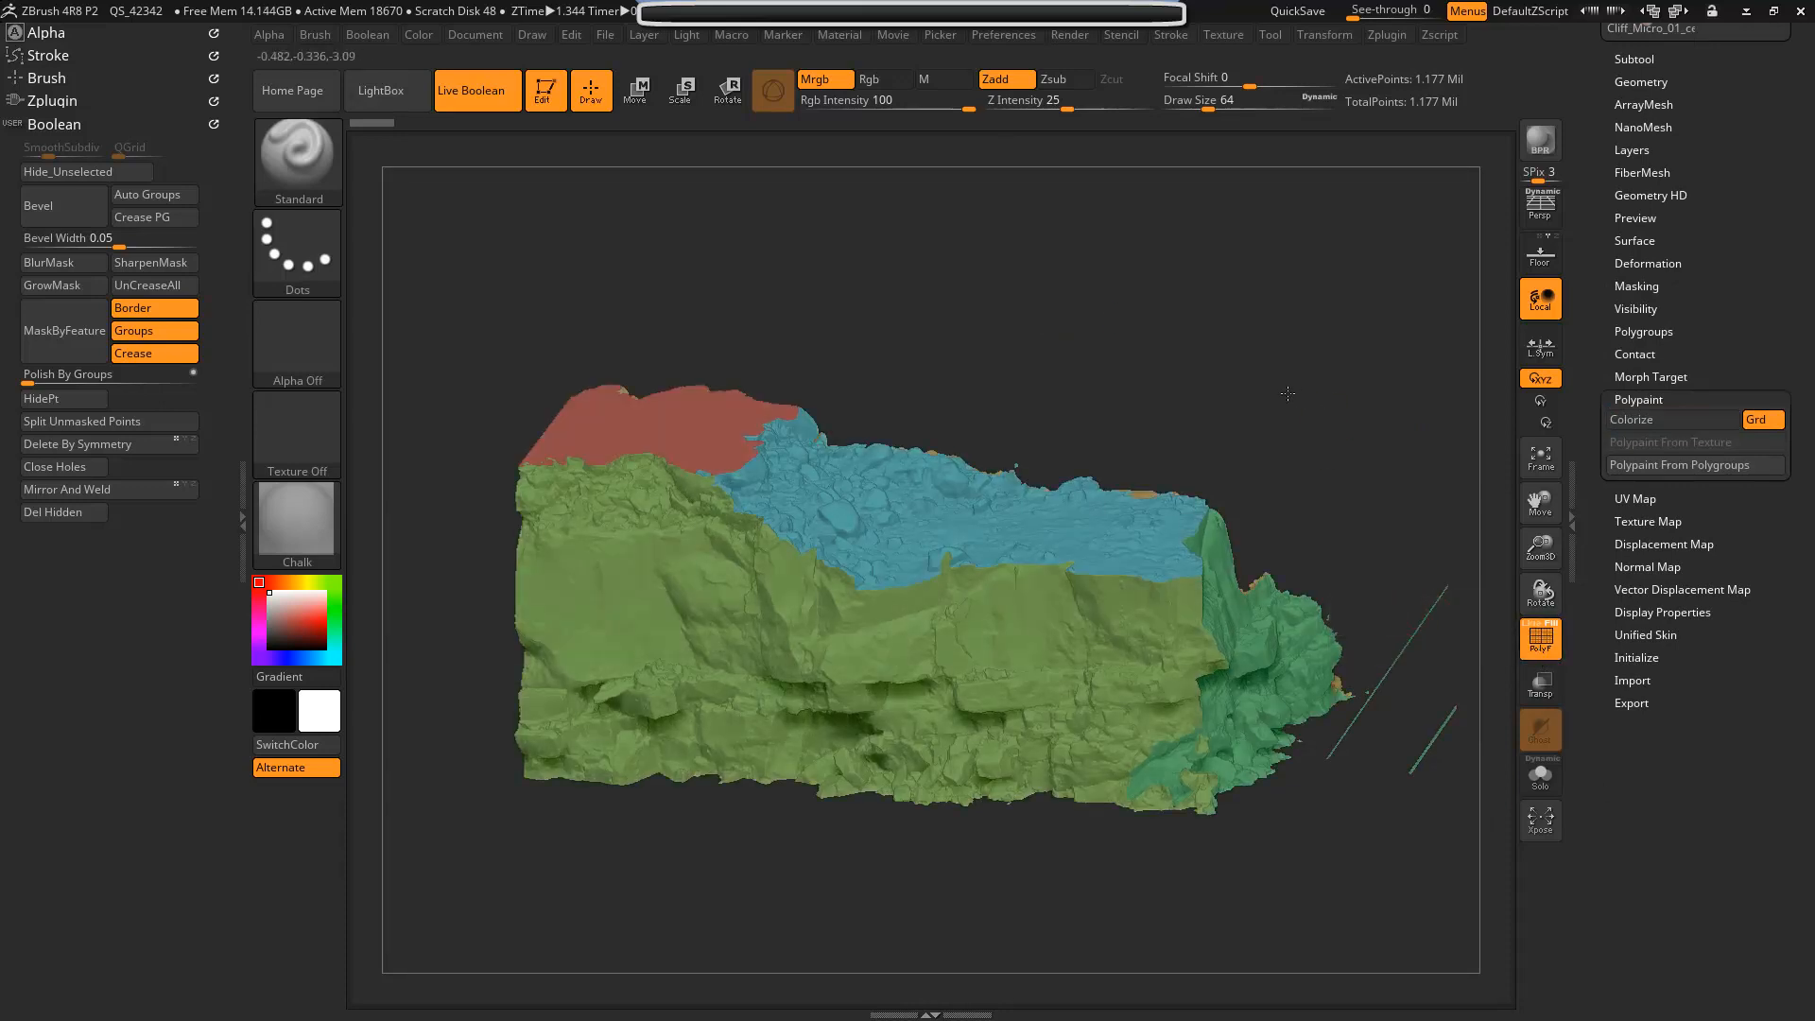
- Orbit the rock and use Mask By Feature to mask it along its polygroup borders
left_click_drag(1284, 393, 738, 337)
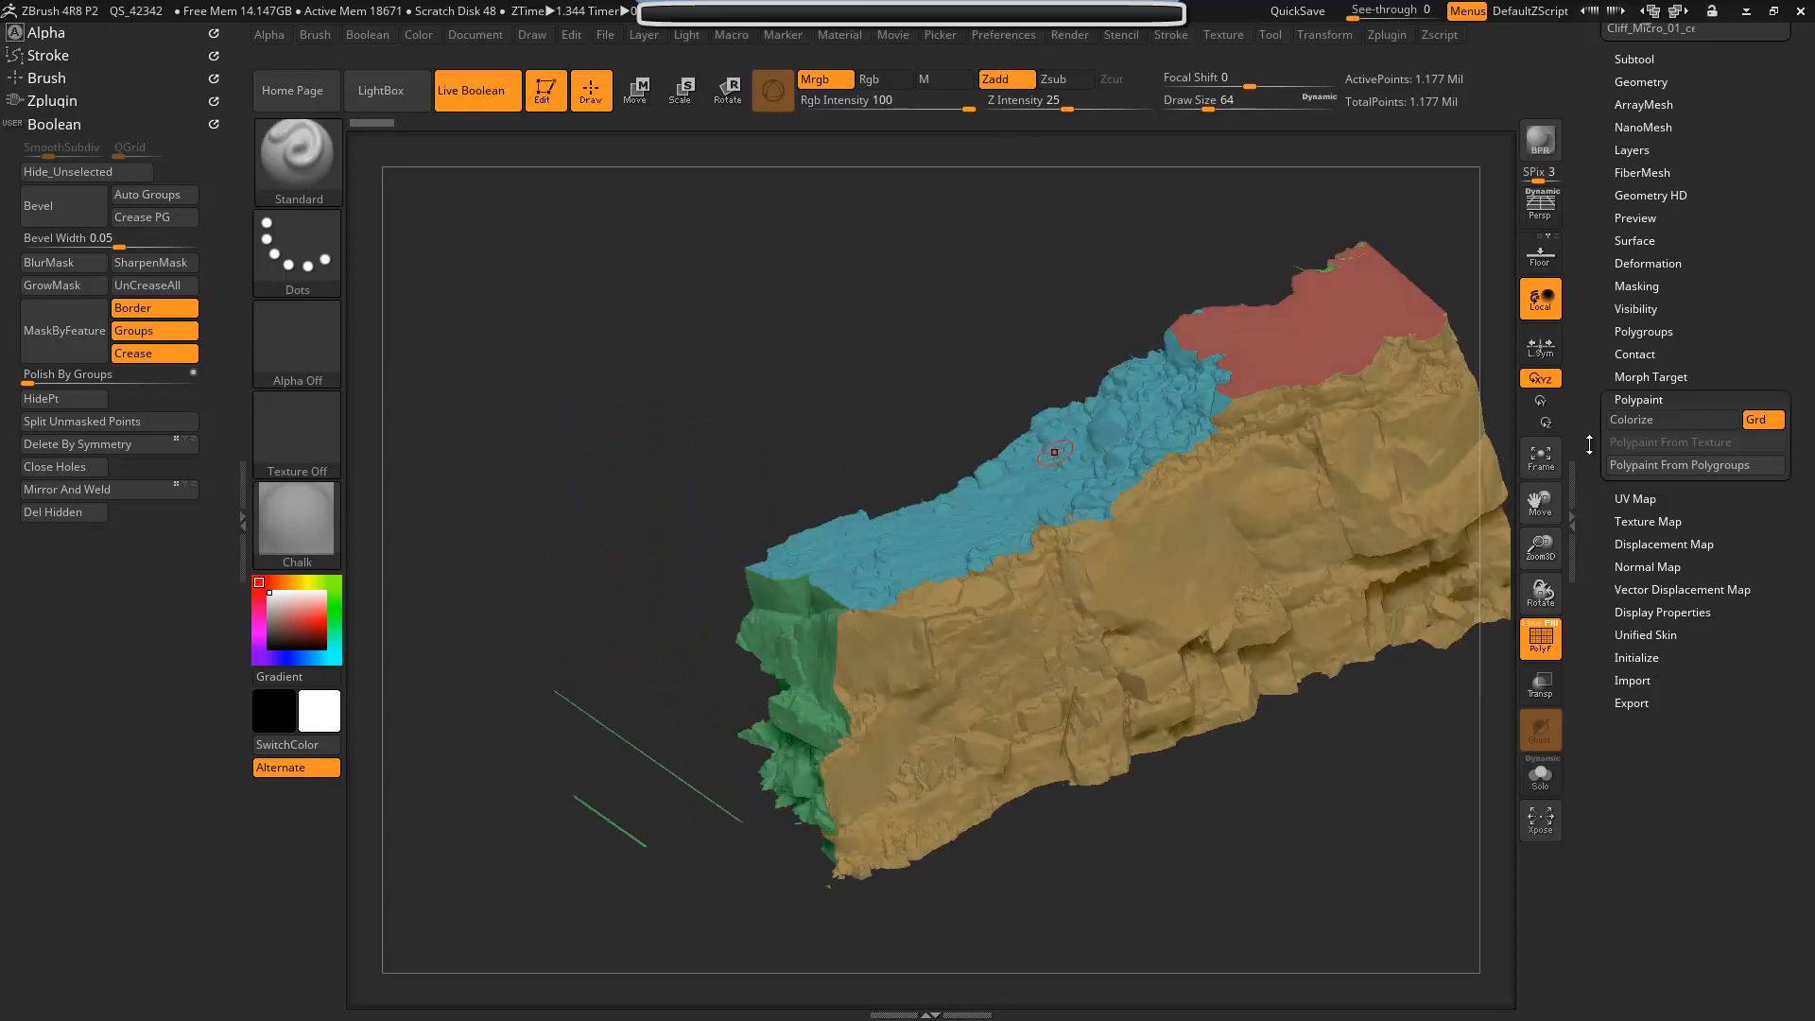
left_click(1635, 286)
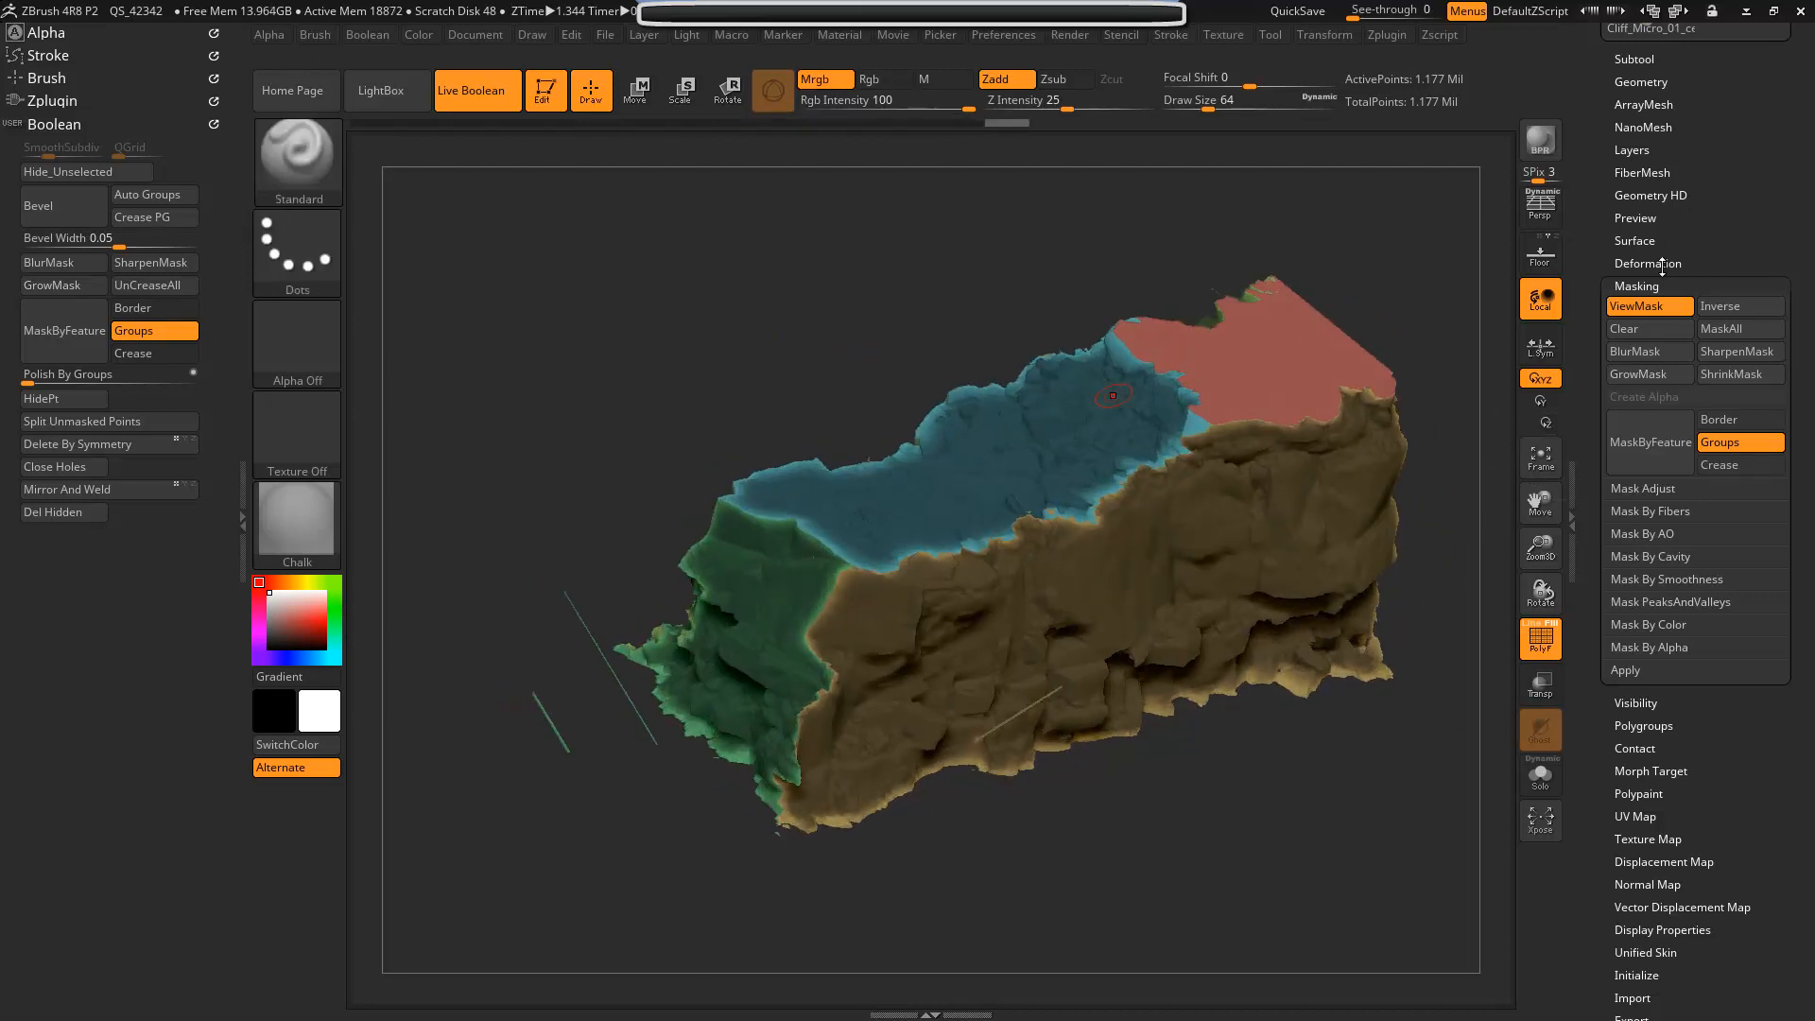
mouse_move(1663, 872)
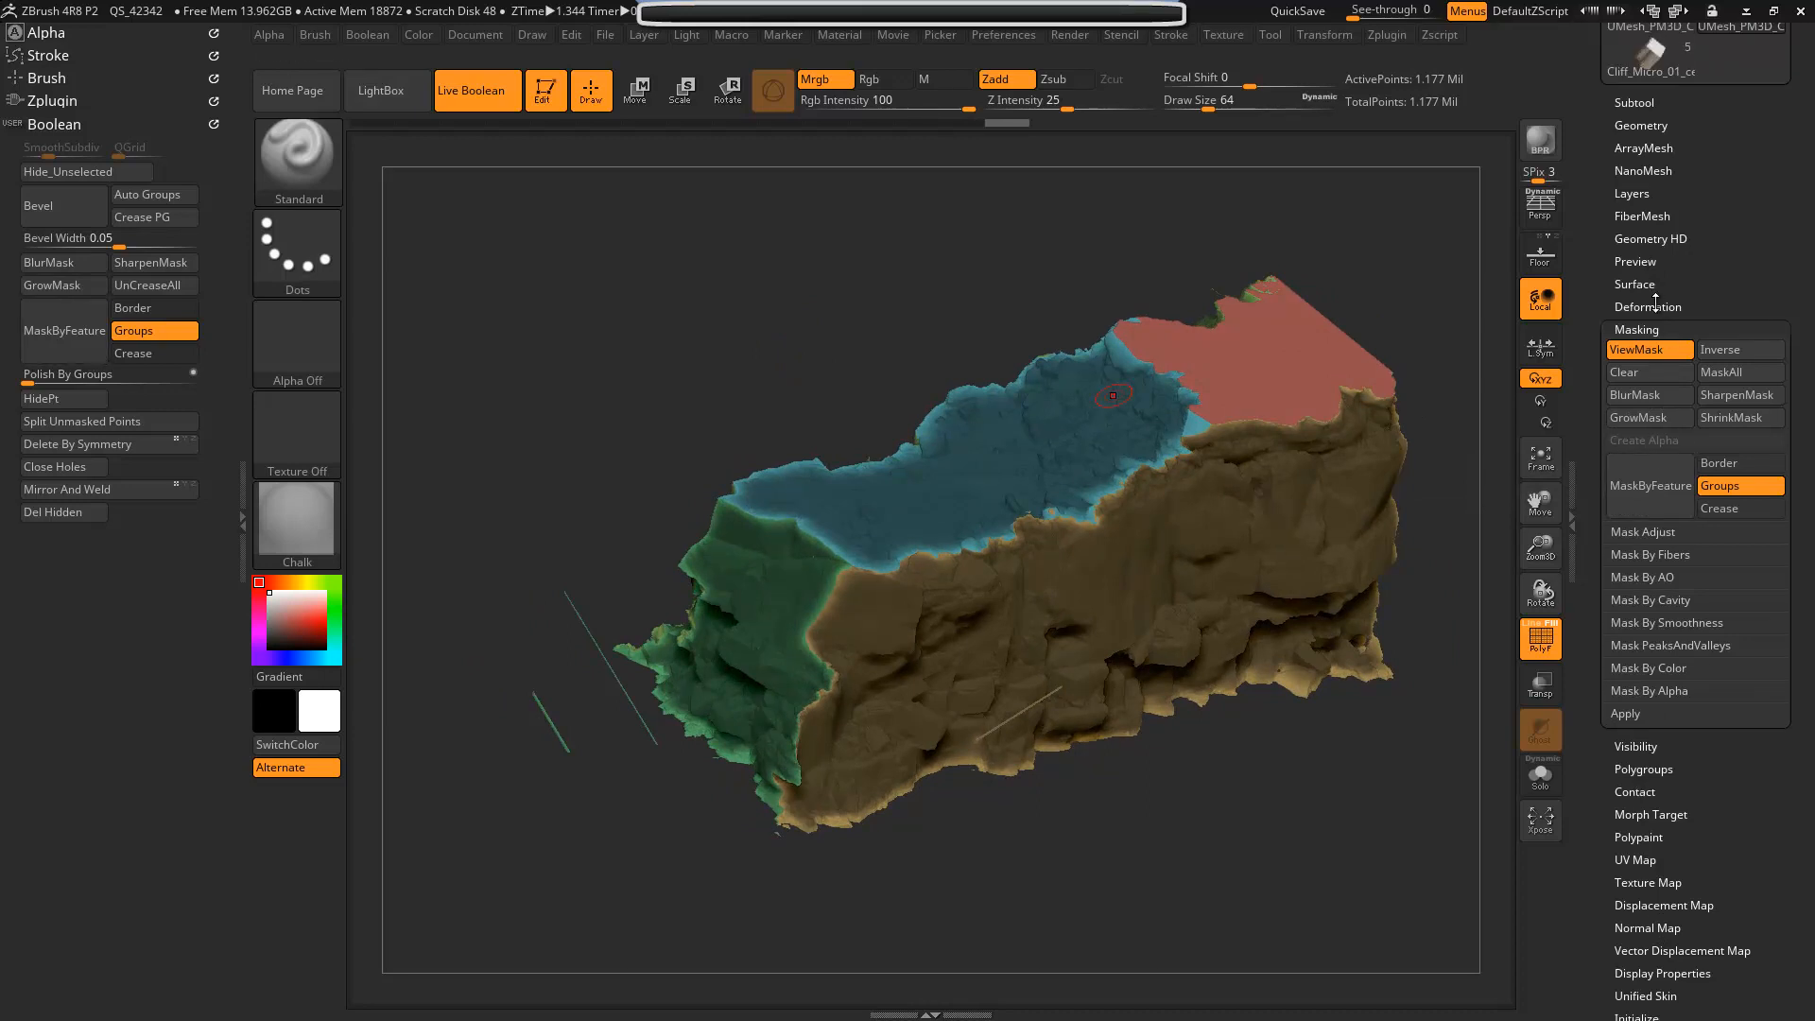
left_click(1647, 307)
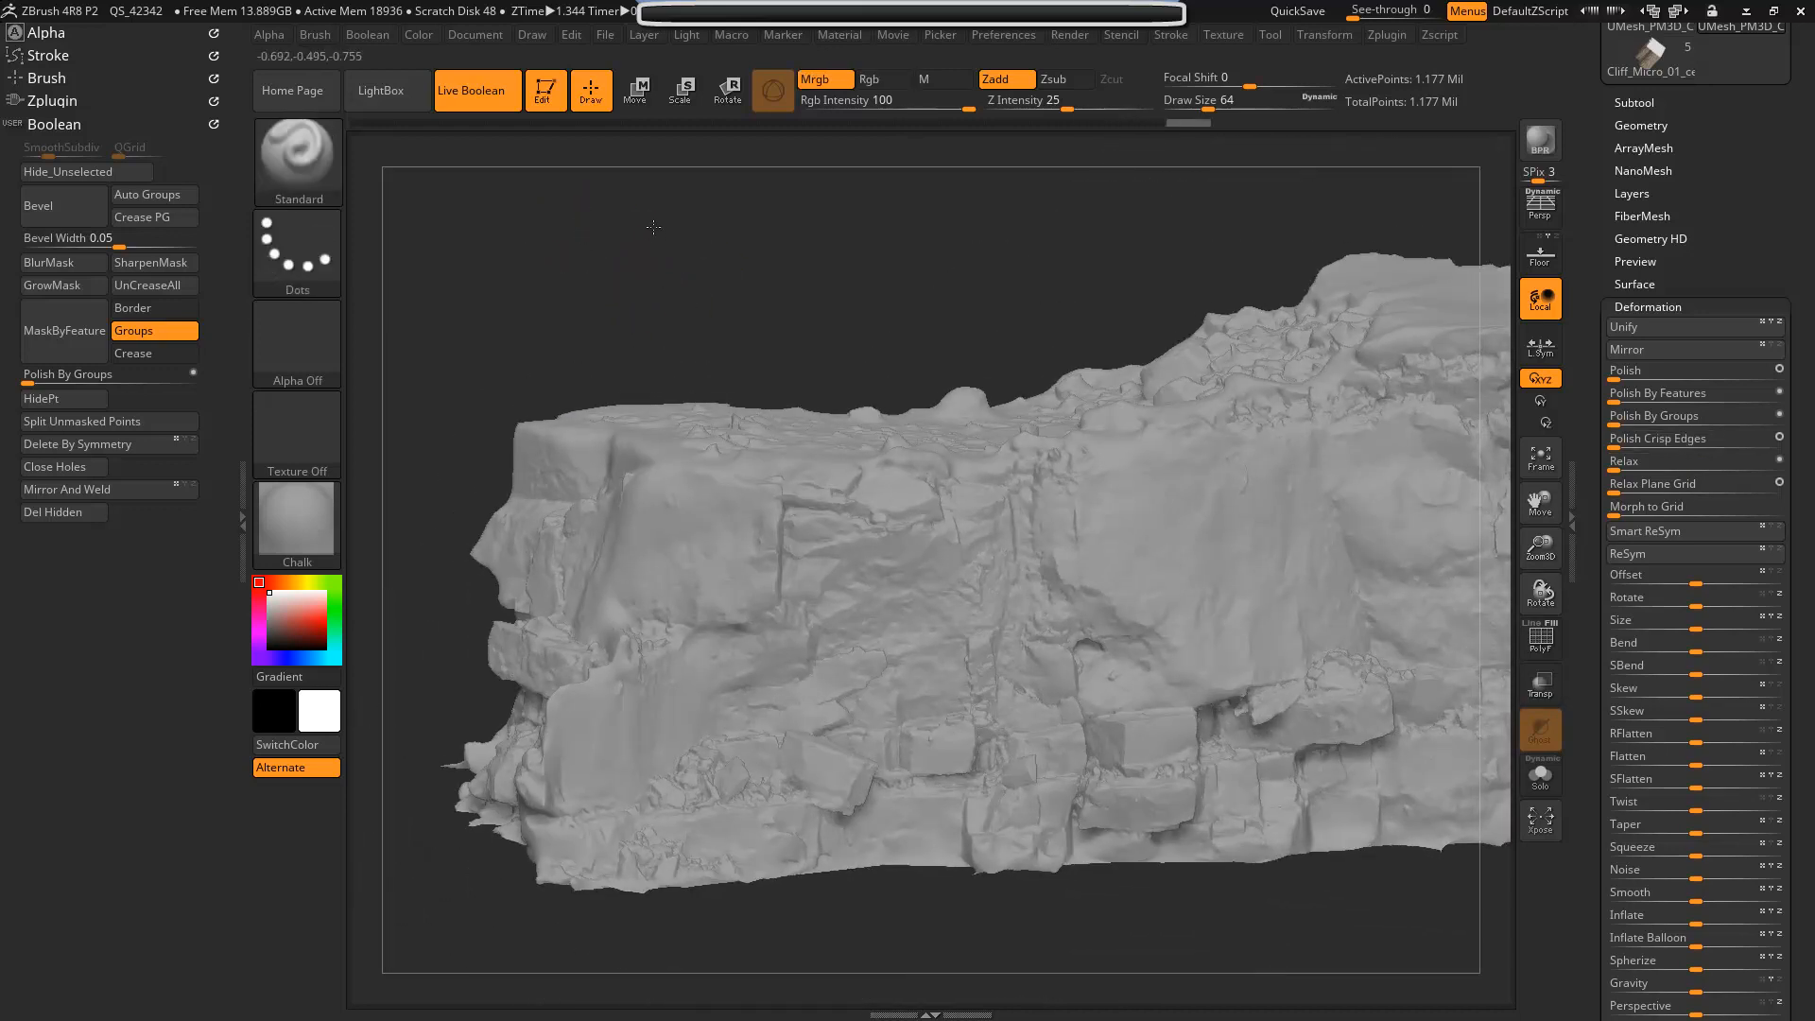
- Orbit the coloured rock to inspect its underside and each side for grey patches
left_click_drag(654, 226, 577, 326)
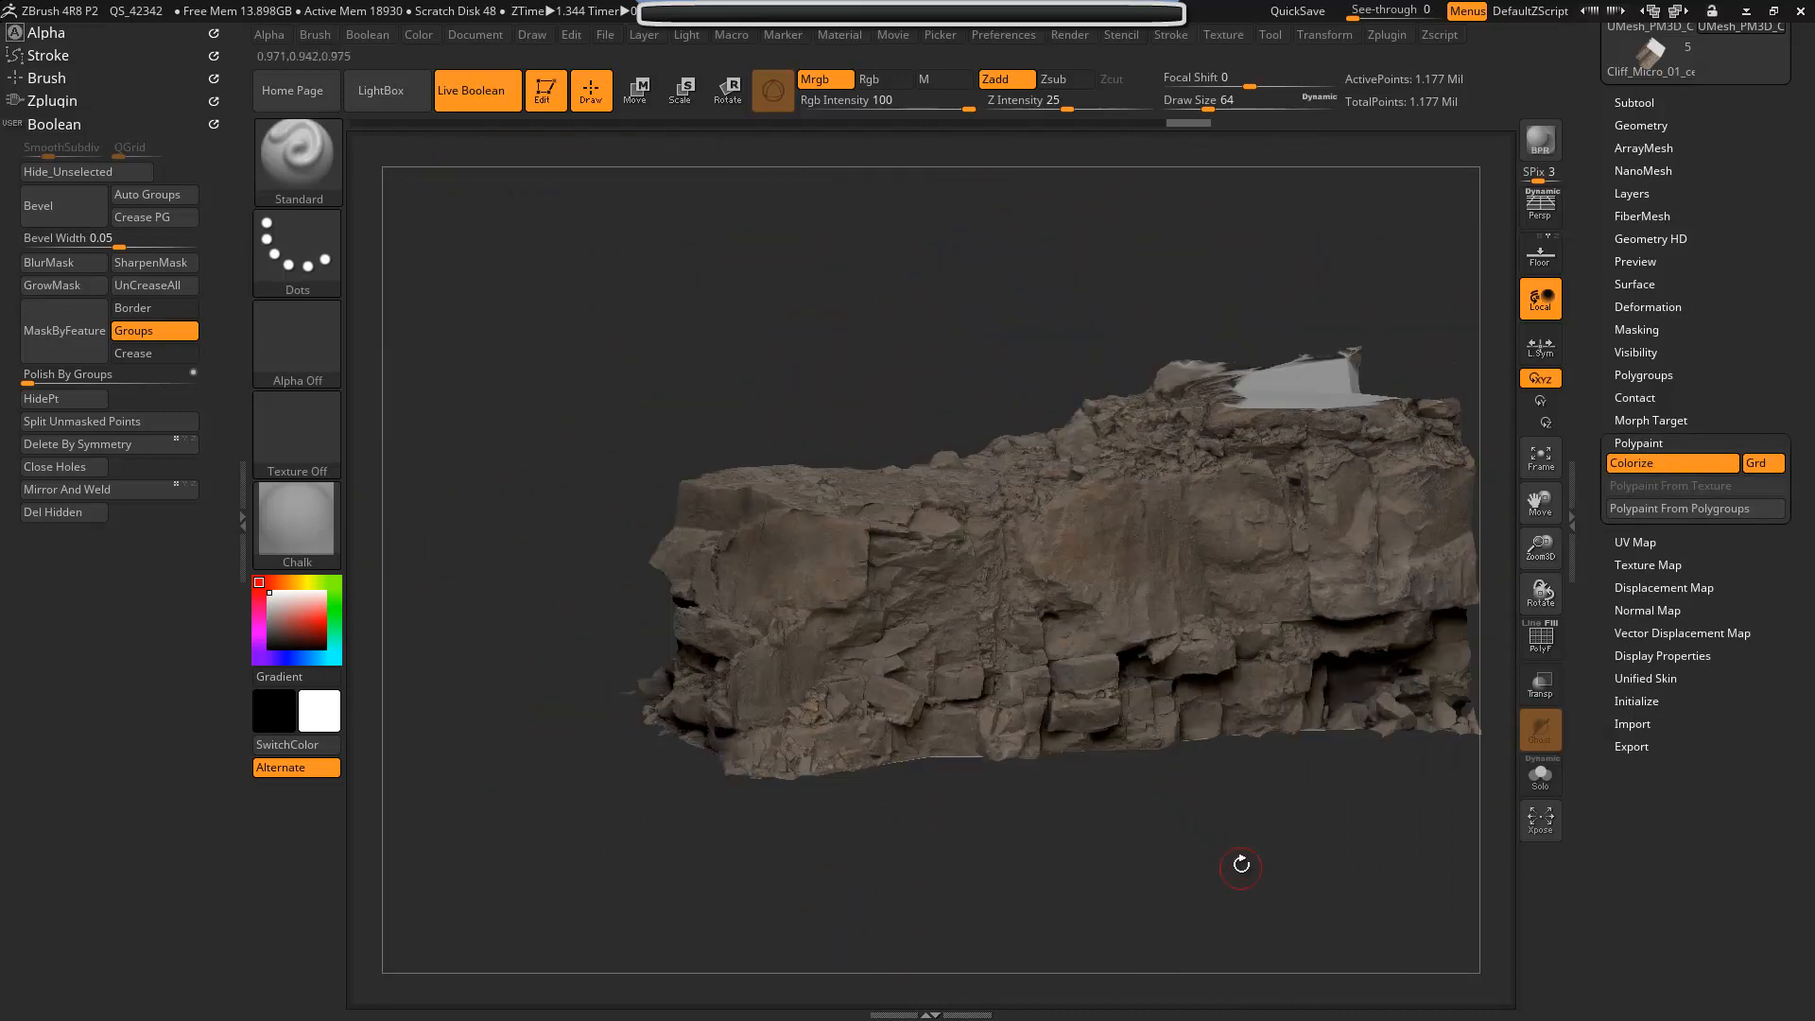
left_click_drag(1238, 865, 1036, 763)
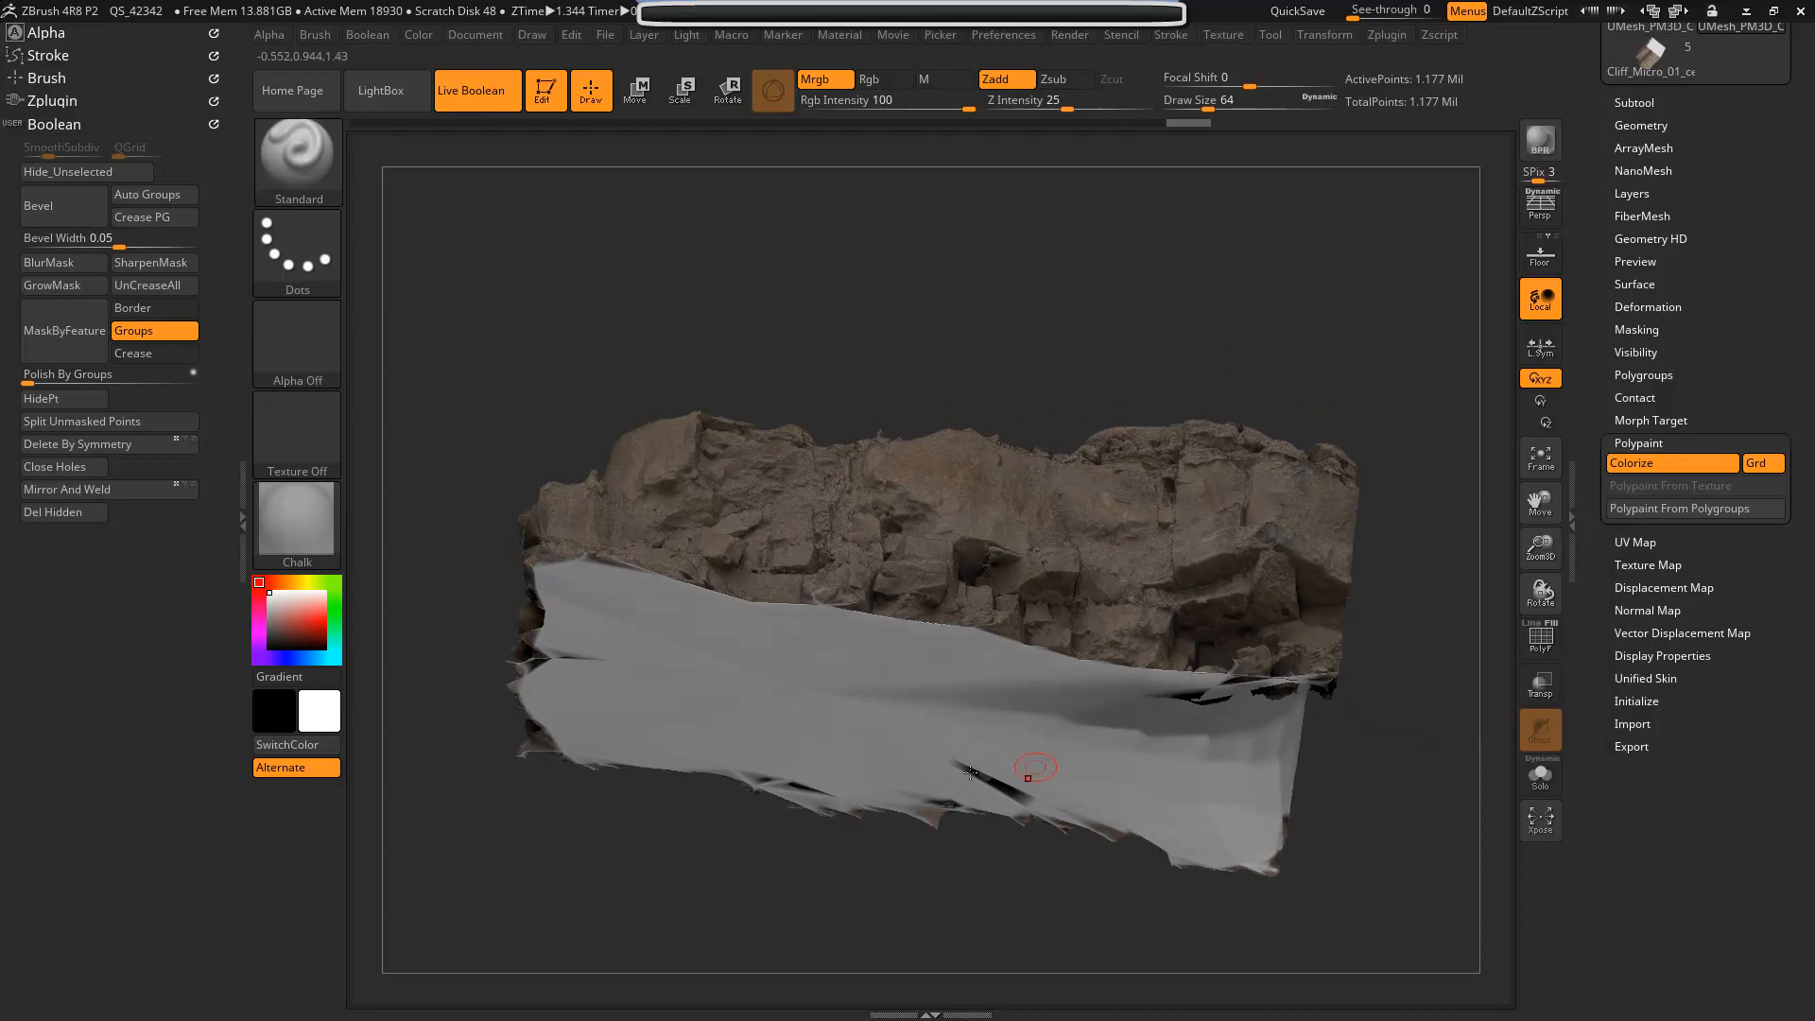
left_click_drag(1036, 769, 1352, 486)
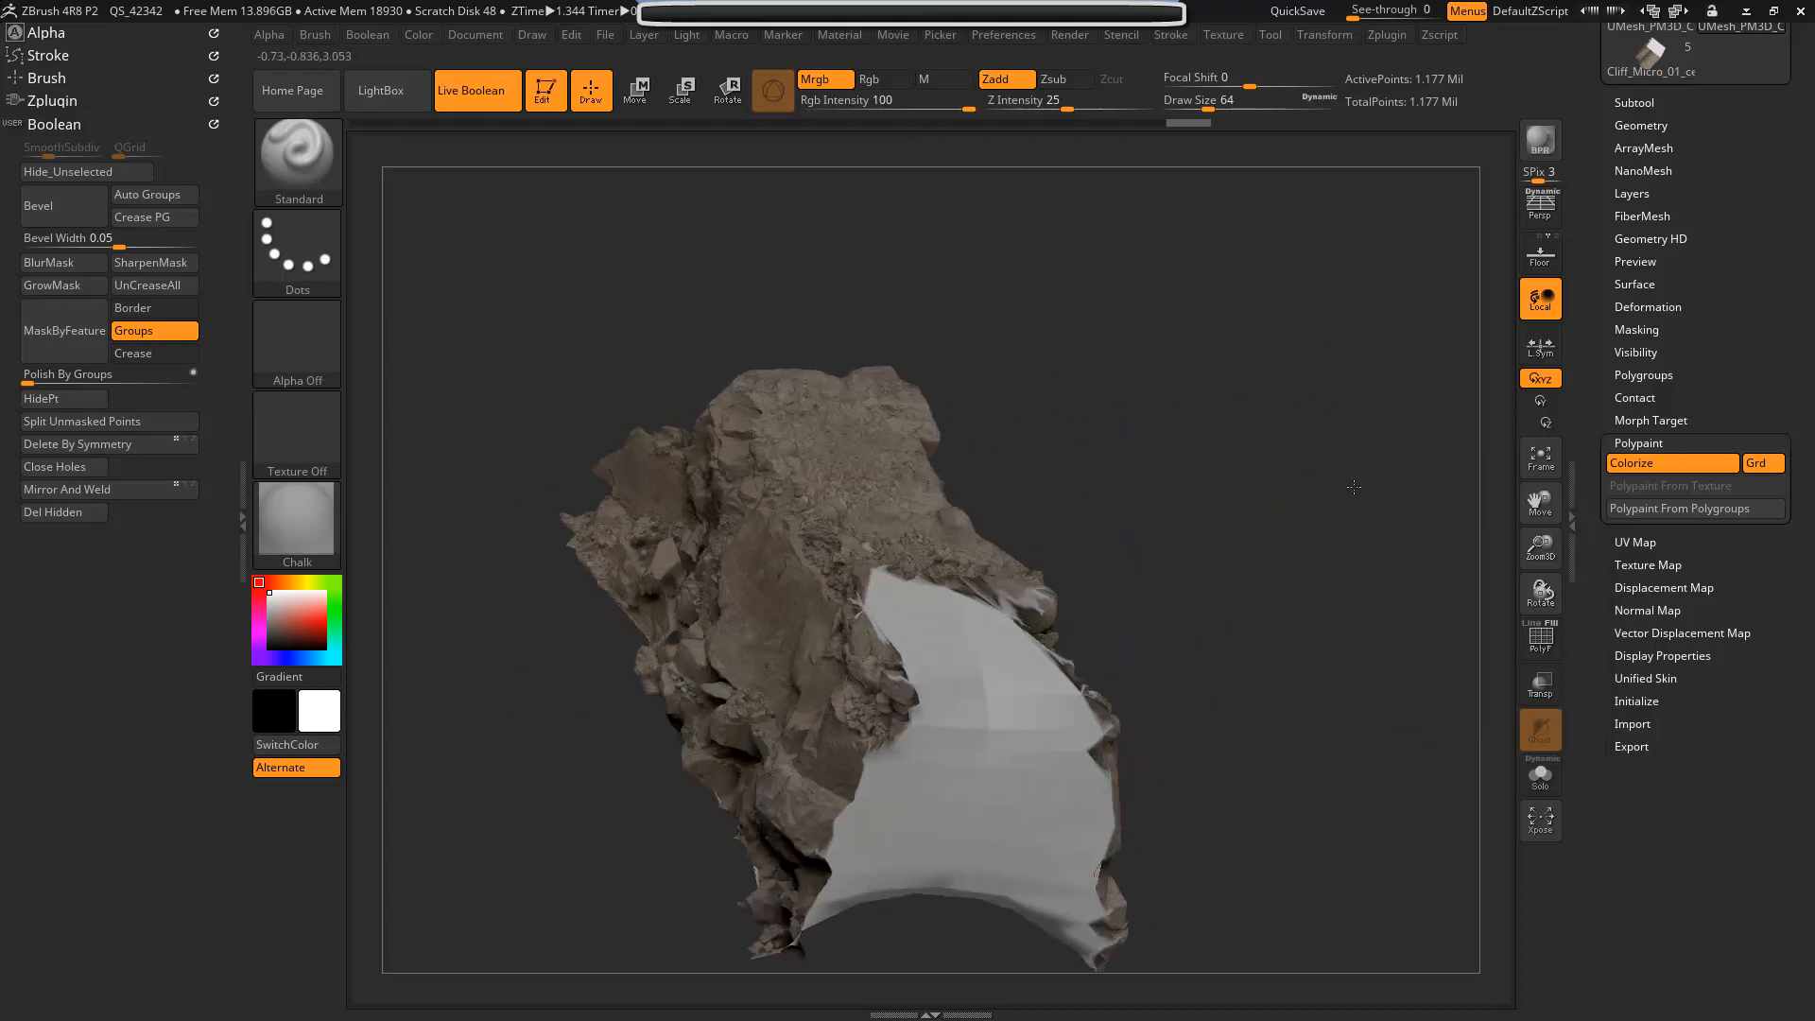
left_click_drag(1352, 486, 1192, 702)
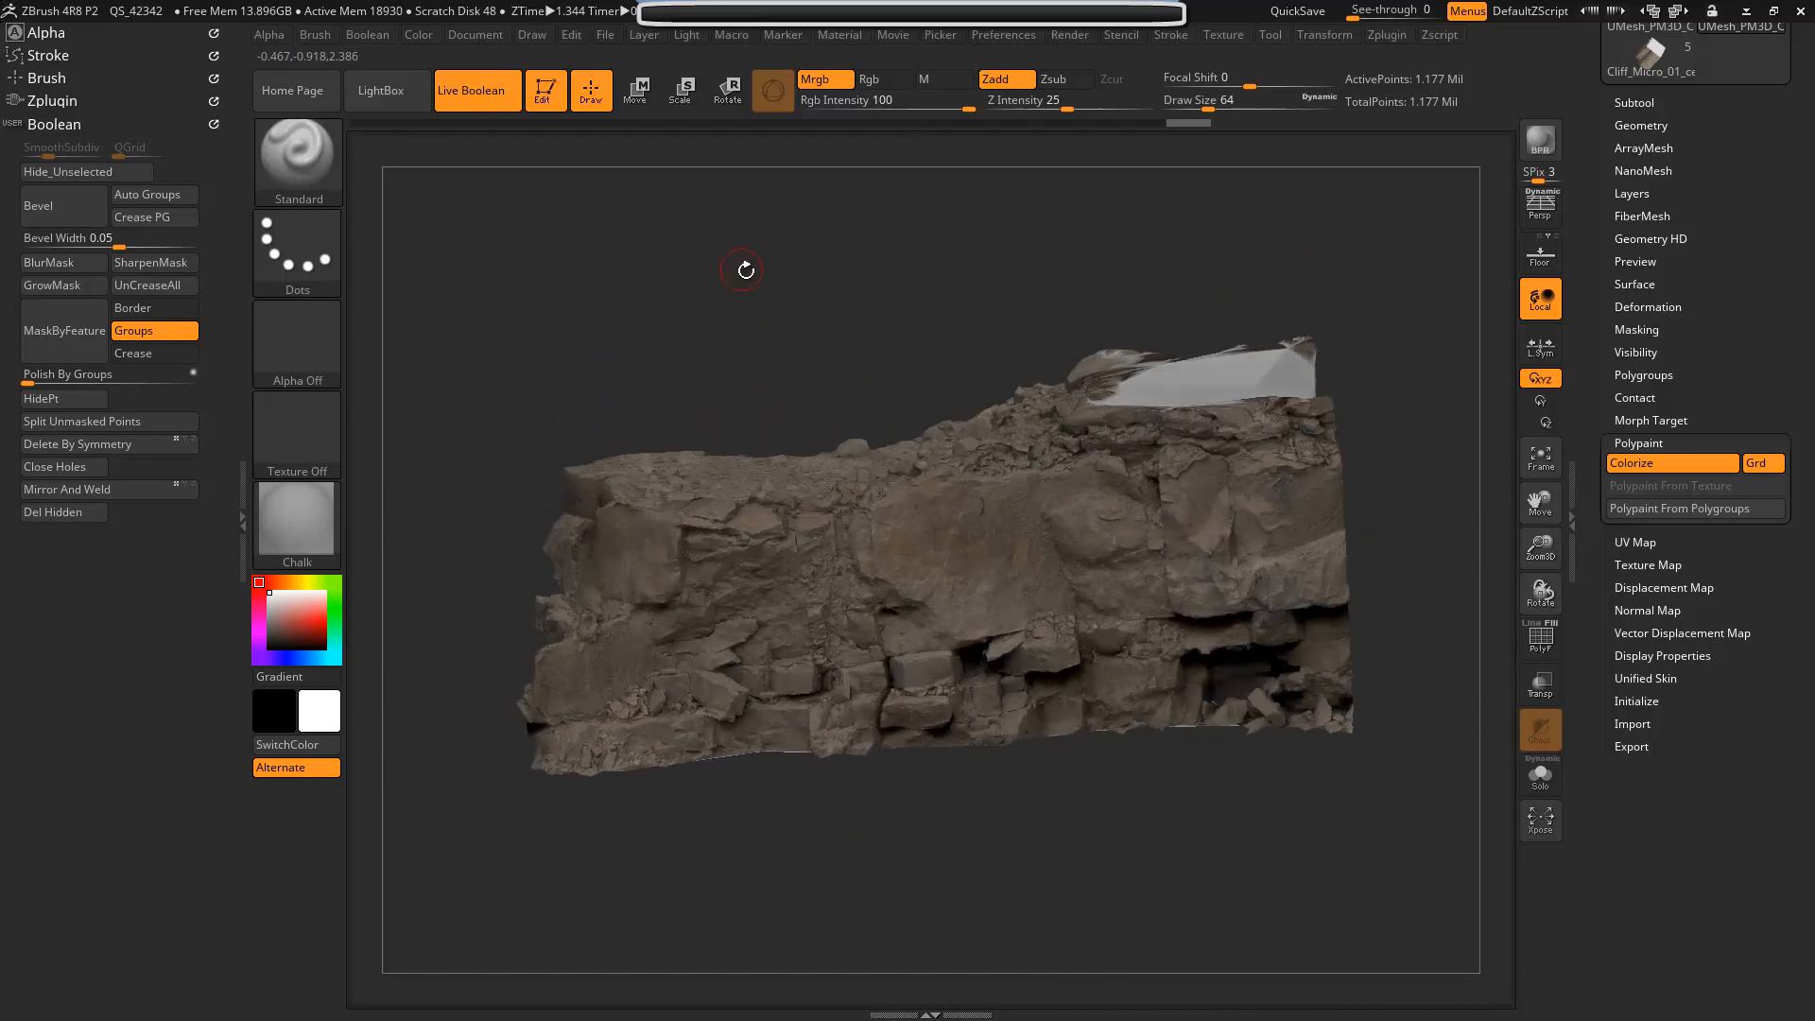
left_click_drag(744, 272, 819, 283)
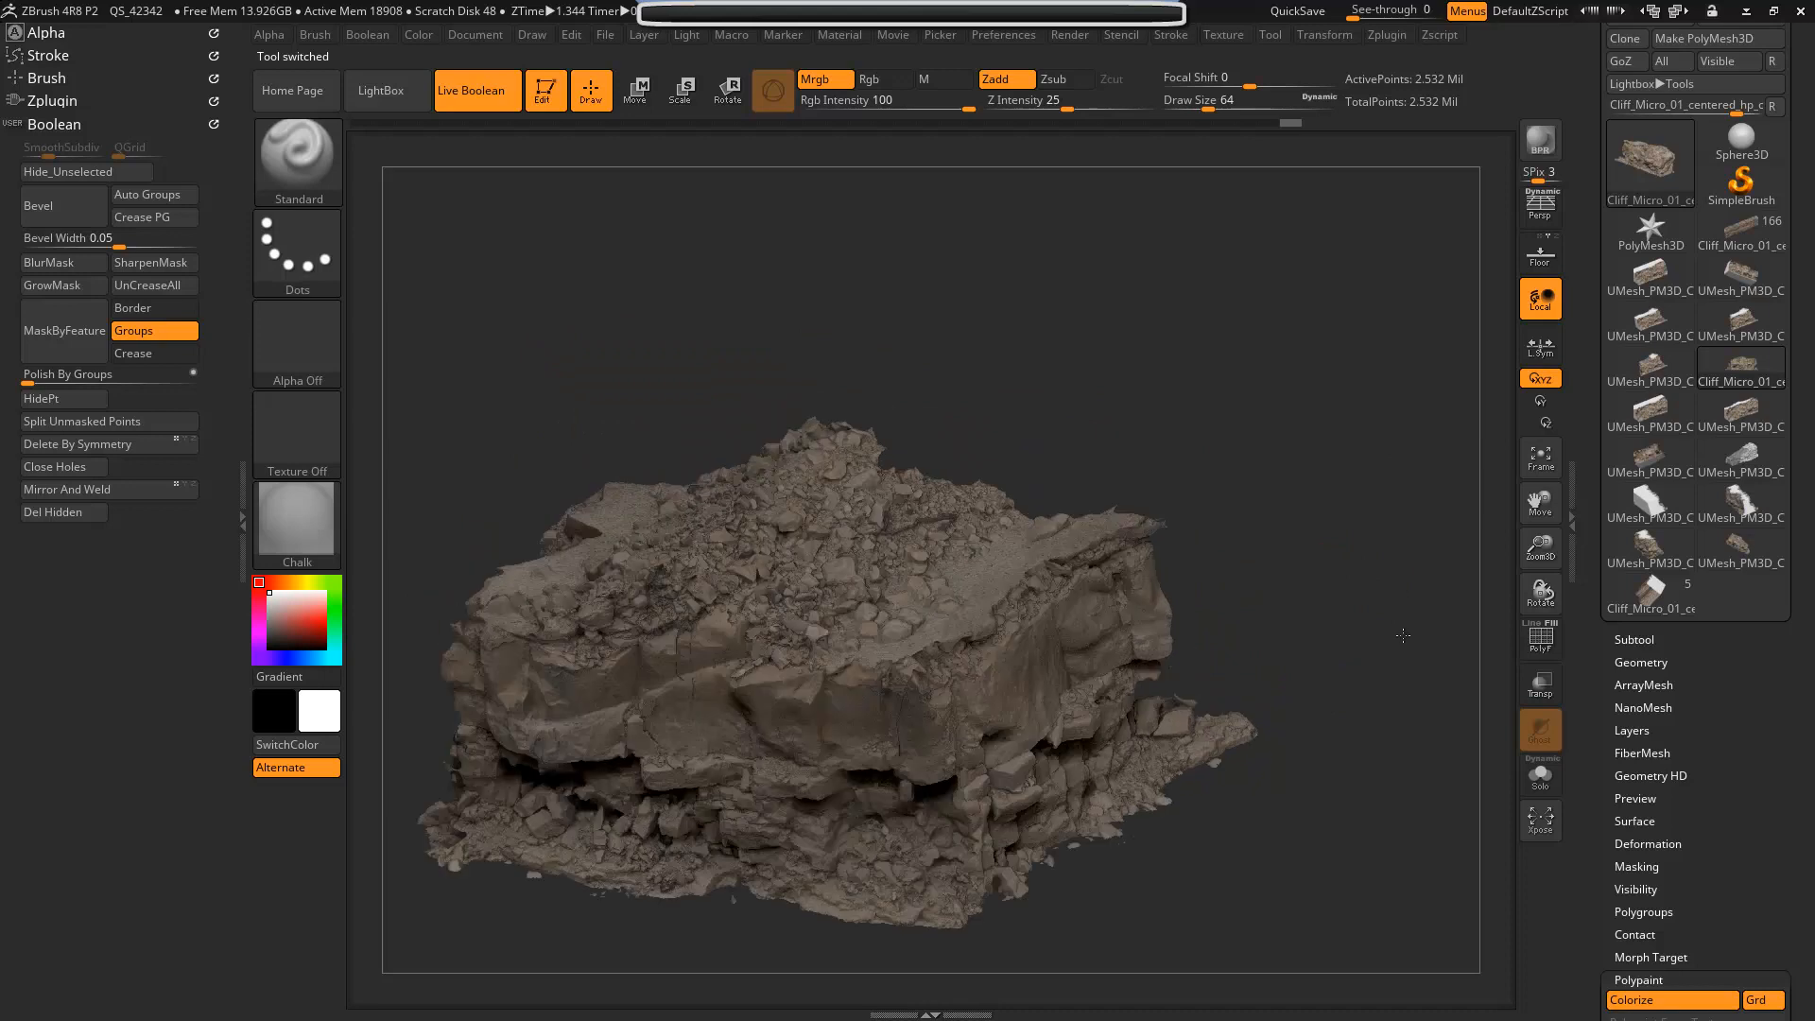
- Orbit the new Cliff_Micro rock chunk toward a side view
left_click_drag(1403, 635, 1362, 559)
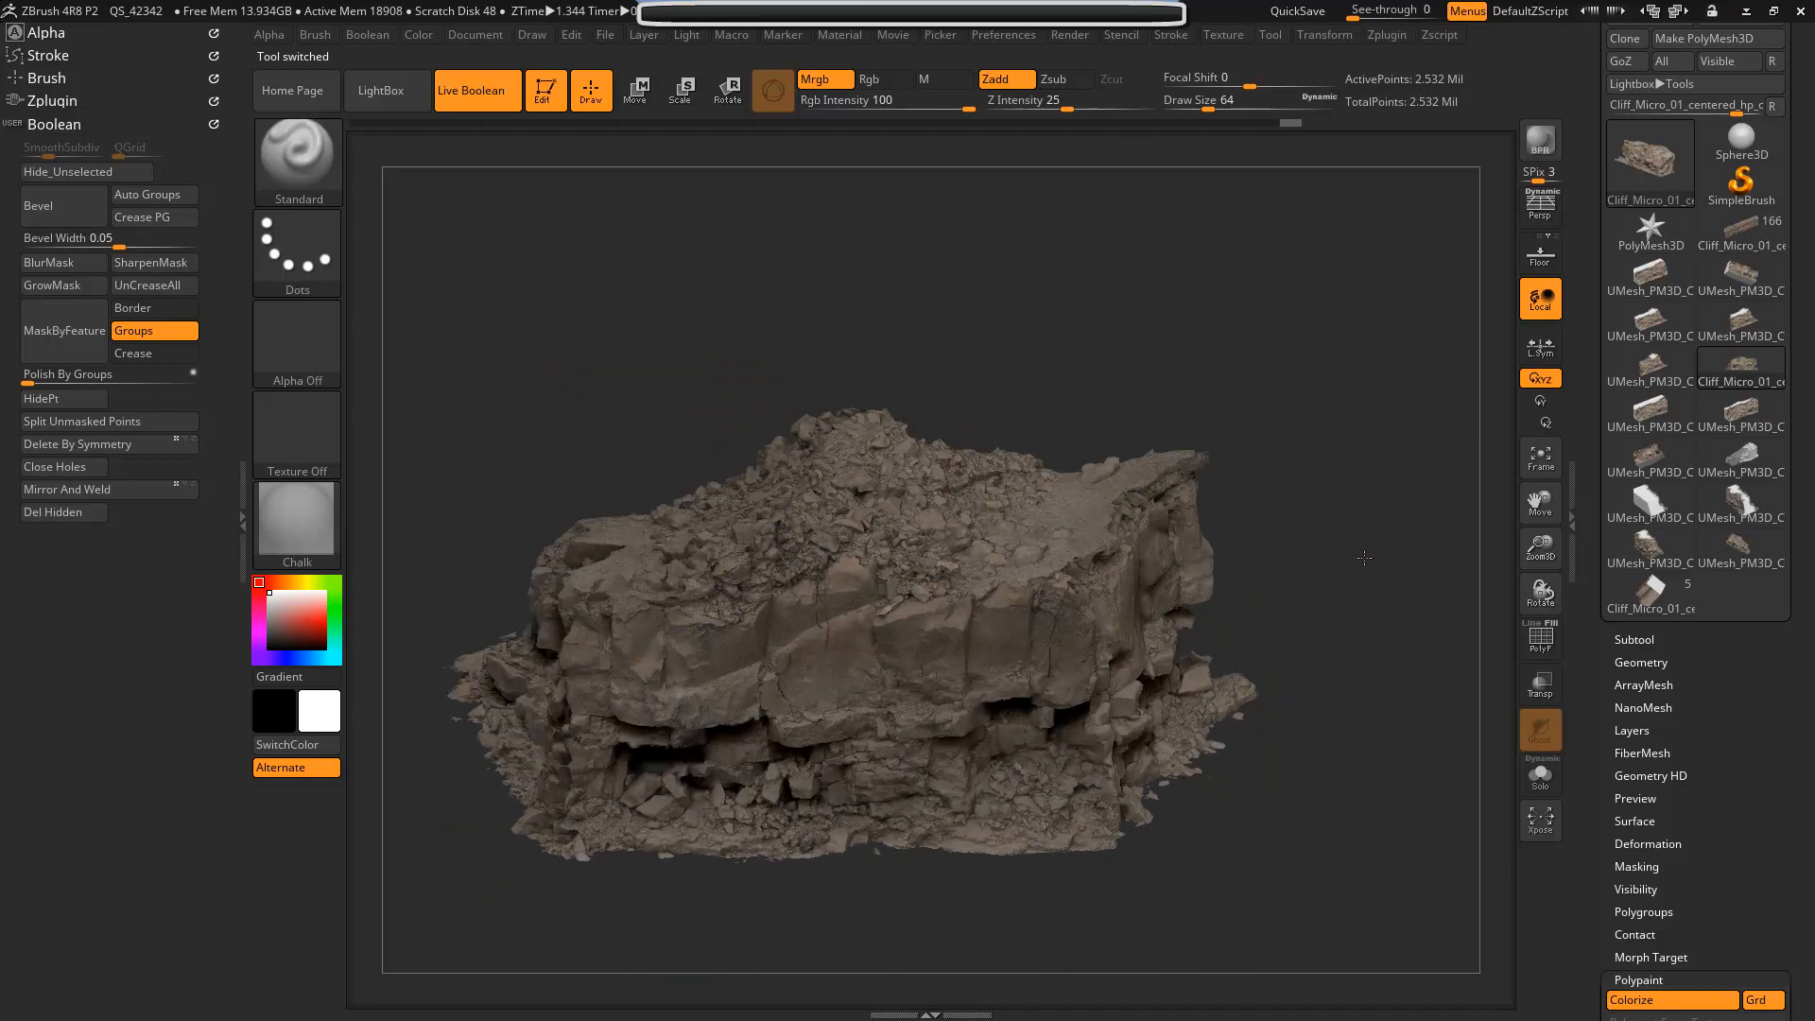
left_click_drag(1363, 557, 1356, 530)
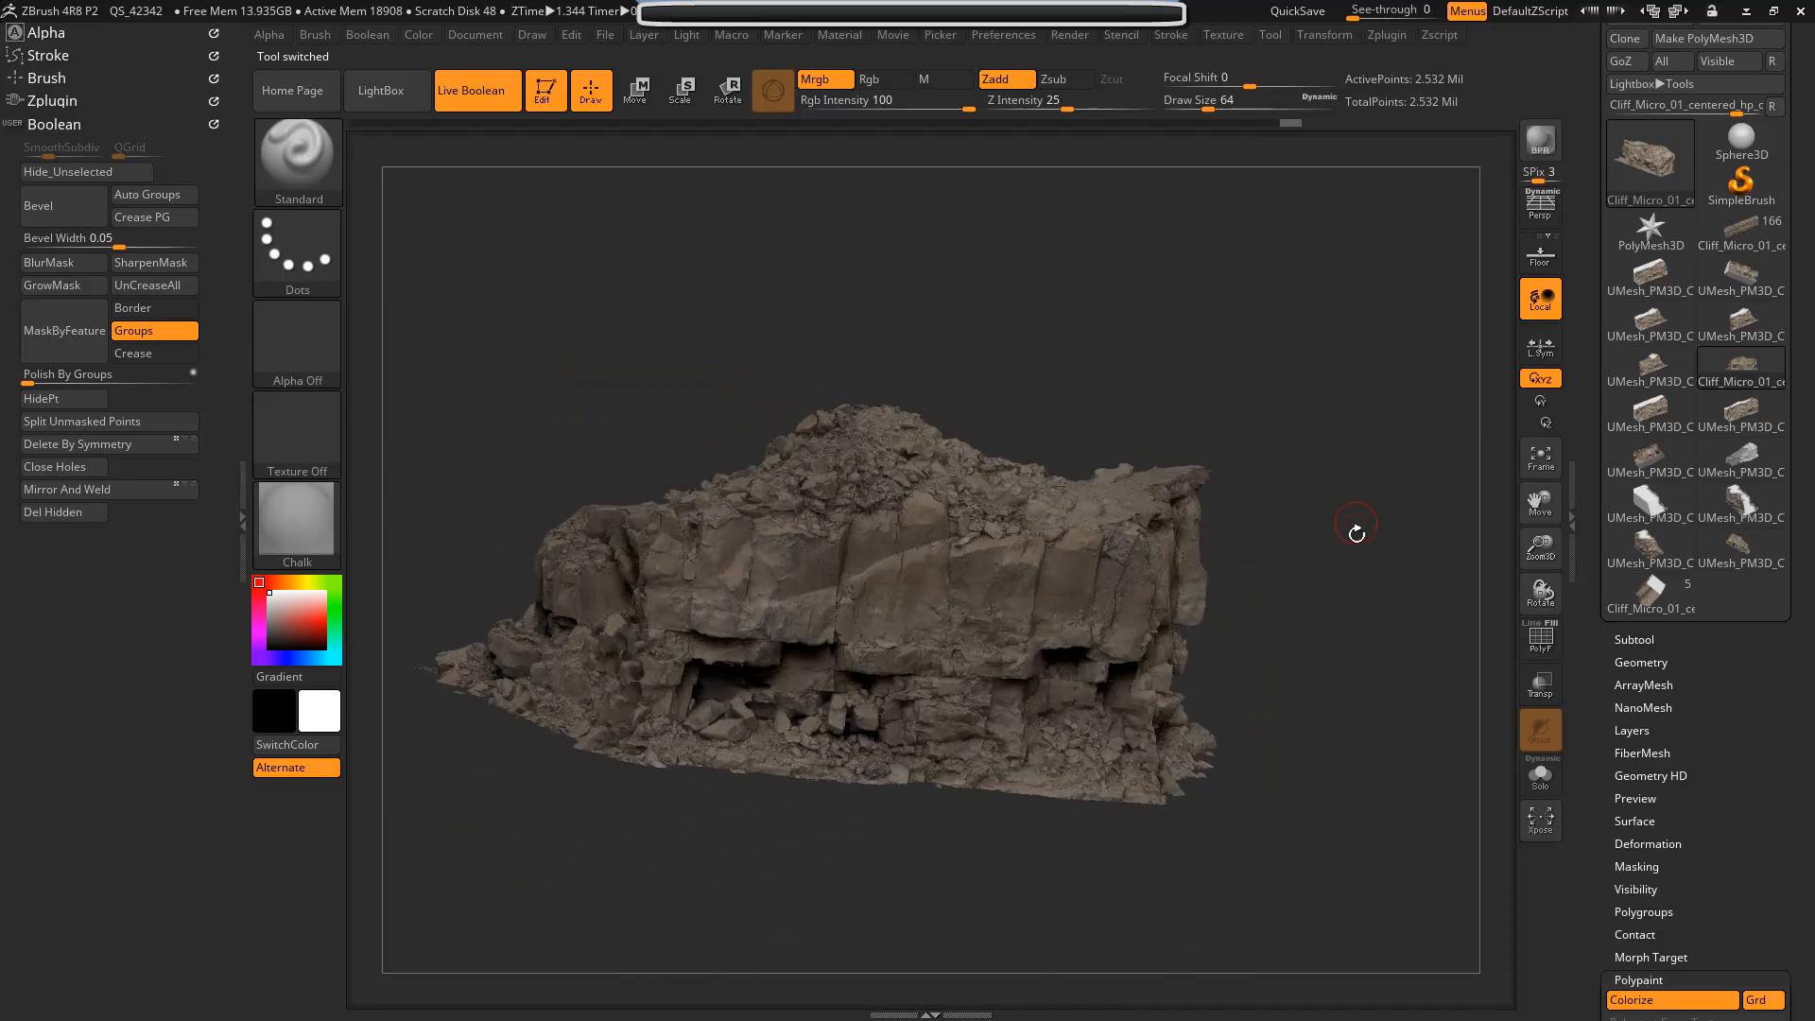